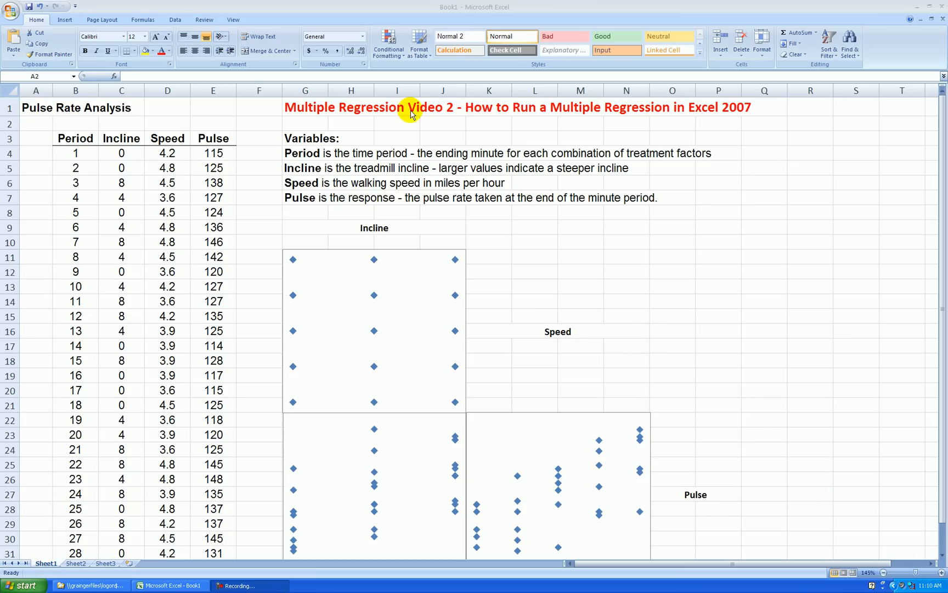
{"action": "mouse_move", "coordinate": [618, 114]}
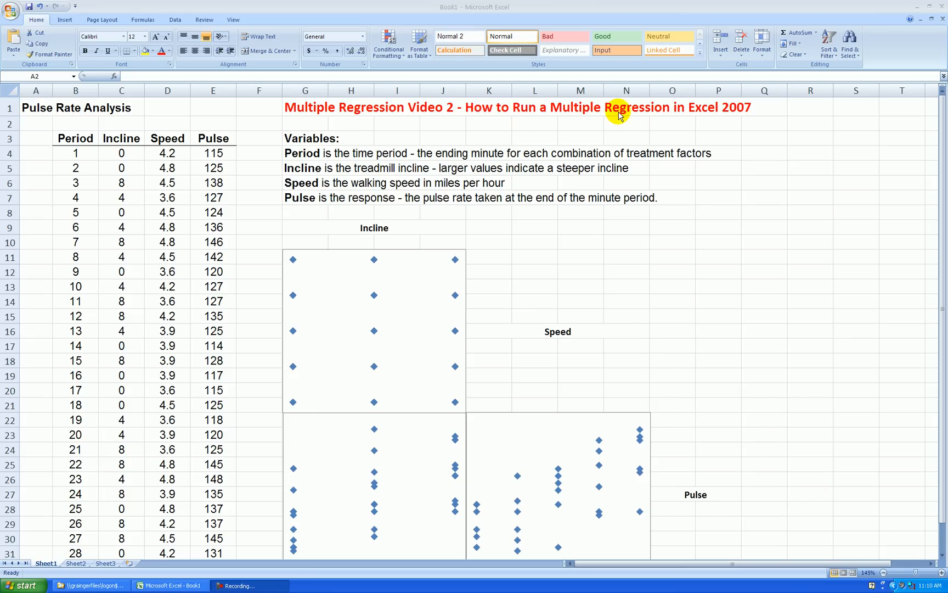
{"action": "mouse_move", "coordinate": [723, 122]}
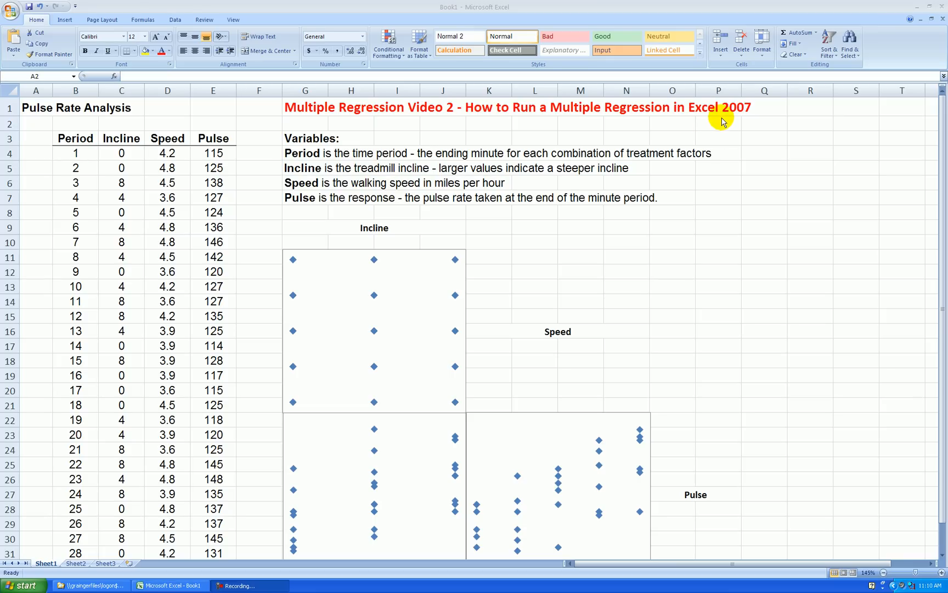
{"action": "mouse_move", "coordinate": [564, 208]}
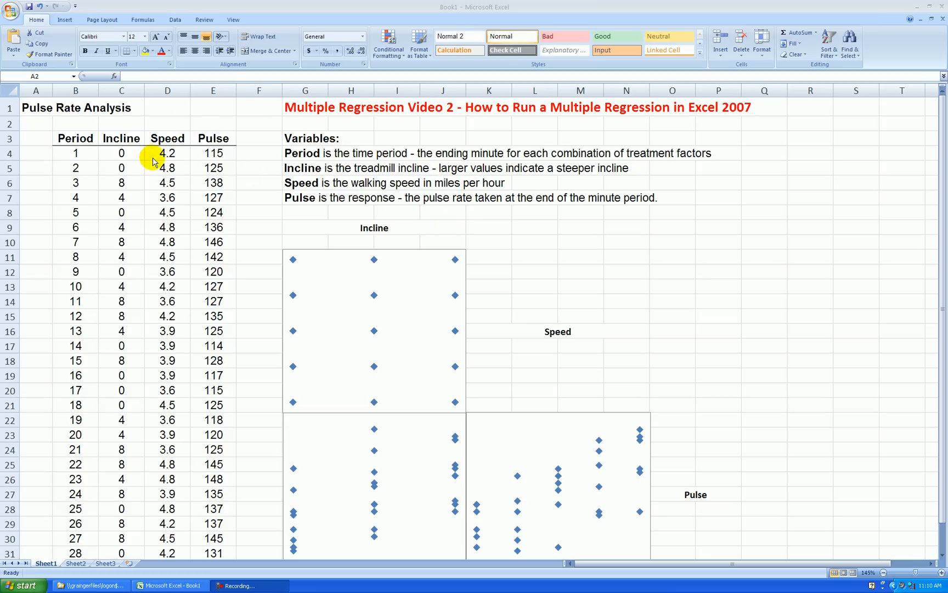
{"action": "mouse_move", "coordinate": [168, 138]}
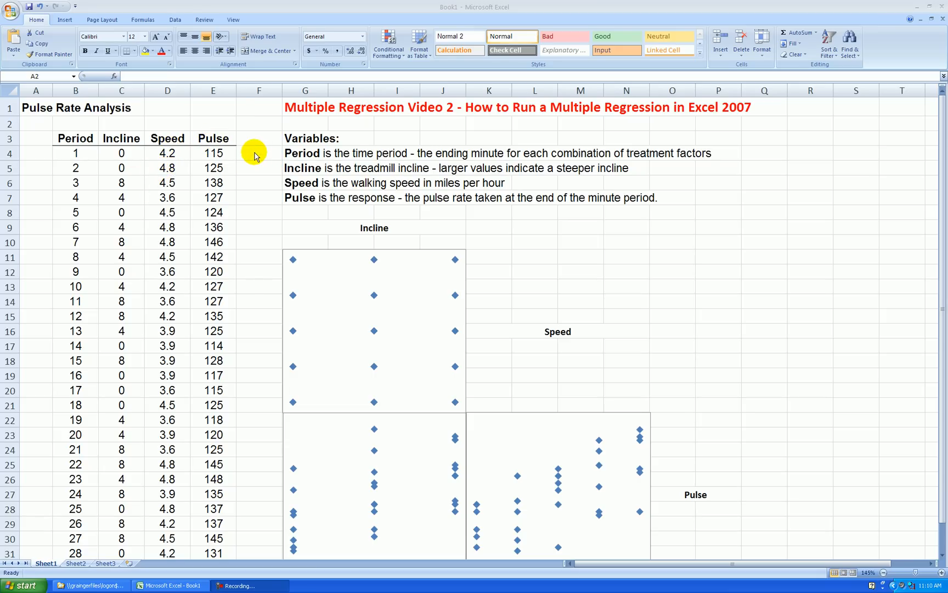
{"action": "mouse_move", "coordinate": [476, 219]}
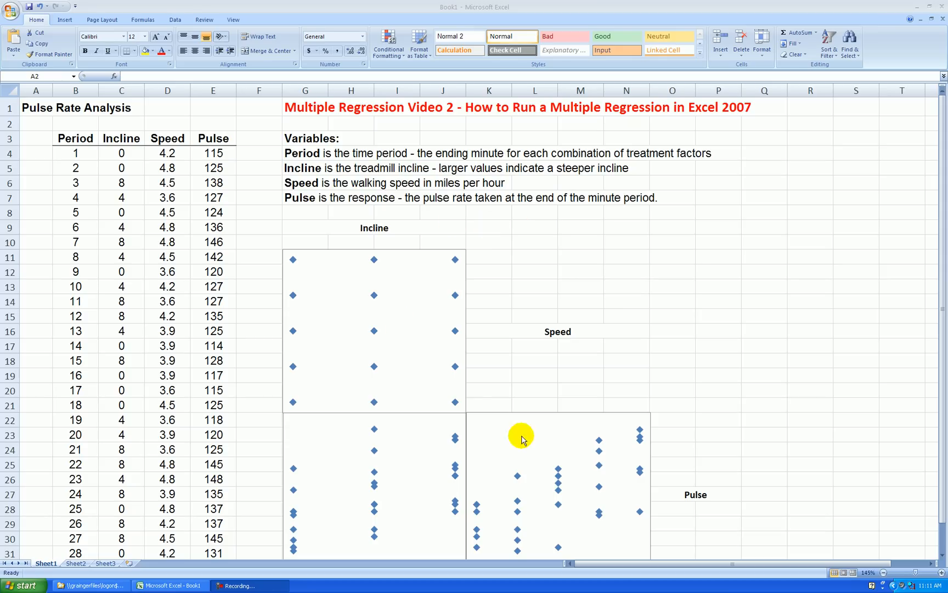
{"action": "mouse_move", "coordinate": [510, 295]}
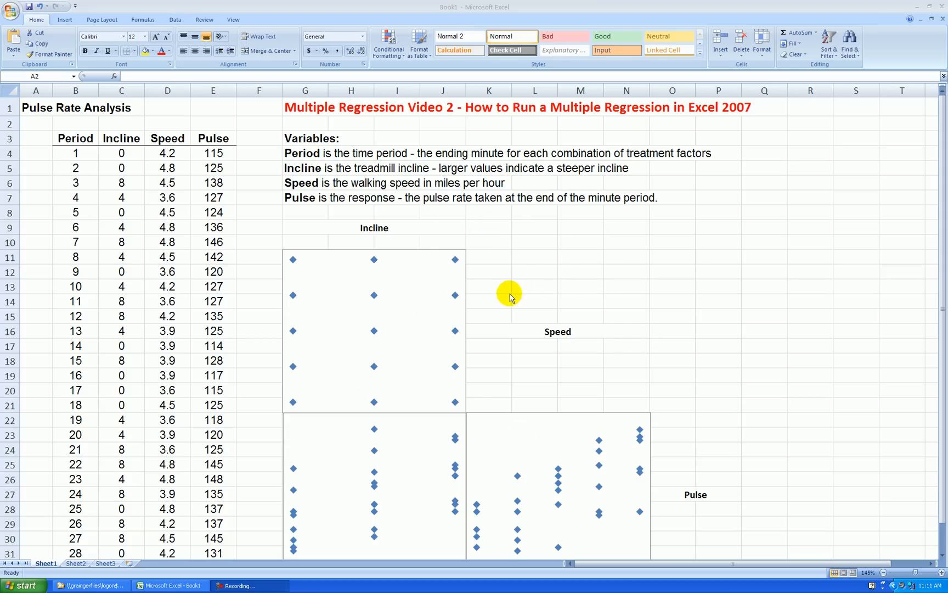
{"action": "mouse_move", "coordinate": [518, 327]}
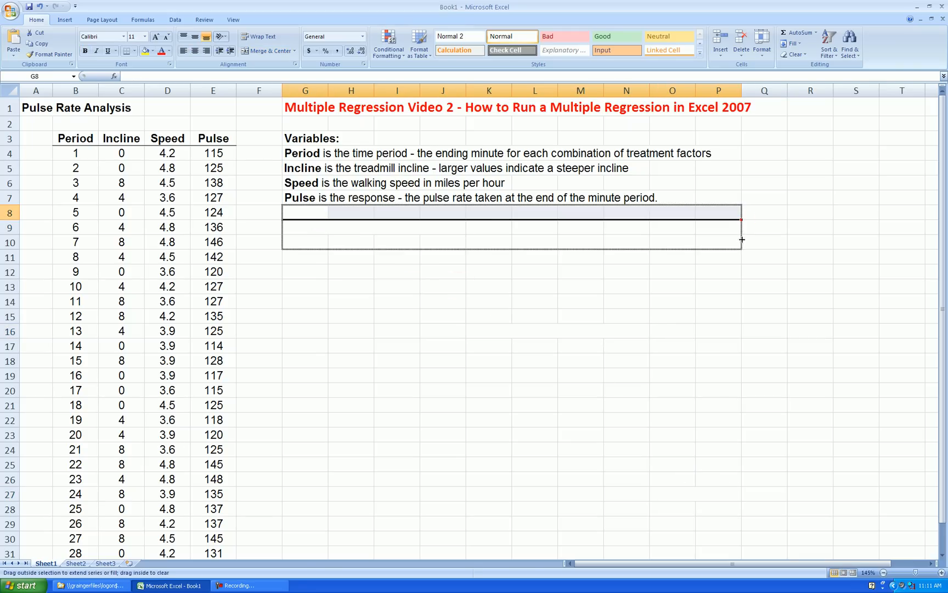
Step: Deselect the cleared scatterplot region by selecting an empty cell
{"action": "left_click", "coordinate": [488, 316]}
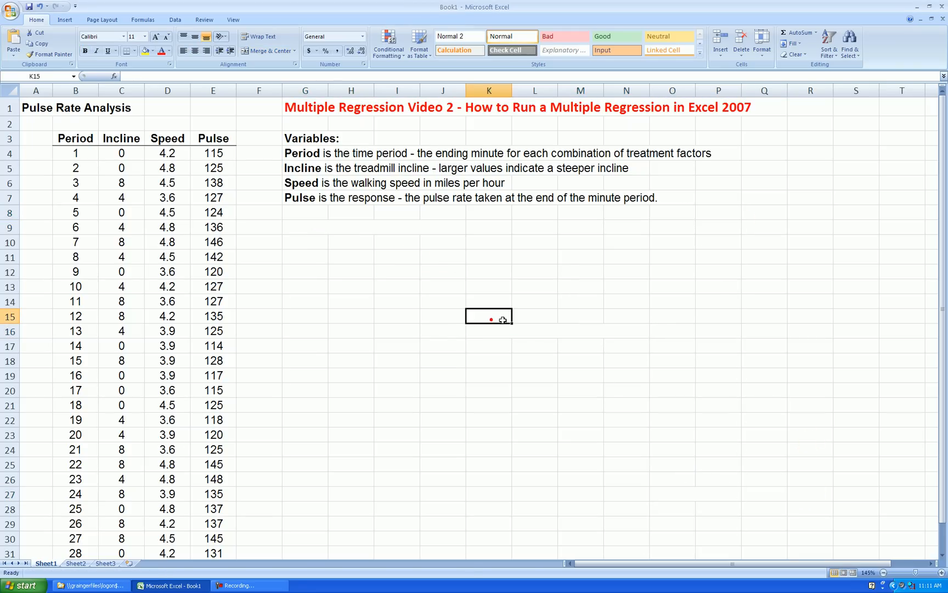
{"action": "mouse_move", "coordinate": [342, 235]}
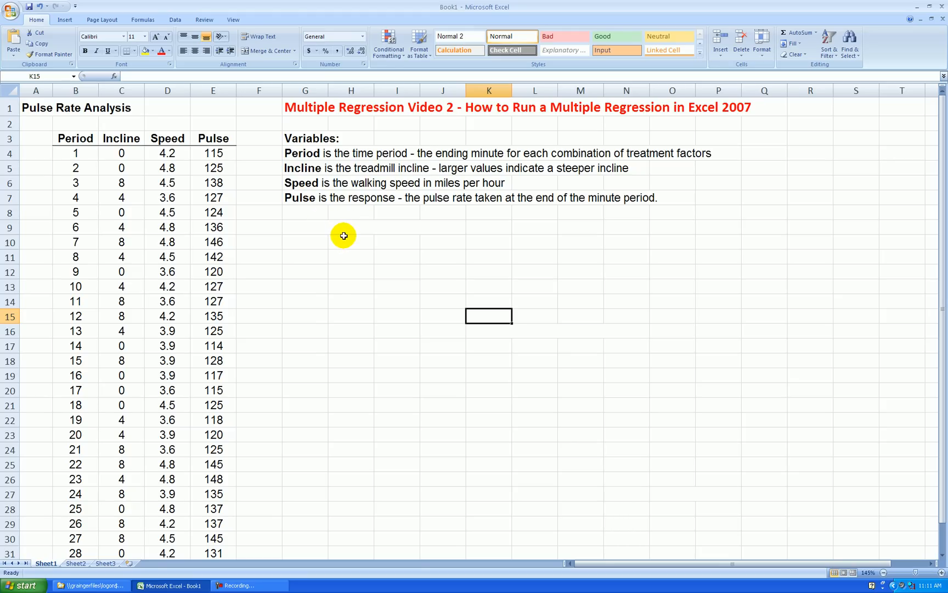
{"action": "mouse_move", "coordinate": [410, 255]}
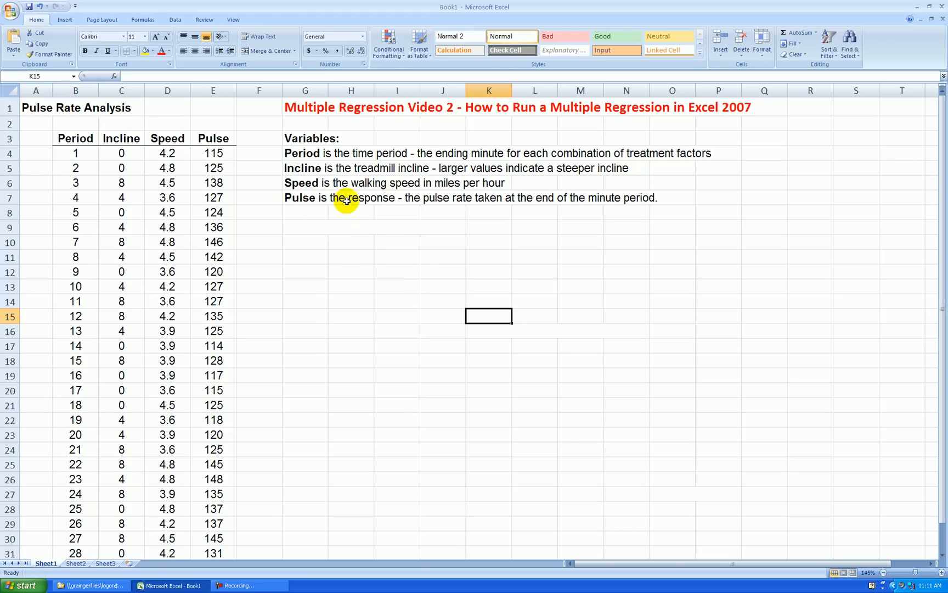
{"action": "mouse_move", "coordinate": [174, 20]}
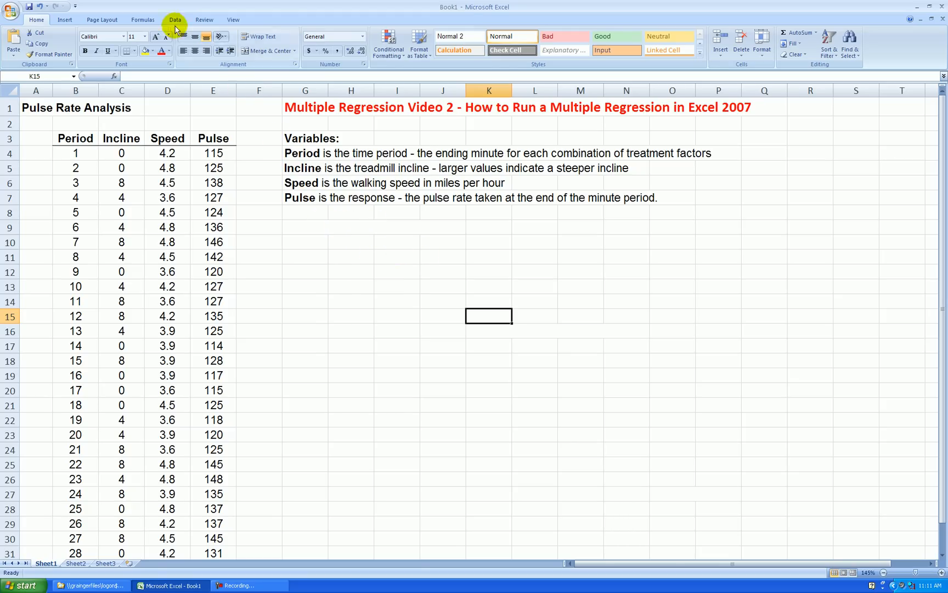
Step: Run Correlation on Incline, Speed and Pulse (C3:E33, labels in first row), output at G10
{"action": "left_click", "coordinate": [607, 33]}
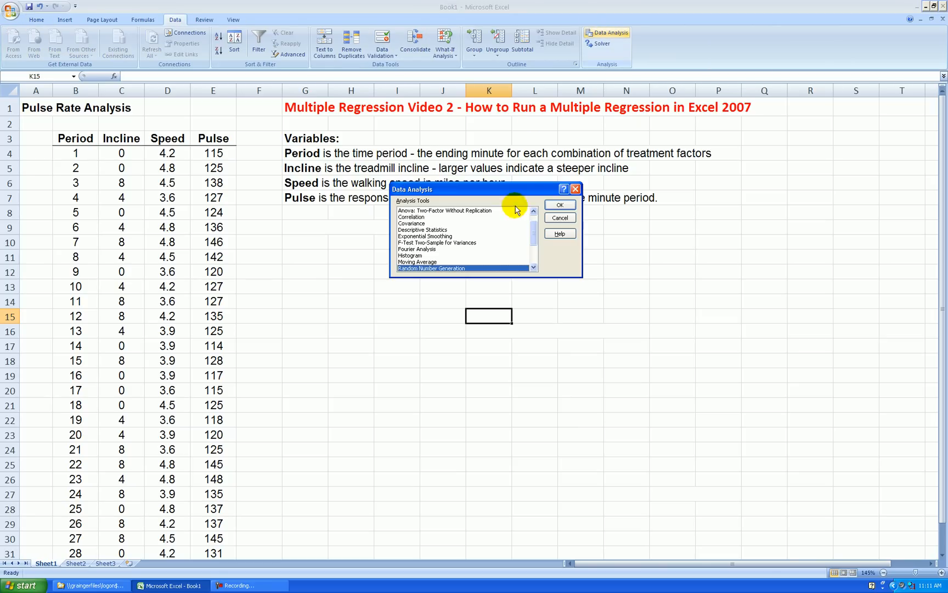
{"action": "left_click", "coordinate": [559, 204]}
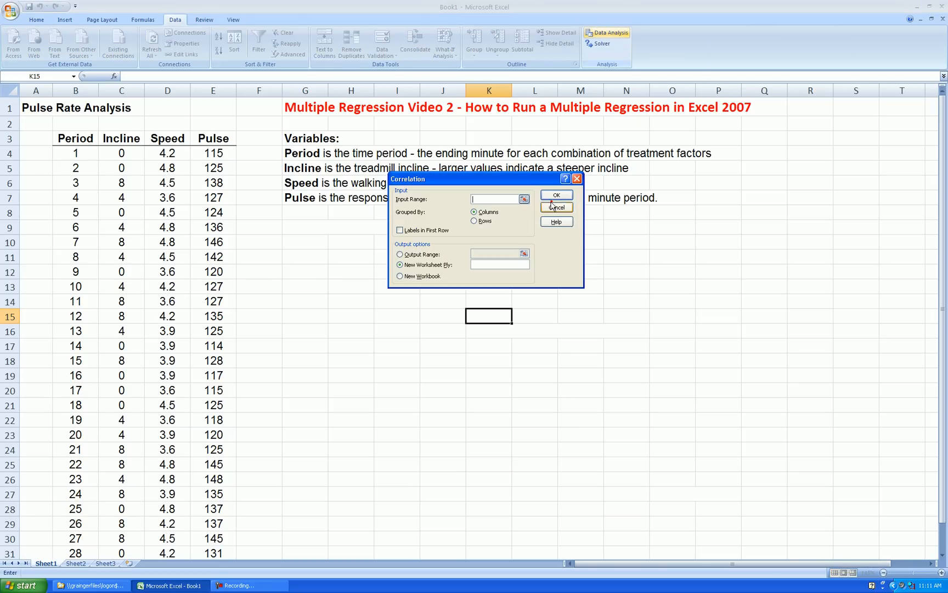
{"action": "left_click_drag", "start_coordinate": [121, 138], "coordinate": [212, 198]}
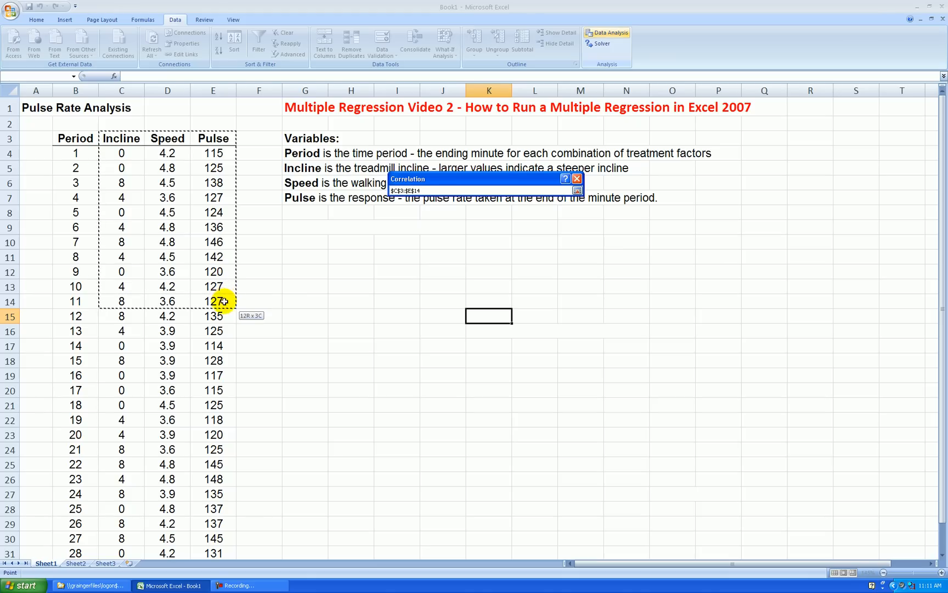
{"action": "left_click_drag", "start_coordinate": [214, 301], "coordinate": [224, 449]}
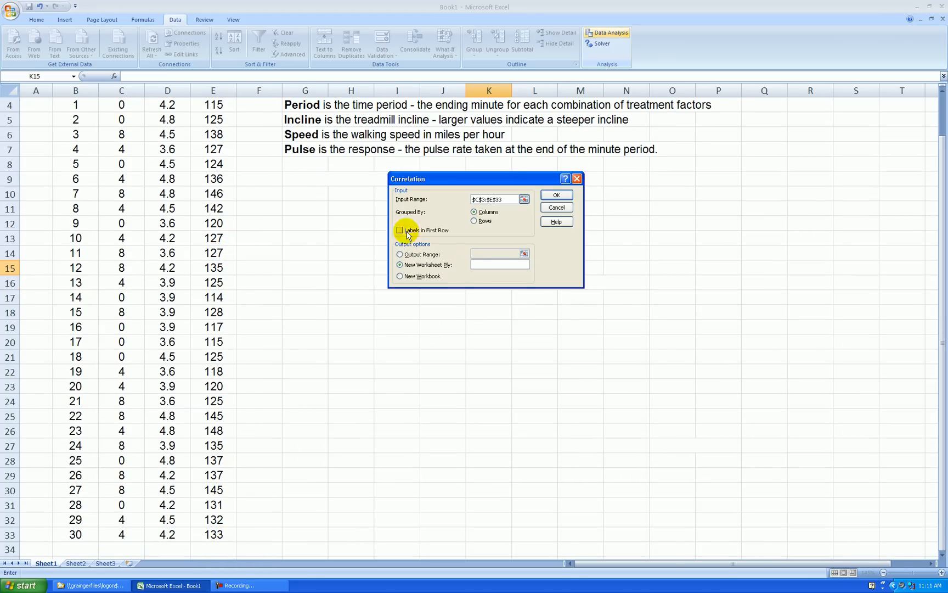
{"action": "left_click", "coordinate": [400, 229]}
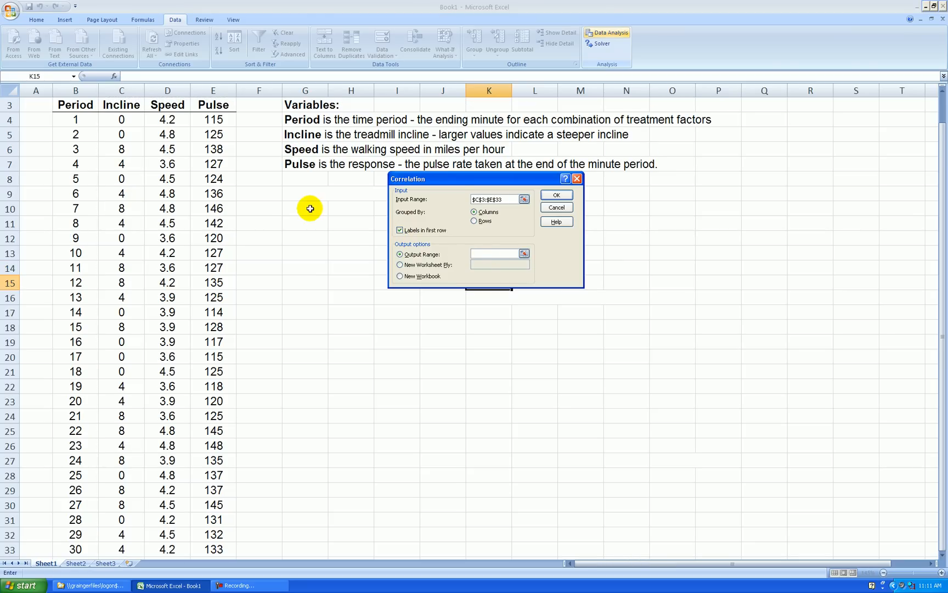
{"action": "left_click", "coordinate": [555, 194]}
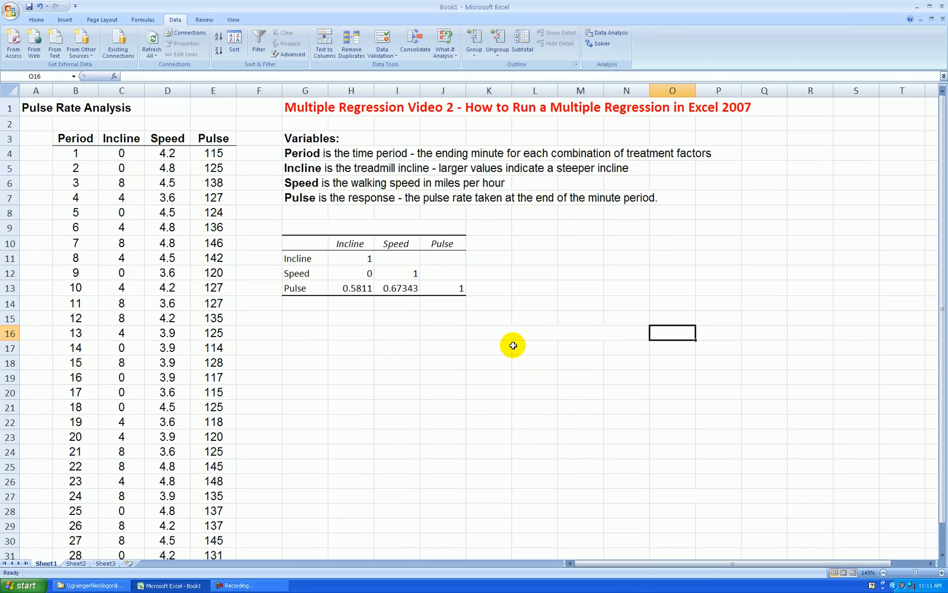
{"action": "mouse_move", "coordinate": [357, 258]}
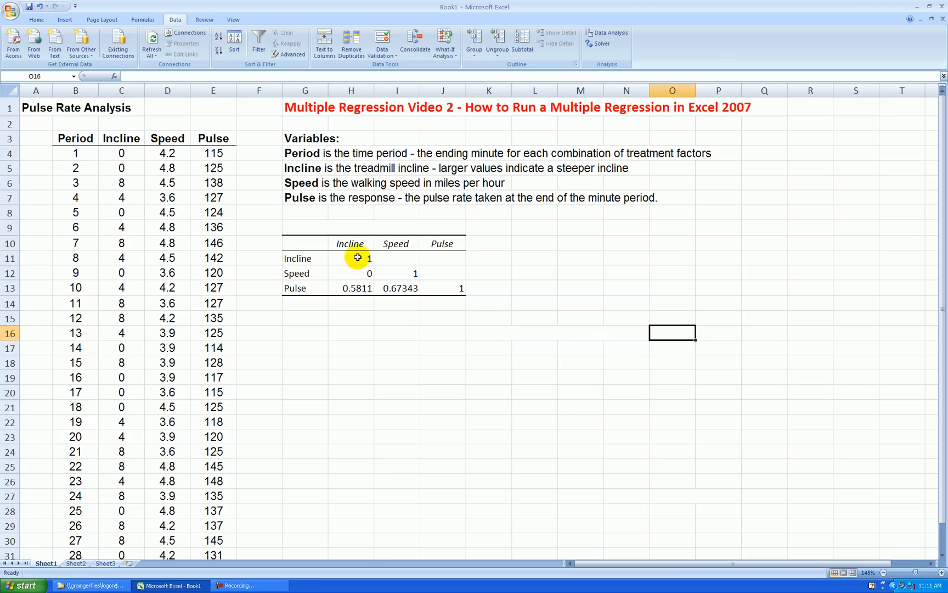
{"action": "mouse_move", "coordinate": [415, 271]}
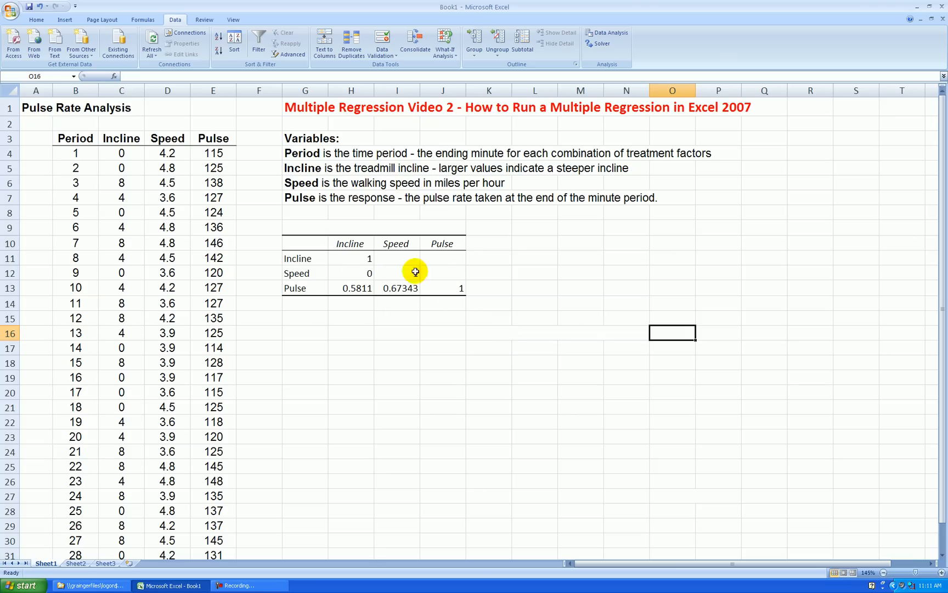
Step: Clear the diagonal 1s and delete the empty Incline row, shifting cells up
{"action": "left_click", "coordinate": [351, 257]}
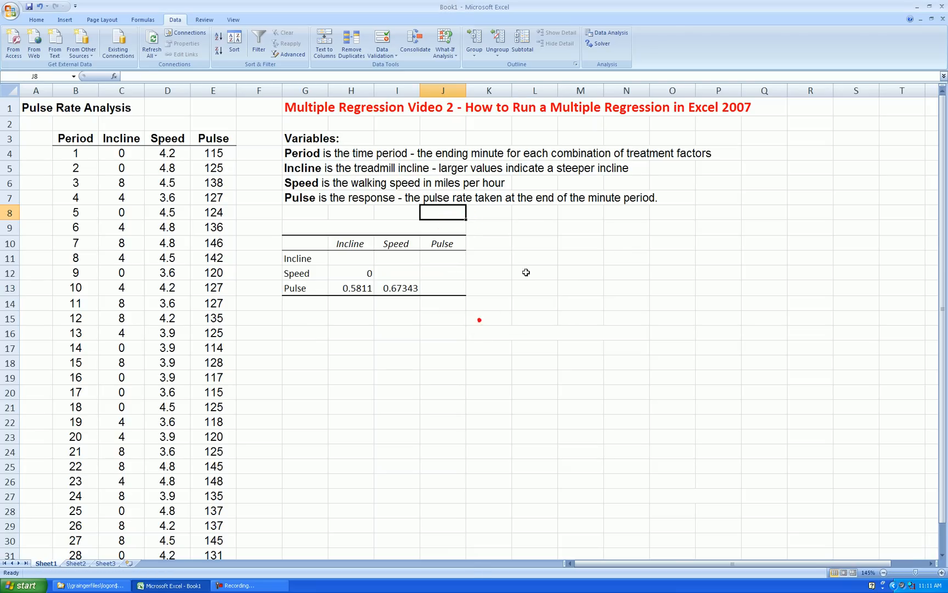
{"action": "right_click", "coordinate": [443, 90]}
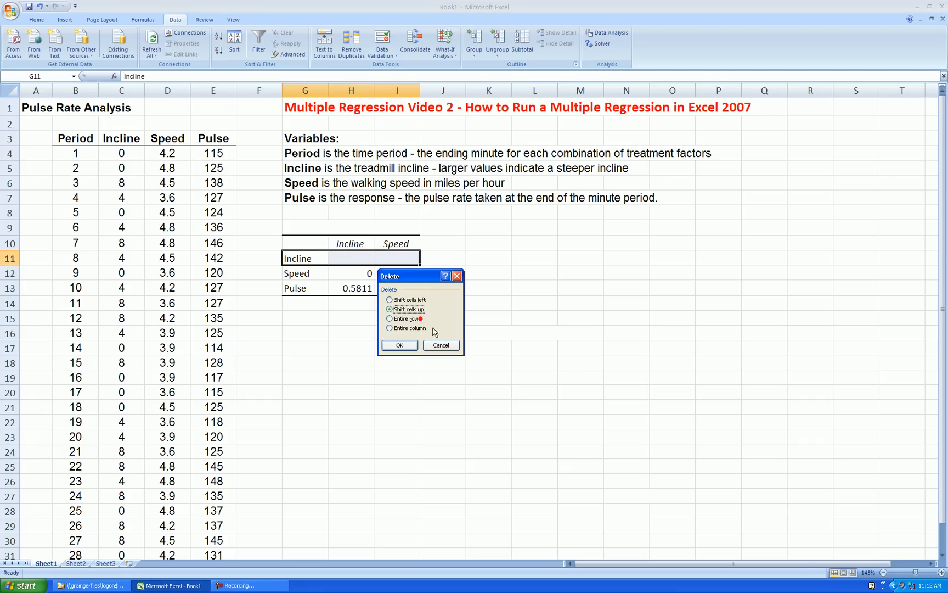
{"action": "left_click", "coordinate": [399, 345]}
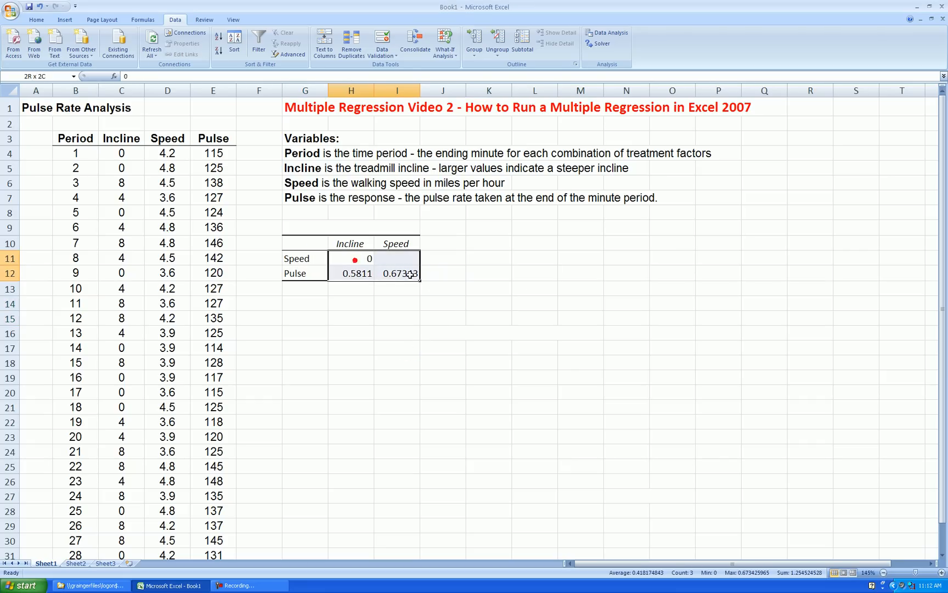
Step: Format the correlations 0.000, 0.581 and 0.673 to three decimals, centred
{"action": "left_click", "coordinate": [37, 20]}
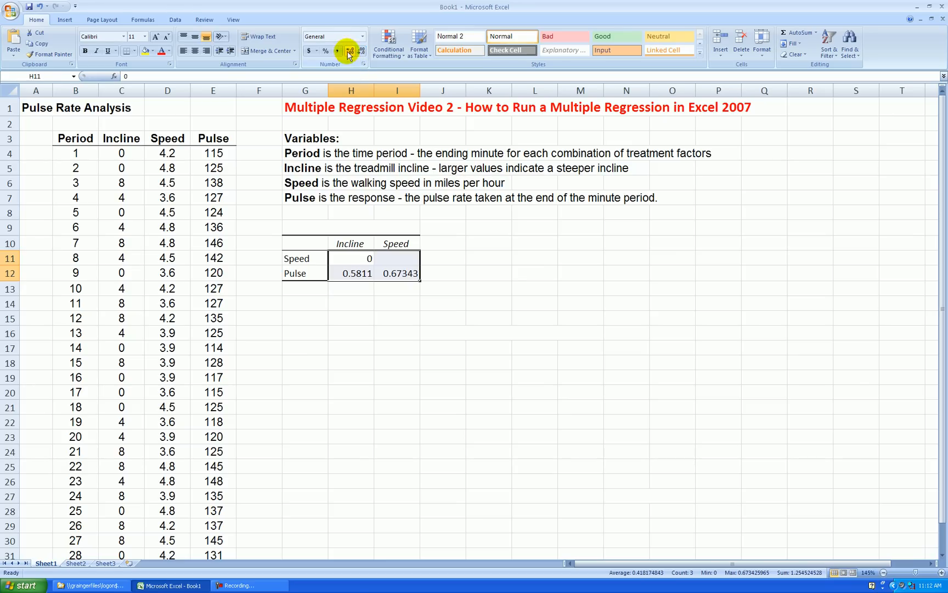
{"action": "left_click", "coordinate": [349, 50]}
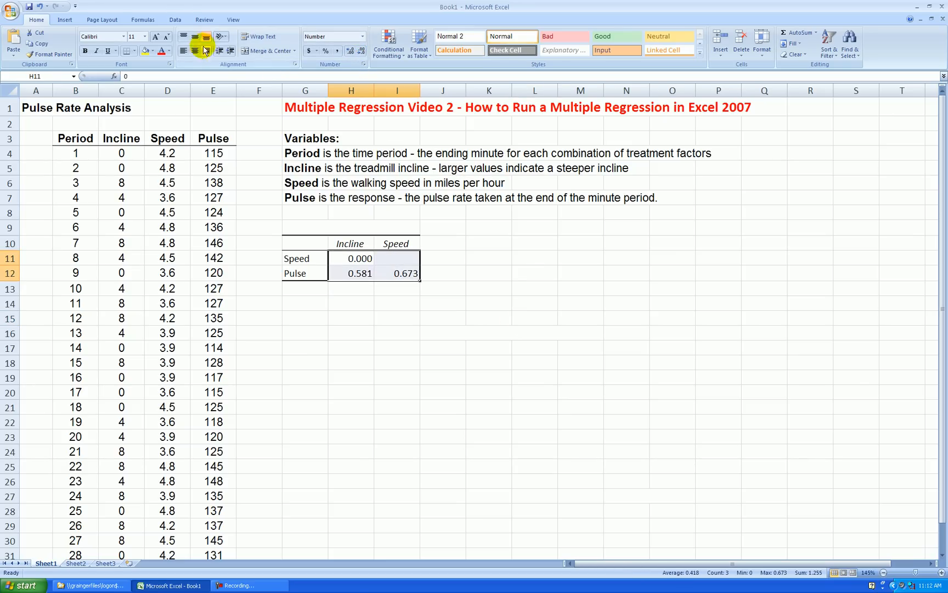
{"action": "left_click", "coordinate": [489, 288]}
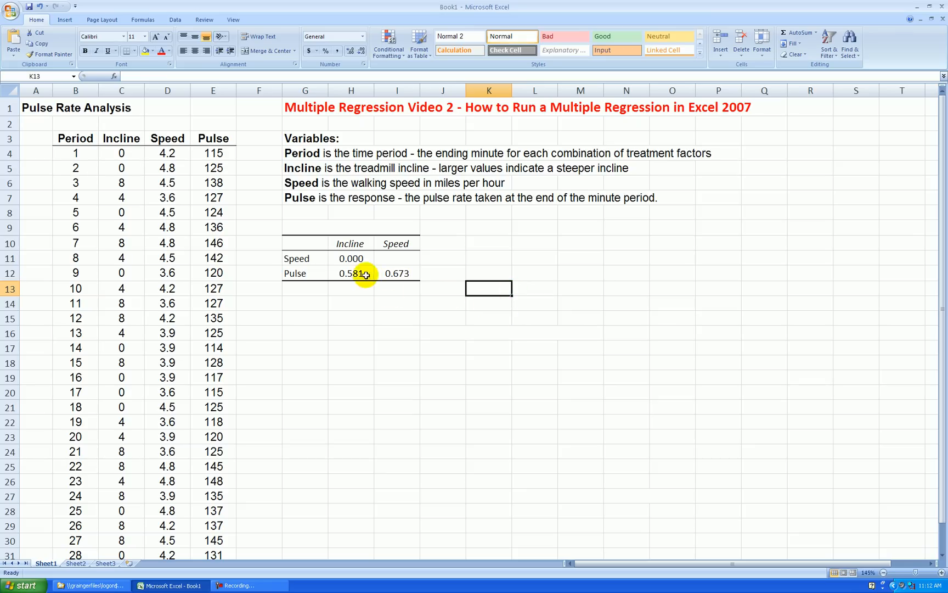
{"action": "mouse_move", "coordinate": [497, 308]}
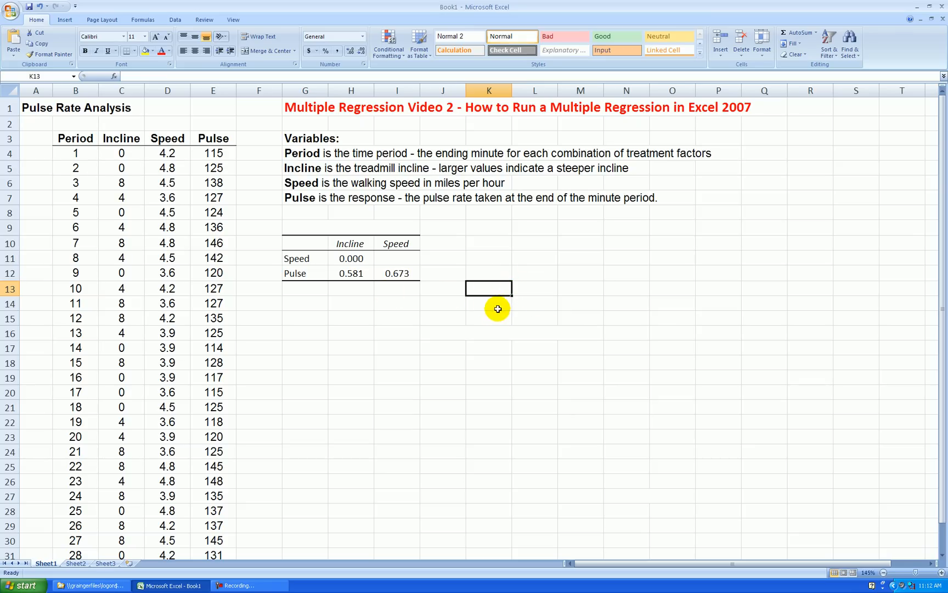
{"action": "left_click", "coordinate": [352, 274]}
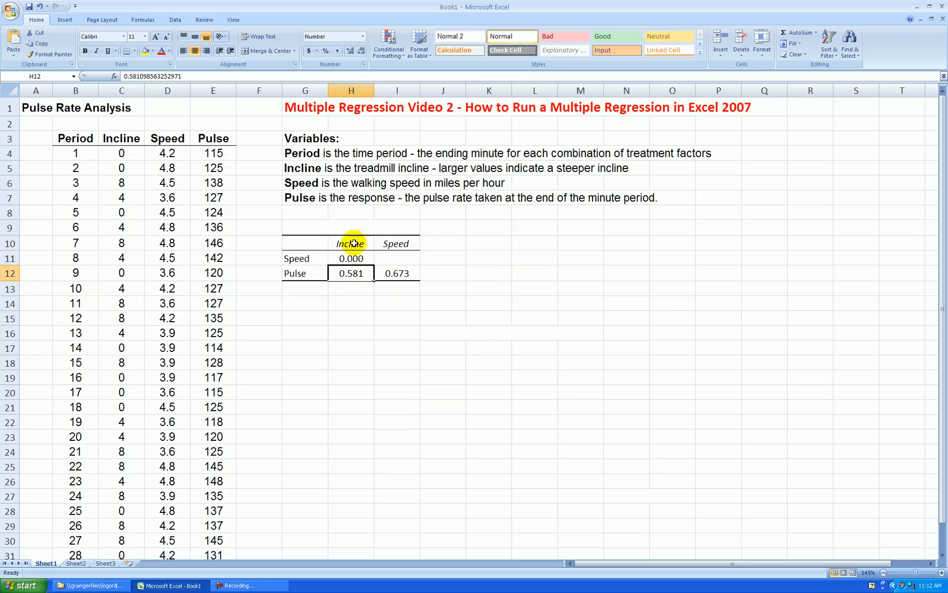
{"action": "left_click", "coordinate": [489, 347]}
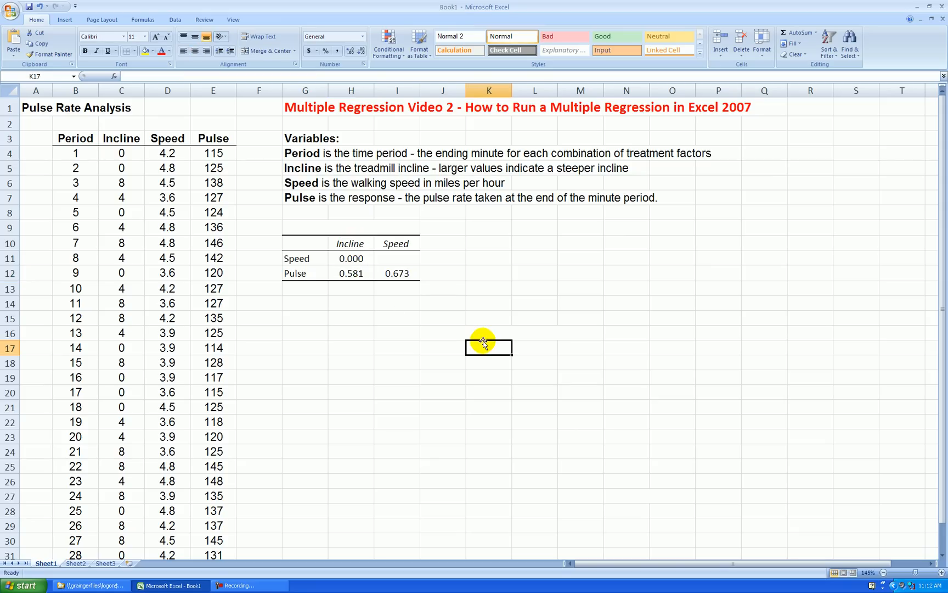
{"action": "mouse_move", "coordinate": [478, 317]}
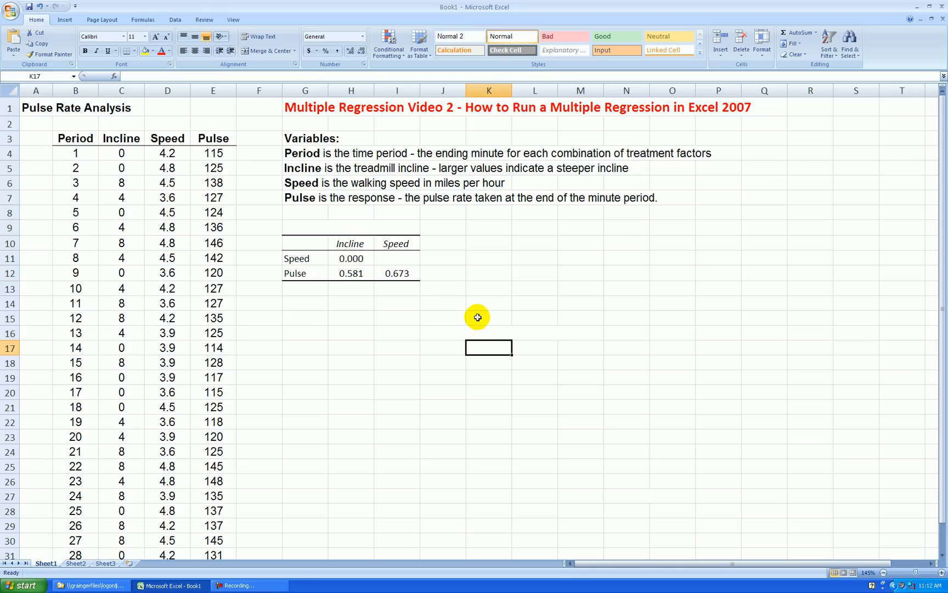
{"action": "left_click", "coordinate": [351, 274]}
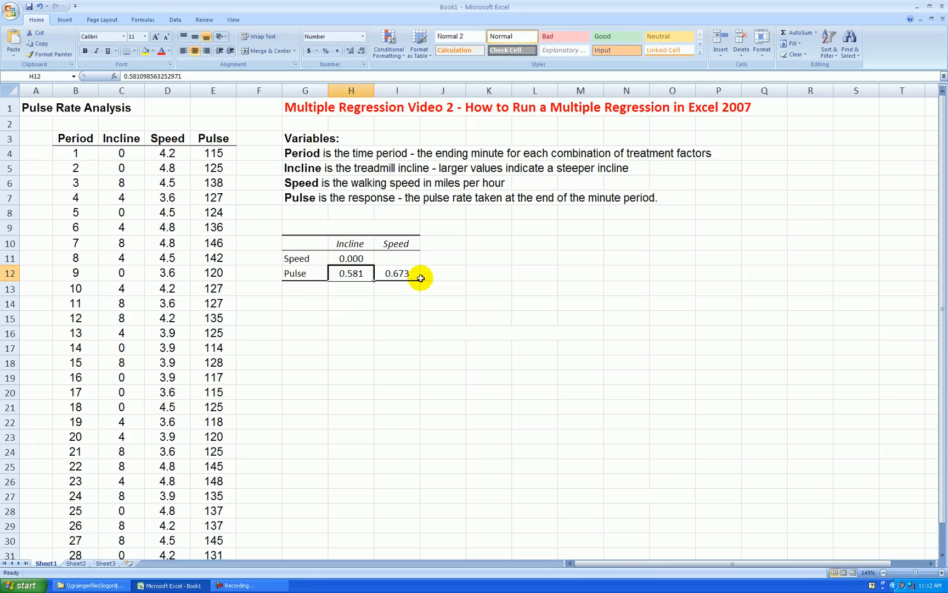
{"action": "left_click", "coordinate": [396, 274]}
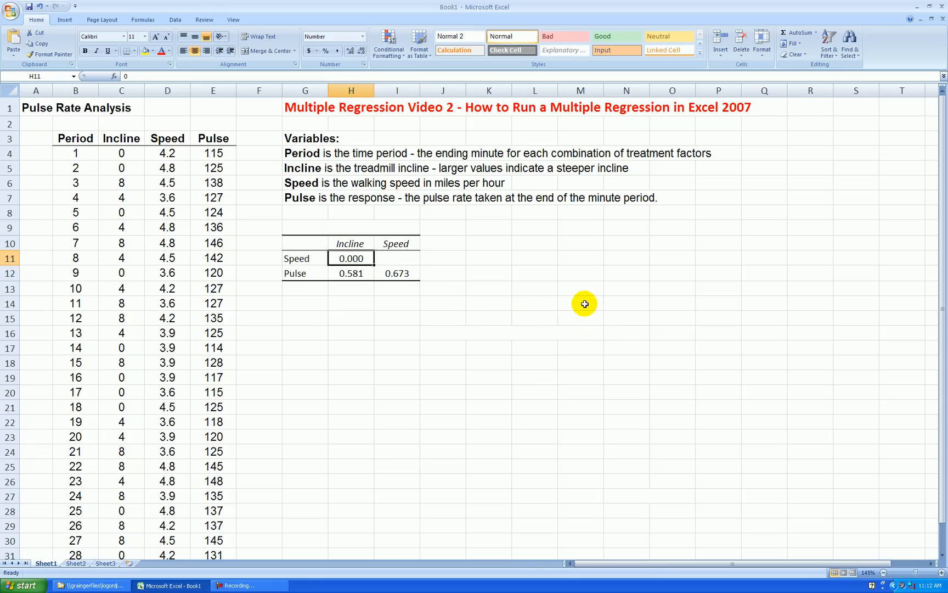
{"action": "mouse_move", "coordinate": [550, 306]}
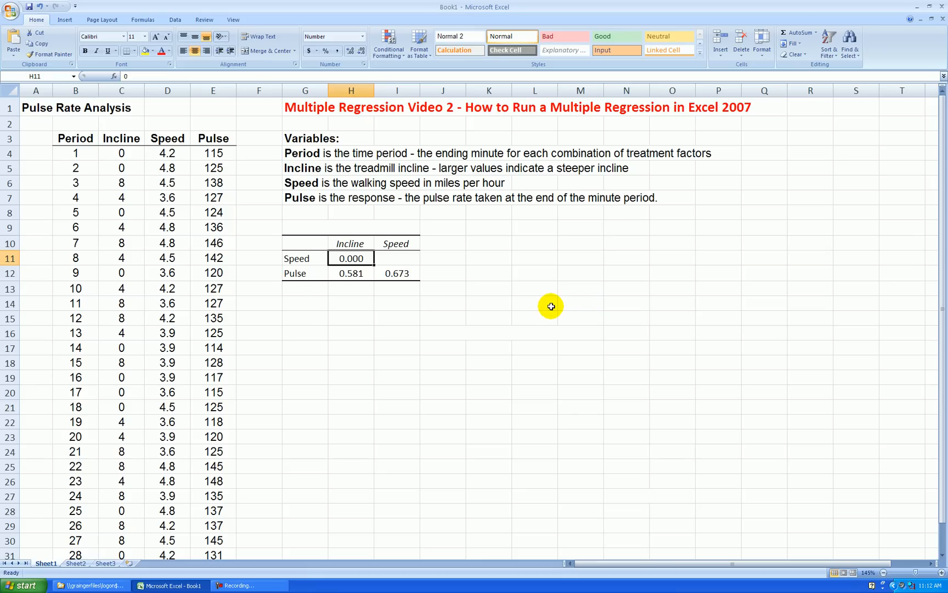
{"action": "mouse_move", "coordinate": [549, 305]}
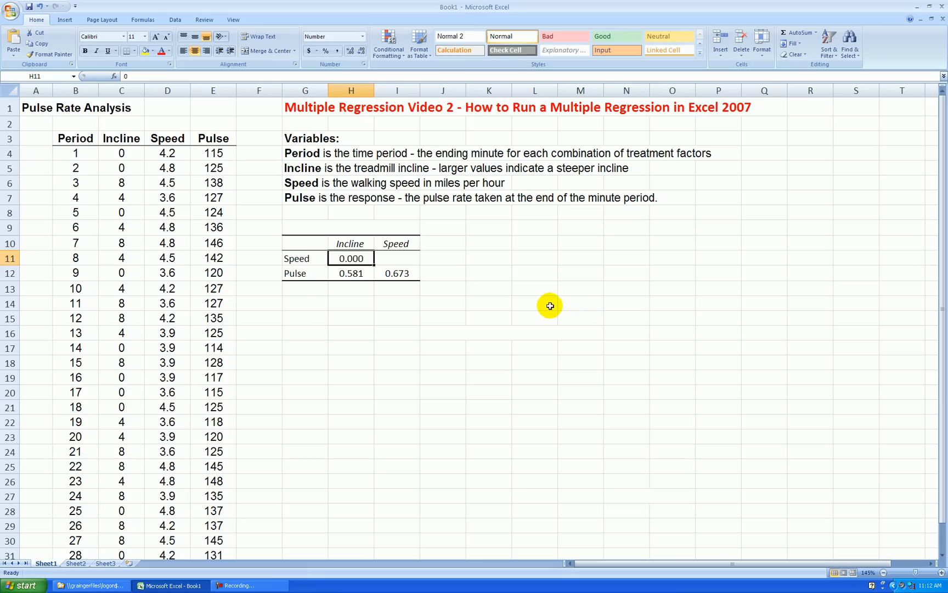
{"action": "mouse_move", "coordinate": [507, 287]}
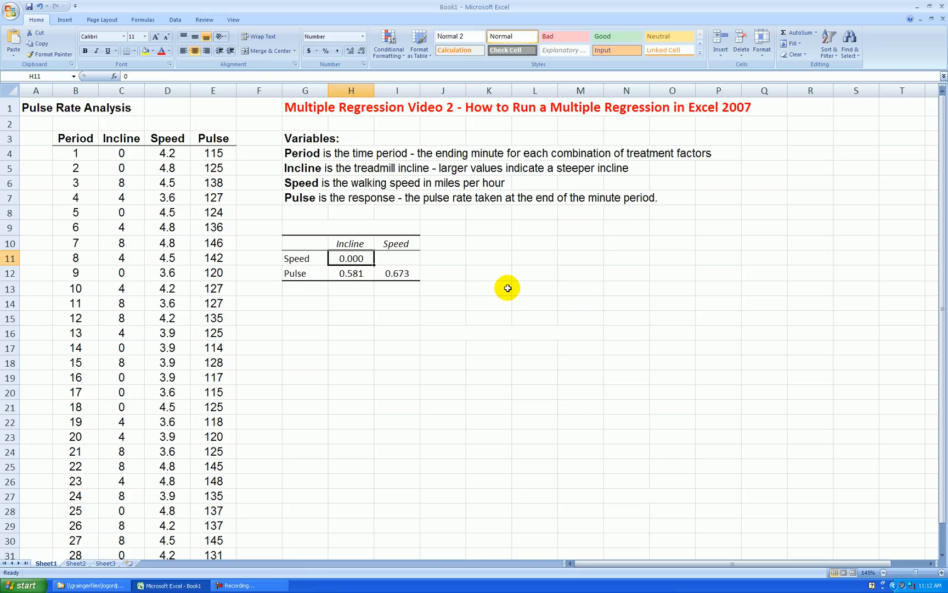
{"action": "left_click_drag", "start_coordinate": [121, 153], "coordinate": [168, 198]}
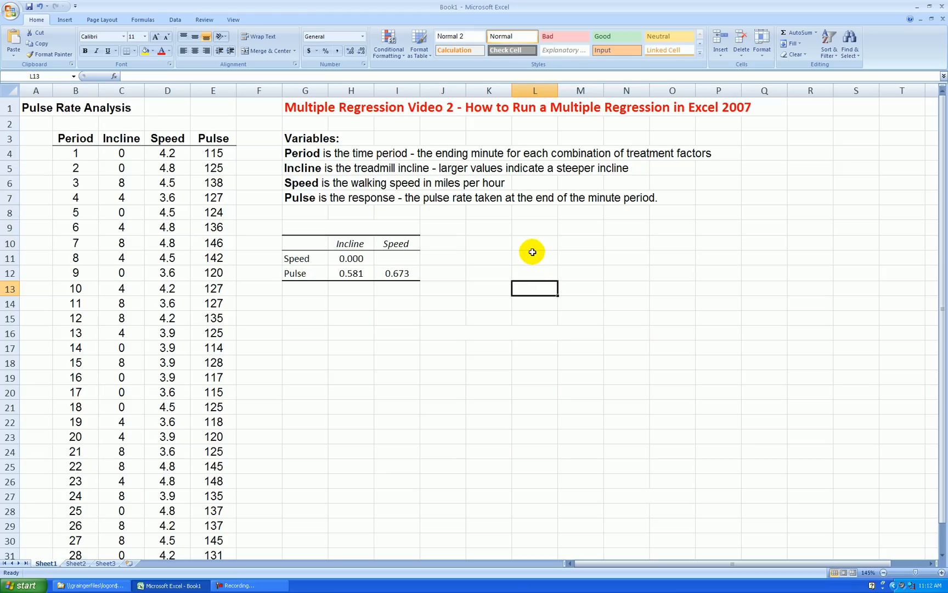
{"action": "mouse_move", "coordinate": [519, 256]}
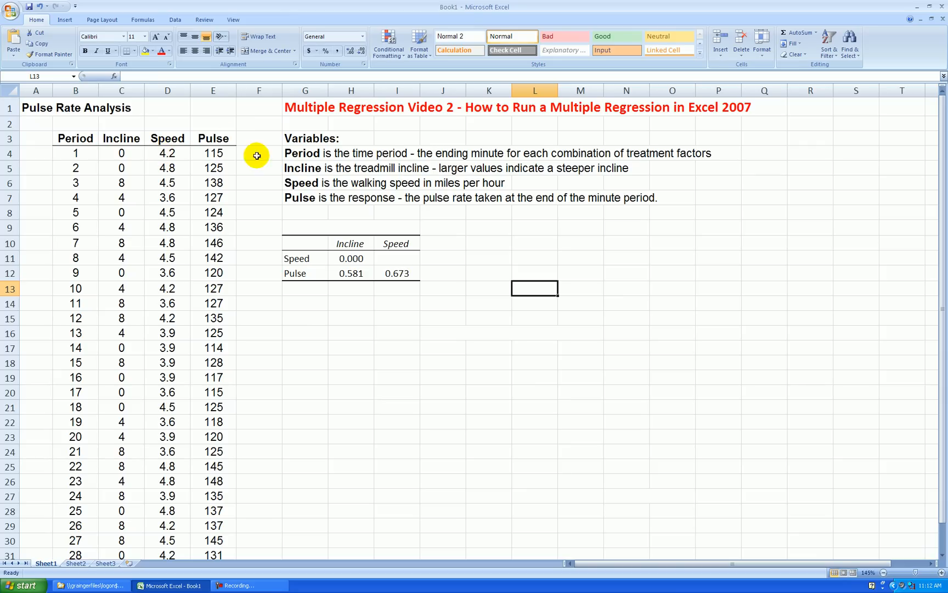
{"action": "mouse_move", "coordinate": [85, 155]}
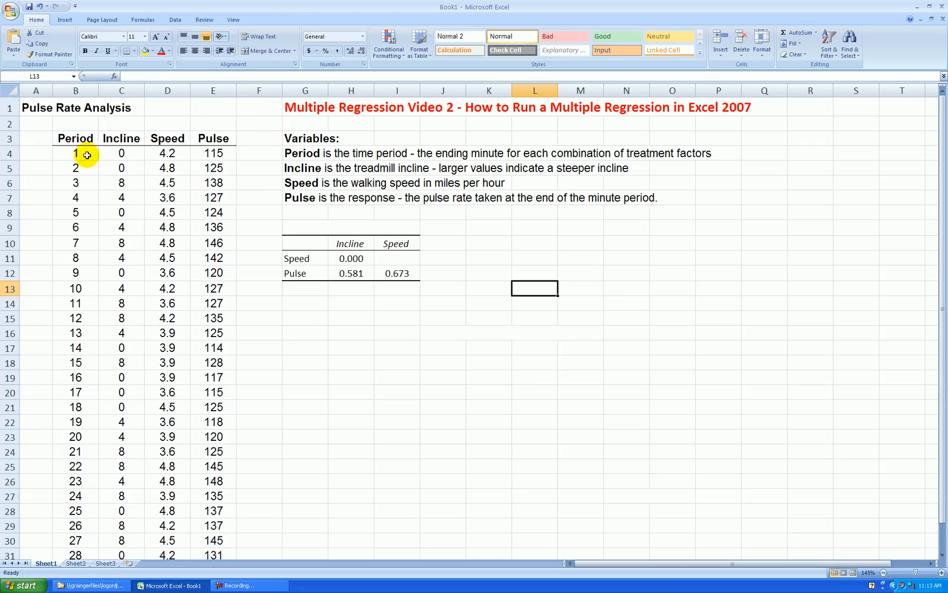
{"action": "mouse_move", "coordinate": [525, 261]}
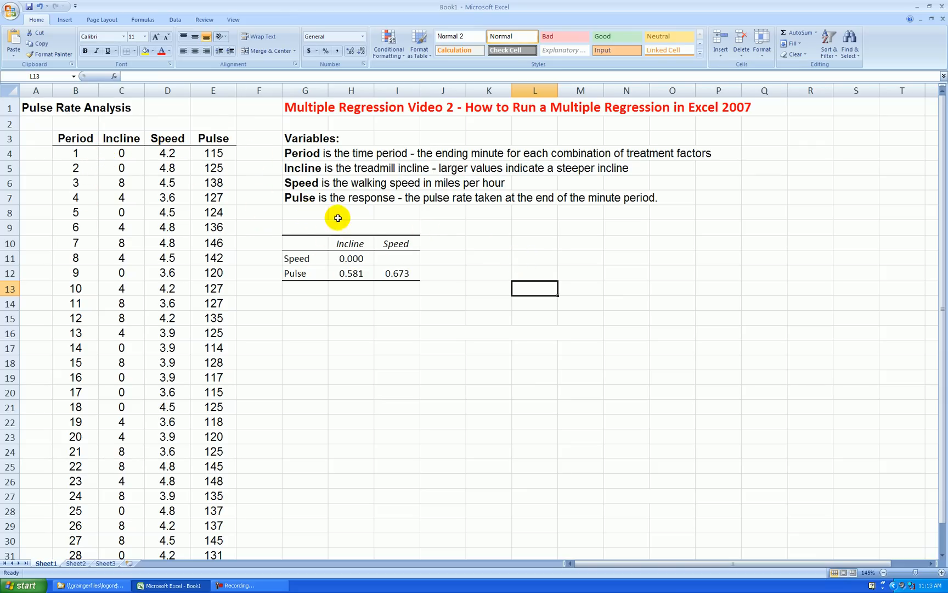
Step: Select and clear the correlation table range G8:I12, leaving only the data
{"action": "left_click_drag", "start_coordinate": [337, 217], "coordinate": [418, 217]}
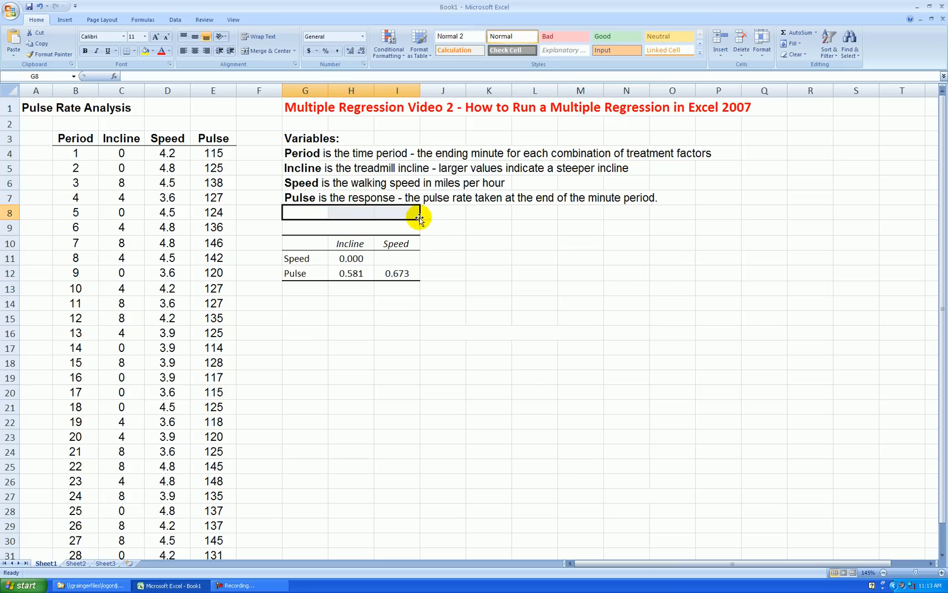
{"action": "left_click_drag", "start_coordinate": [421, 212], "coordinate": [349, 212]}
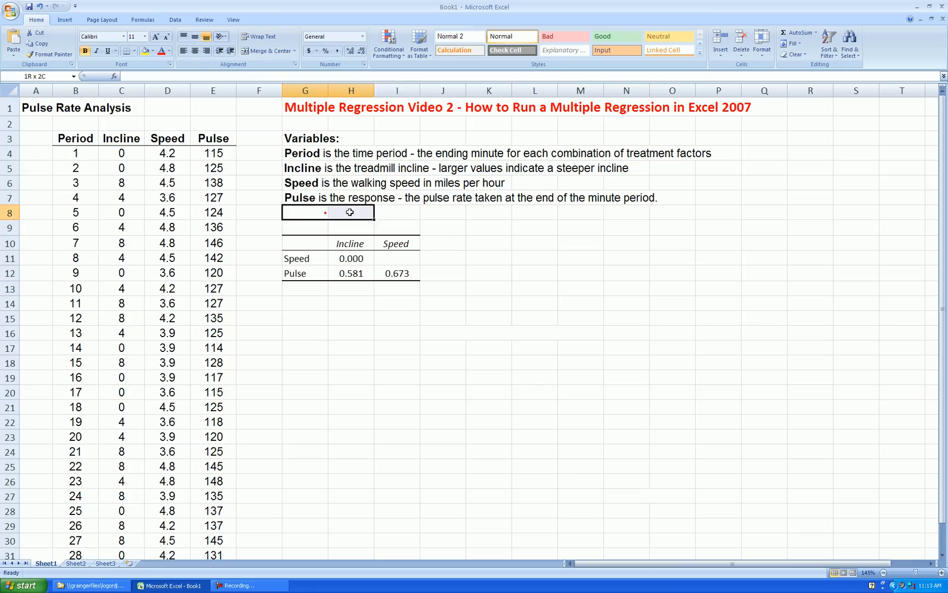
{"action": "left_click_drag", "start_coordinate": [349, 212], "coordinate": [428, 310]}
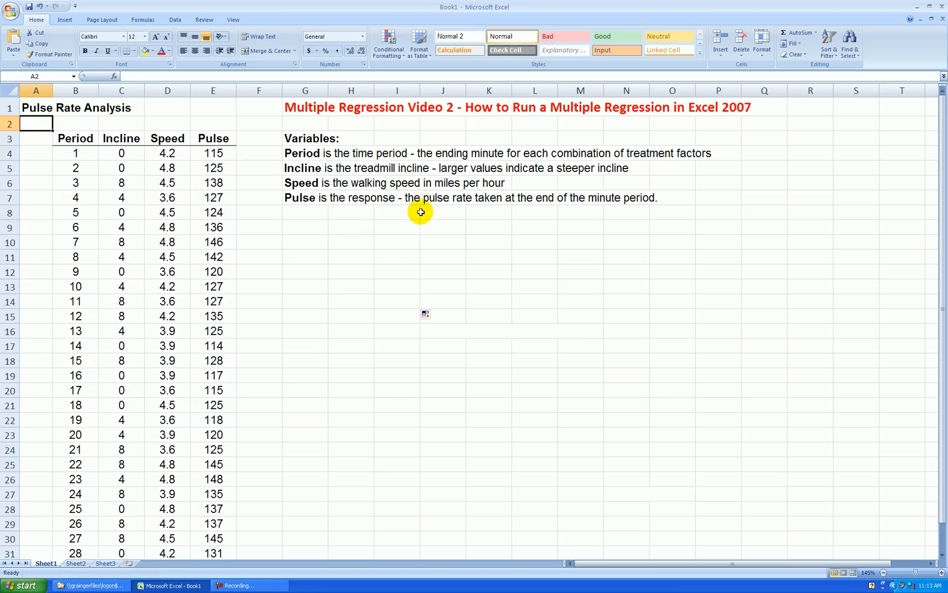
{"action": "mouse_move", "coordinate": [424, 246]}
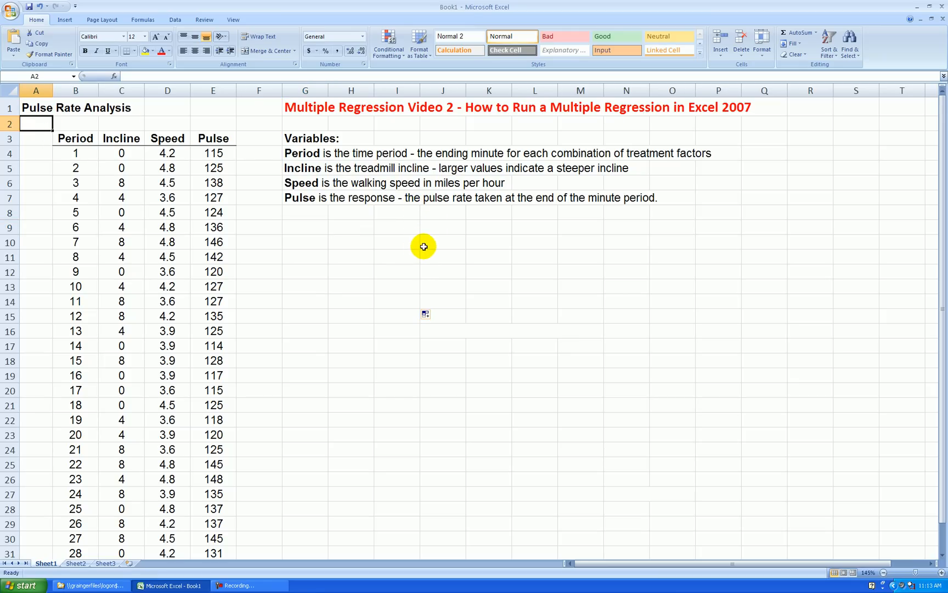
{"action": "mouse_move", "coordinate": [236, 151]}
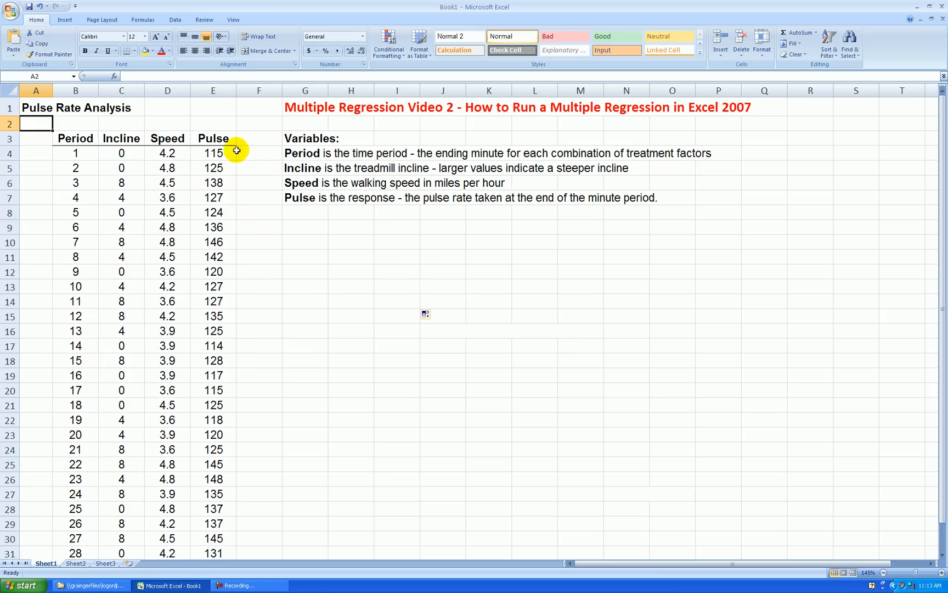
{"action": "mouse_move", "coordinate": [465, 255]}
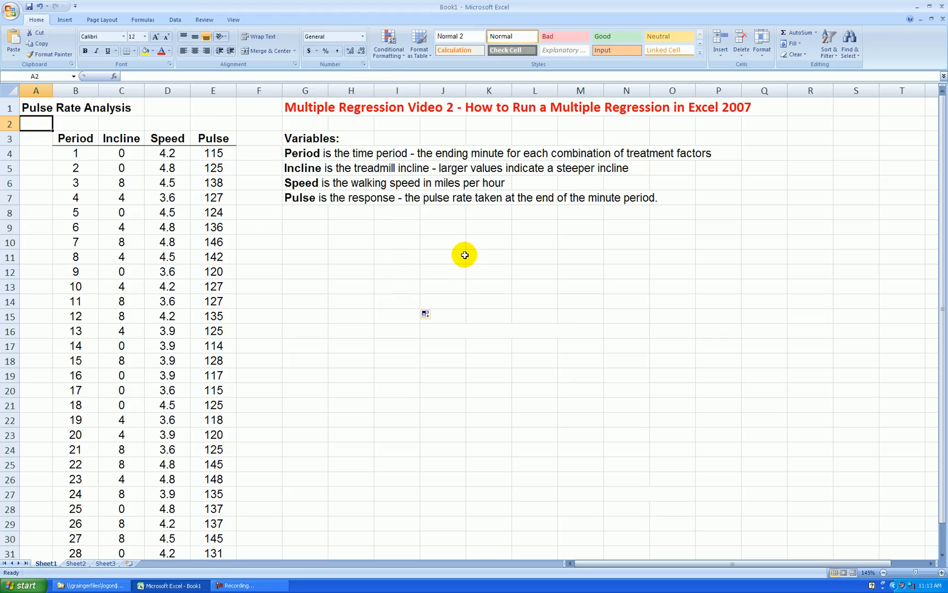
{"action": "mouse_move", "coordinate": [385, 211]}
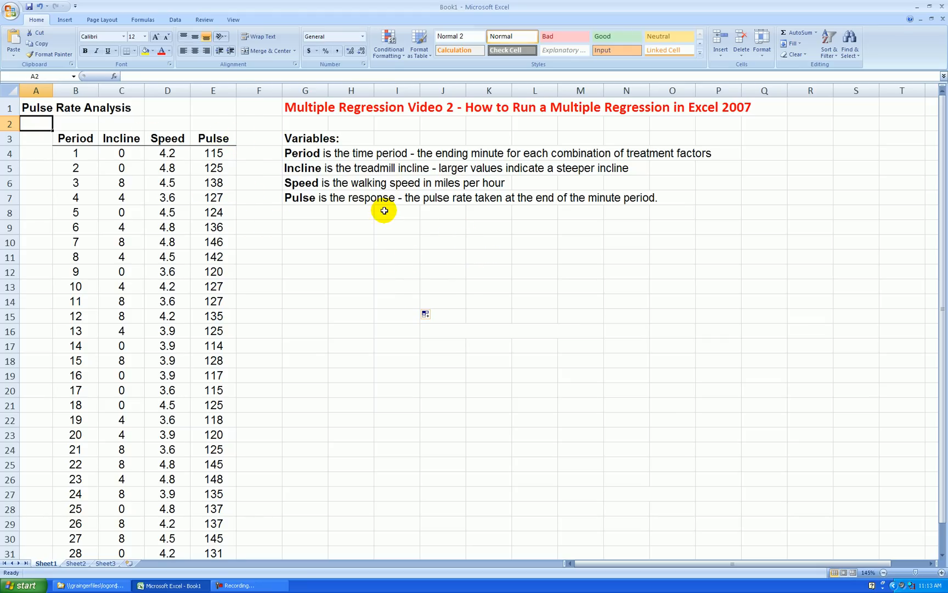
{"action": "mouse_move", "coordinate": [560, 209]}
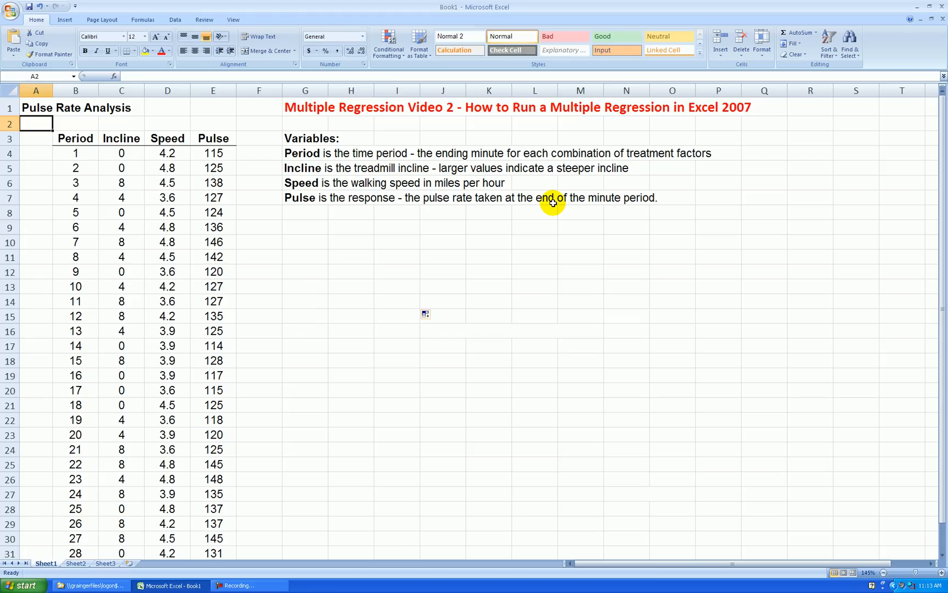
{"action": "mouse_move", "coordinate": [541, 199]}
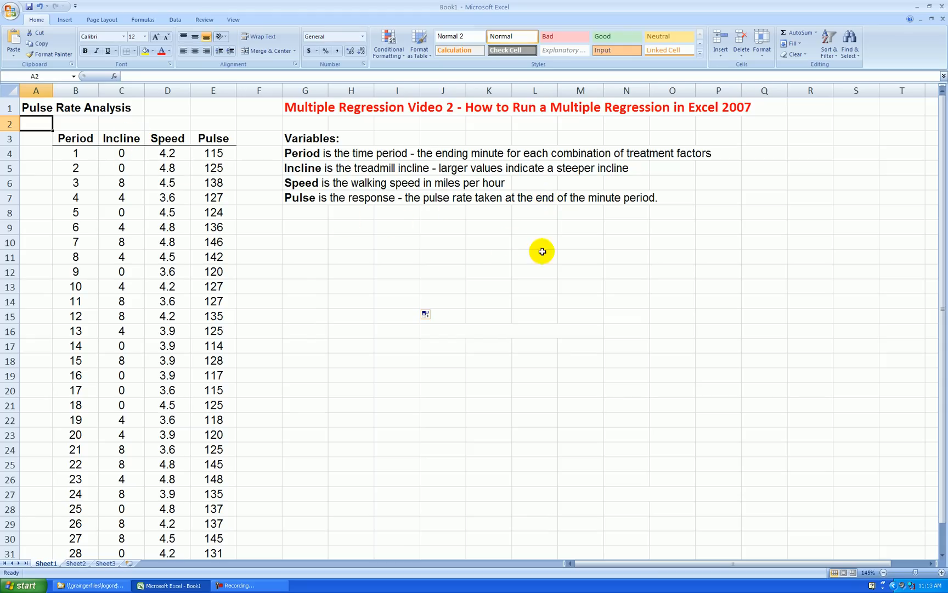
{"action": "left_click", "coordinate": [174, 20]}
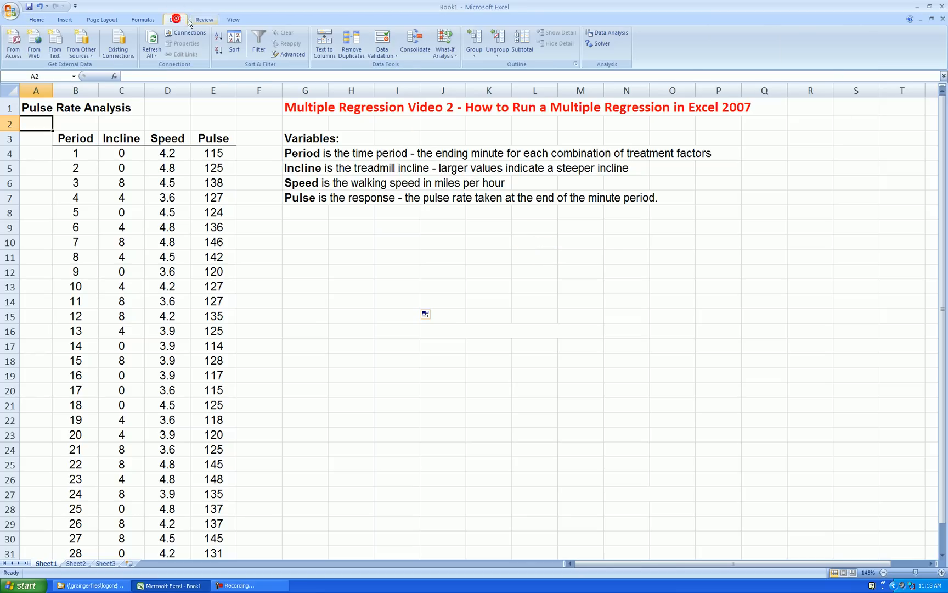
Step: Run Regression with Y range E3:E33 (Pulse), X range C3:D33, labels, output at G9
{"action": "left_click", "coordinate": [607, 33]}
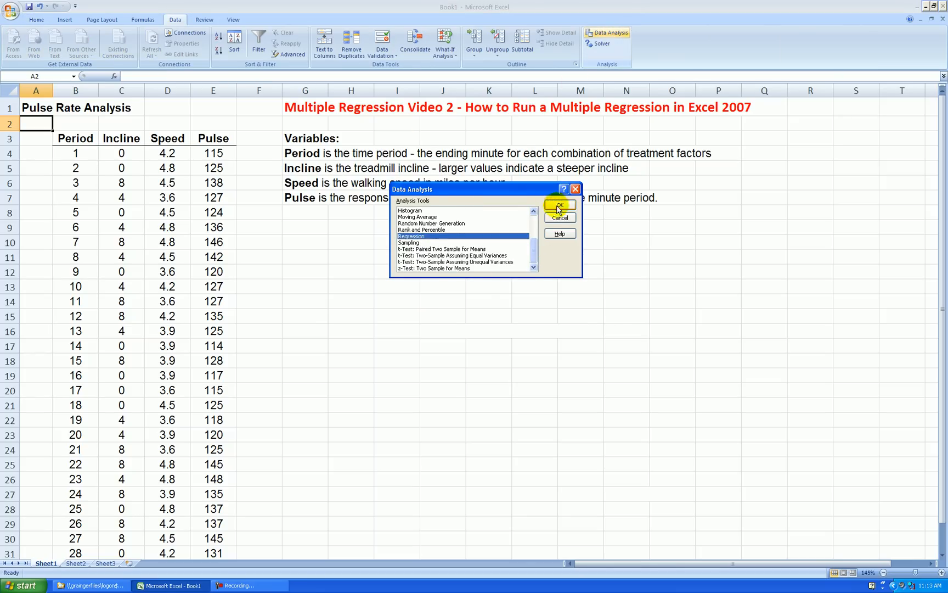
{"action": "left_click", "coordinate": [559, 204]}
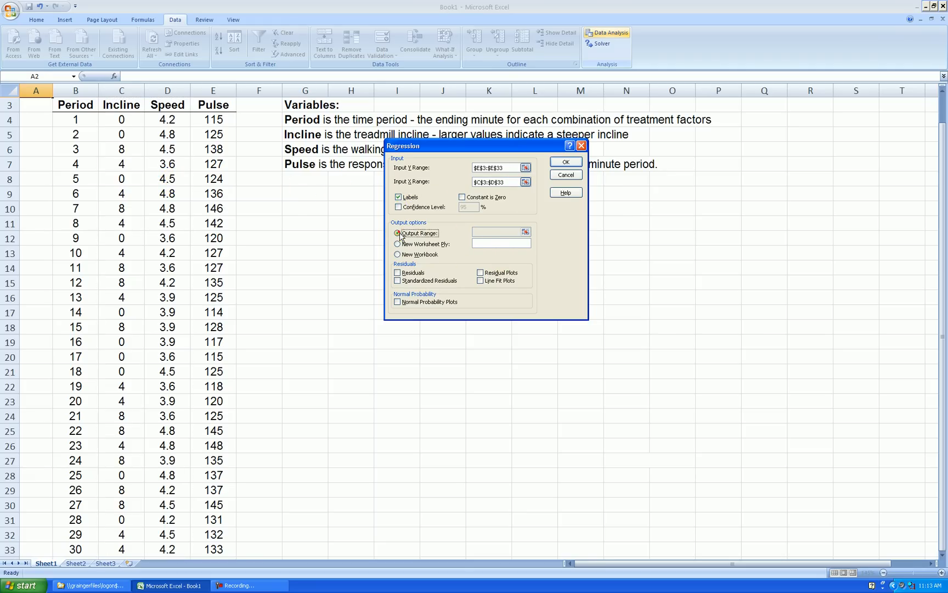
{"action": "left_click", "coordinate": [398, 233]}
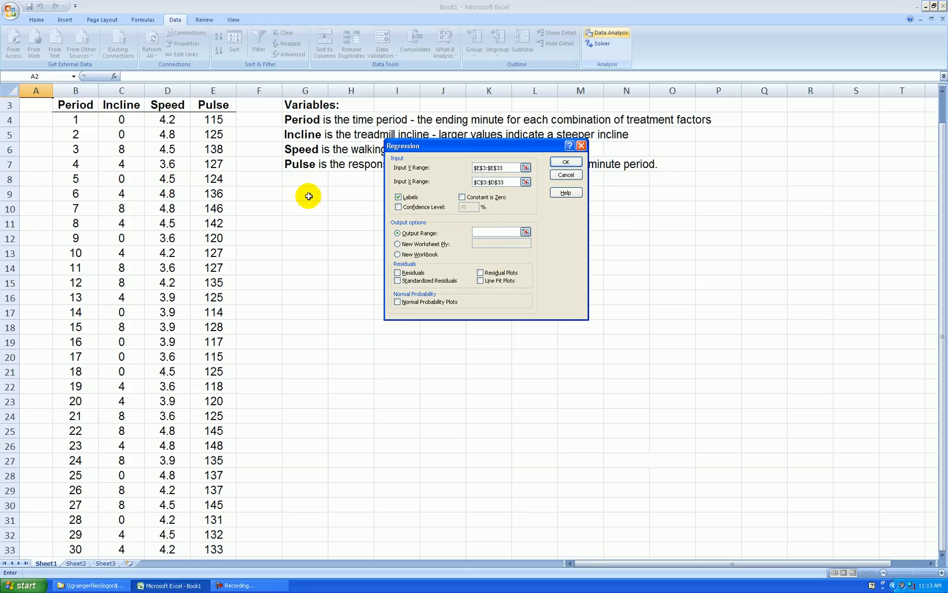
{"action": "left_click", "coordinate": [305, 193]}
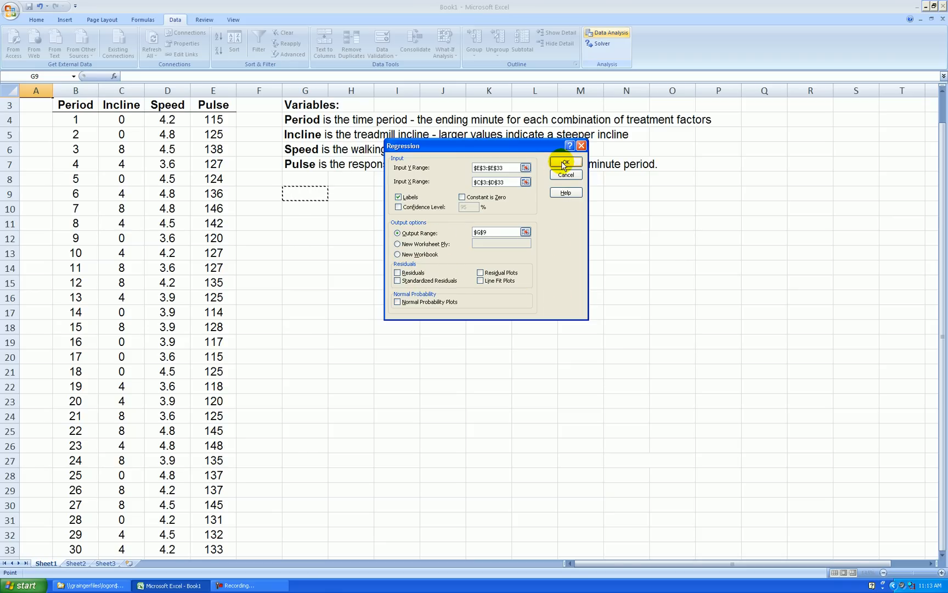
{"action": "left_click", "coordinate": [564, 162]}
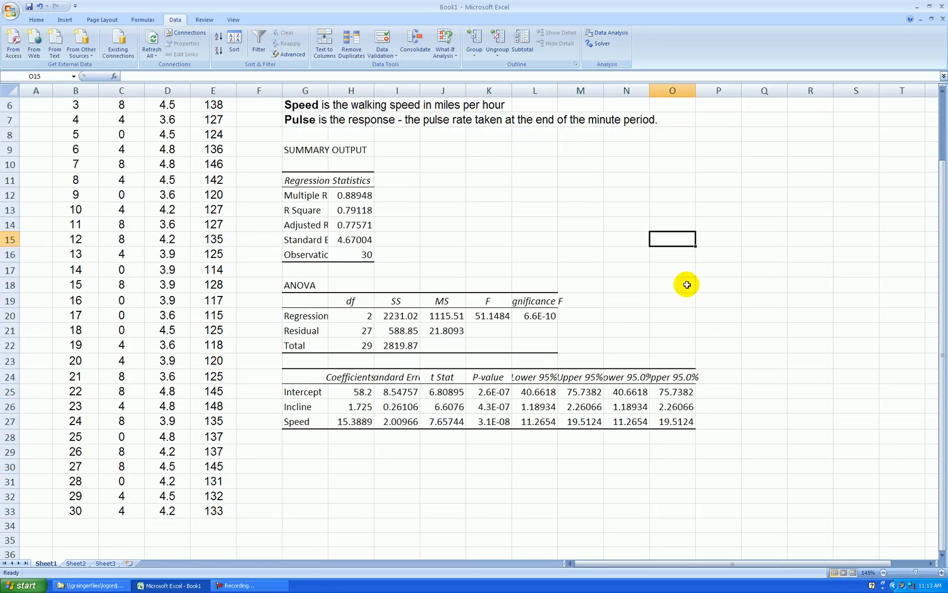
Step: Widen column G so labels like Adjusted R Square and Observations show fully
{"action": "scroll", "scroll_direction": "down", "scroll_amount": 3}
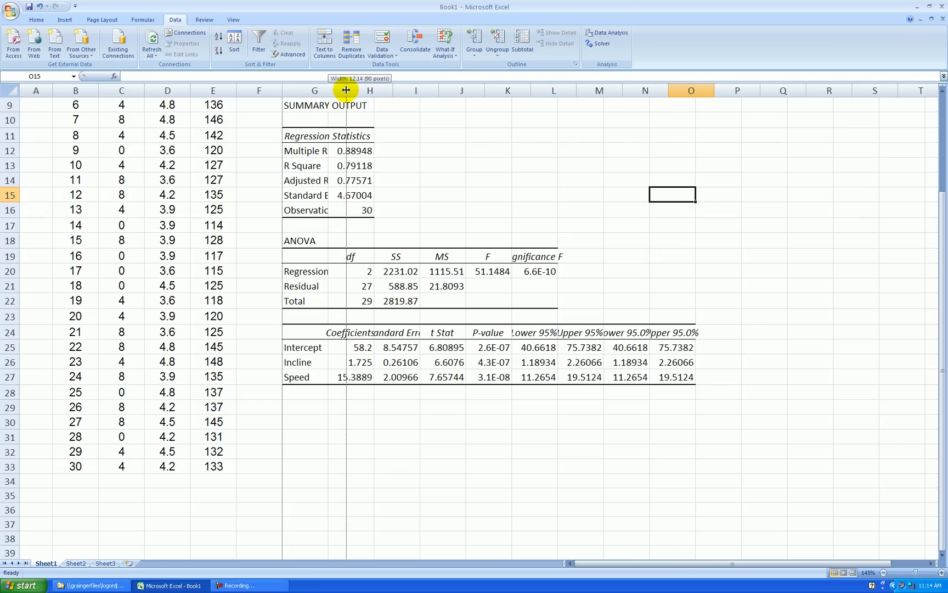
{"action": "left_click_drag", "start_coordinate": [347, 90], "coordinate": [346, 90]}
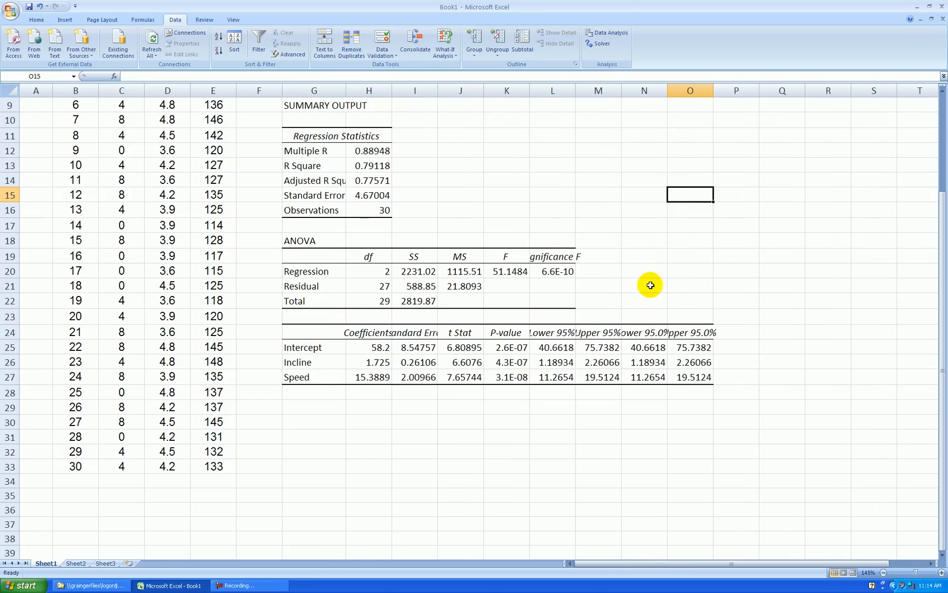
{"action": "left_click_drag", "start_coordinate": [648, 333], "coordinate": [689, 376]}
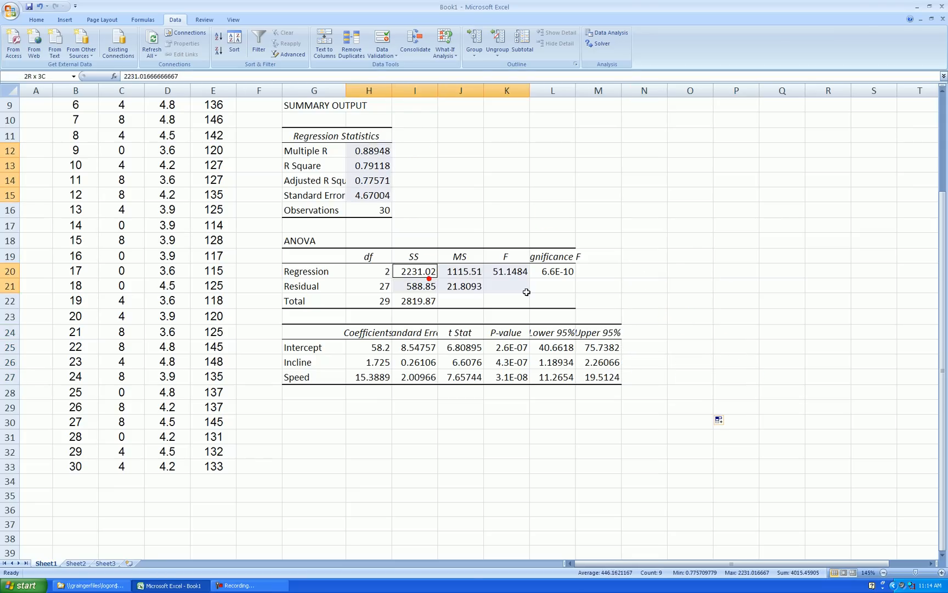
Step: Show the regression statistics and coefficients to three decimal places
{"action": "left_click", "coordinate": [369, 347]}
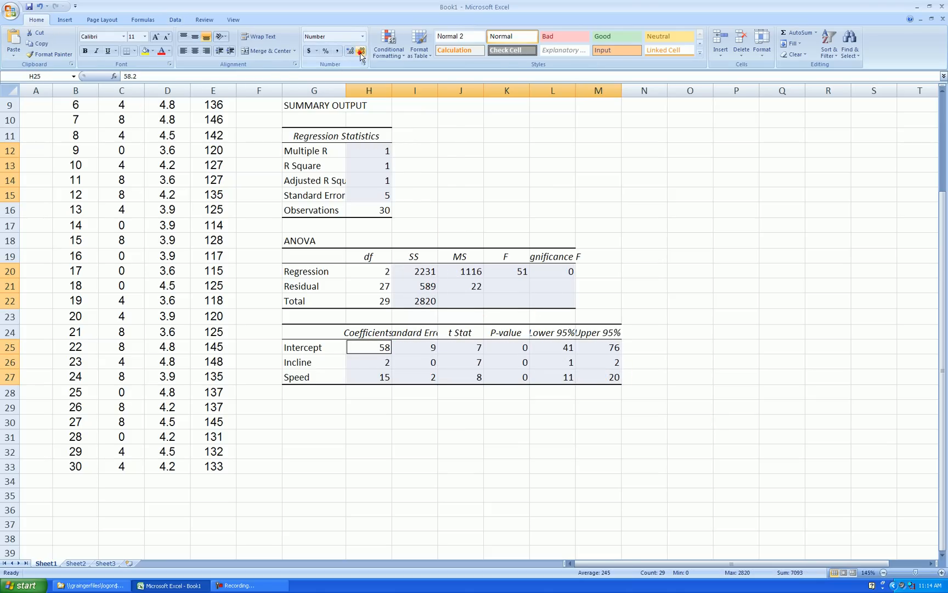
{"action": "left_click", "coordinate": [360, 50]}
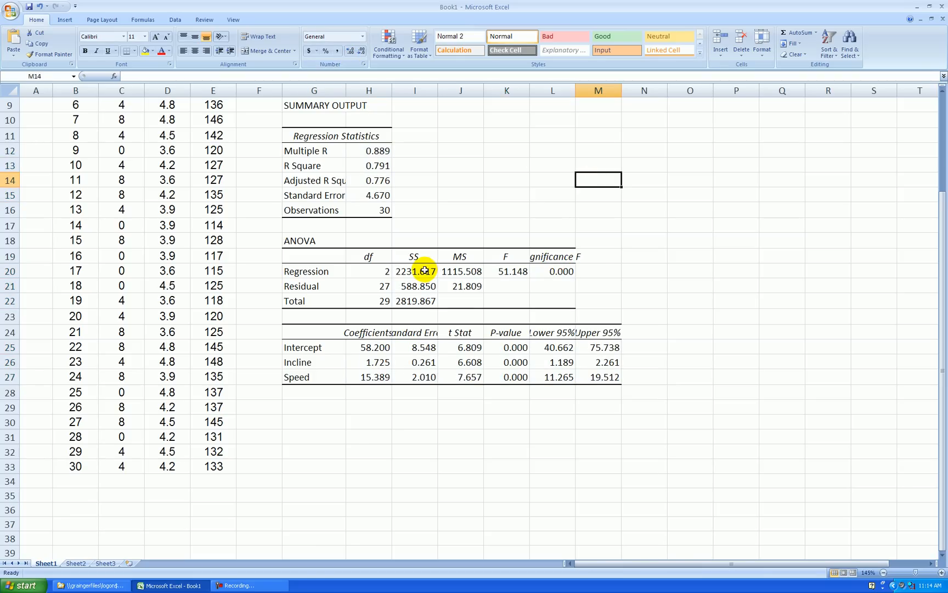
Step: Format the ANOVA SS and MS values to one decimal with thousands separators
{"action": "left_click_drag", "start_coordinate": [415, 270], "coordinate": [415, 300]}
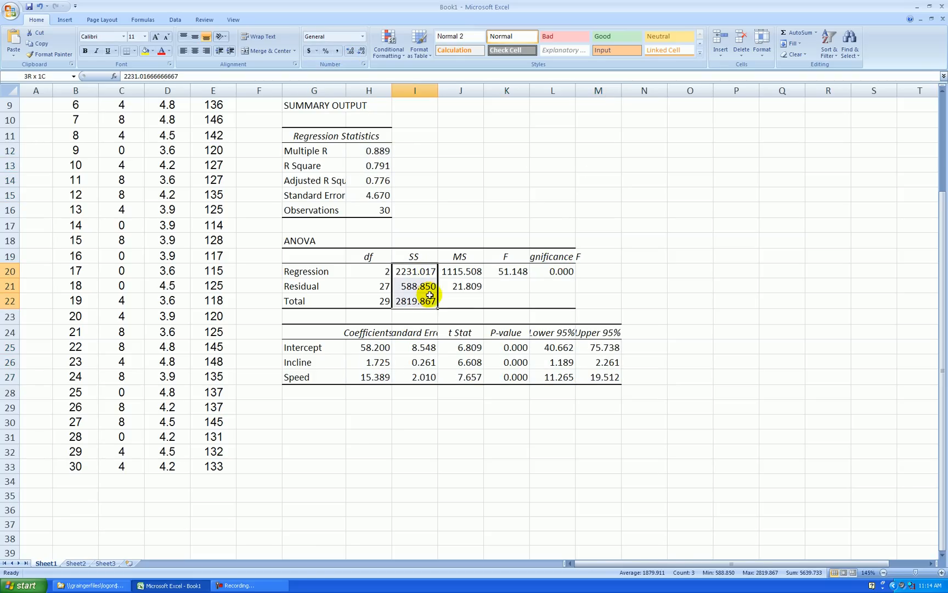
{"action": "left_click", "coordinate": [416, 271]}
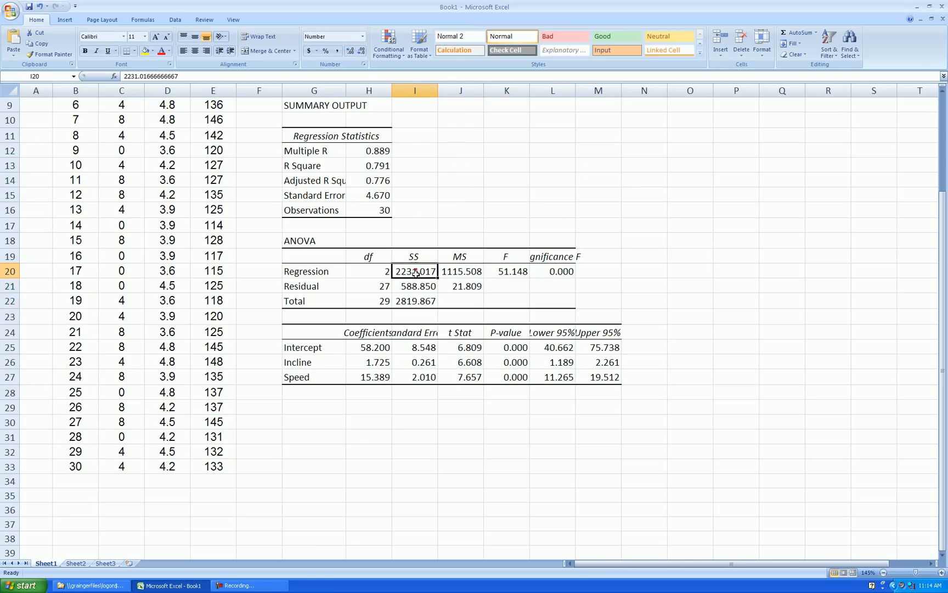
{"action": "left_click_drag", "start_coordinate": [417, 272], "coordinate": [460, 300]}
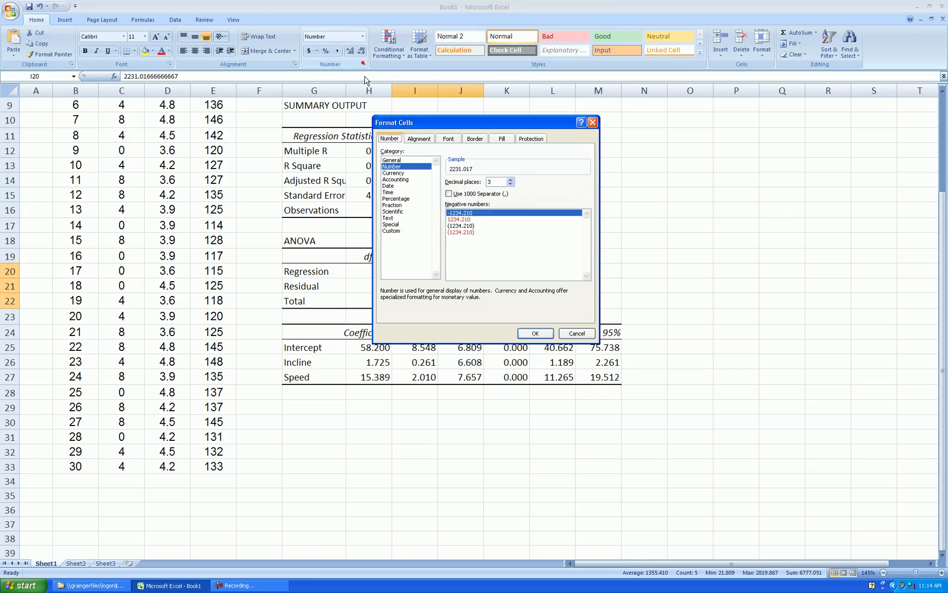
{"action": "left_click", "coordinate": [511, 184]}
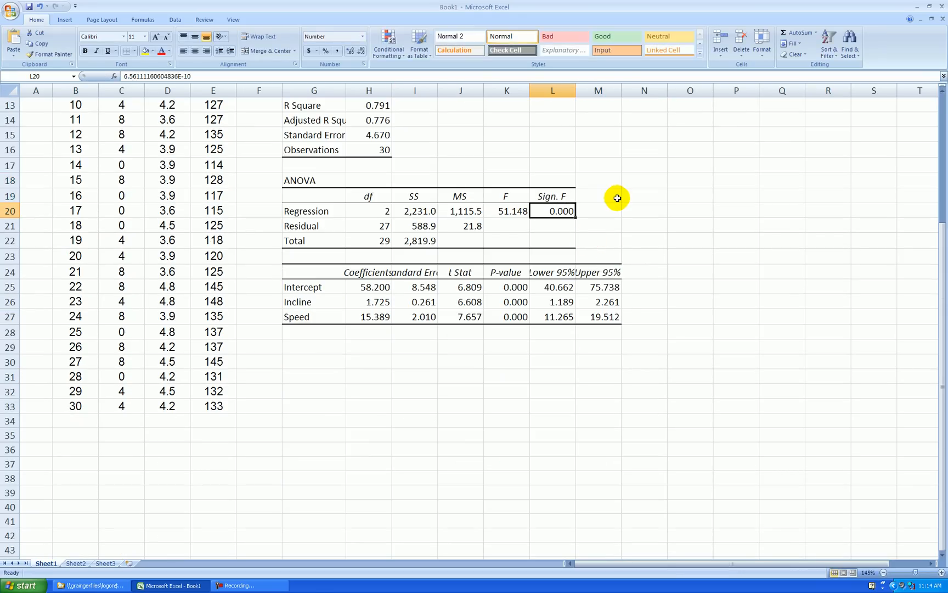
Step: Retype the headings as Coeffs, St Error and Adj R Square, then select cell G29
{"action": "type", "text": "C"}
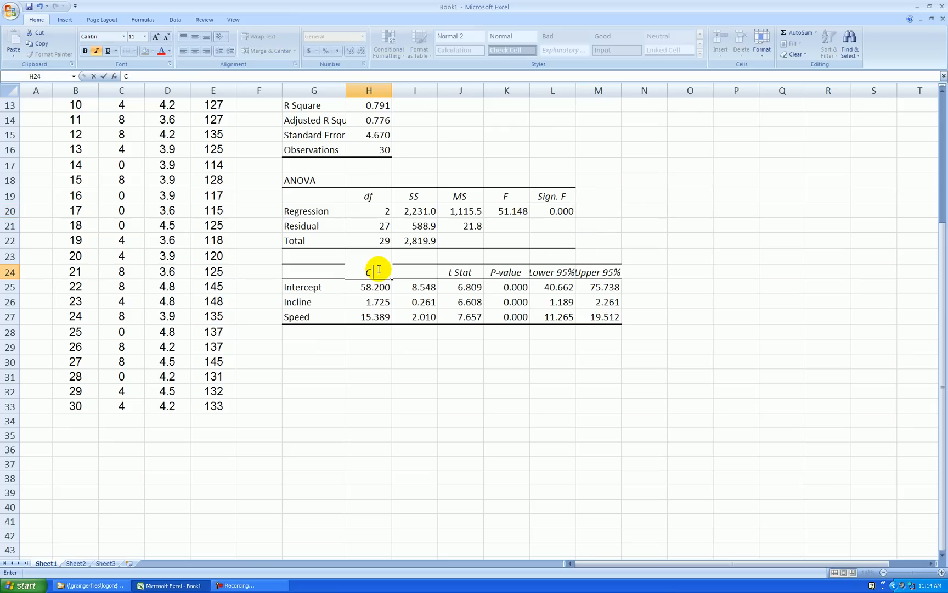
{"action": "type", "text": "St Error"}
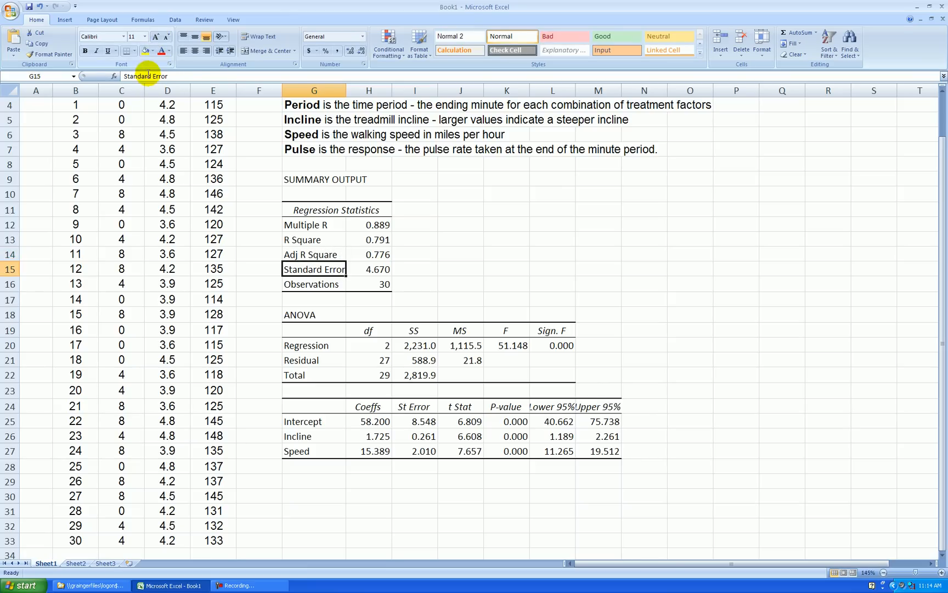
{"action": "type", "text": "St Error"}
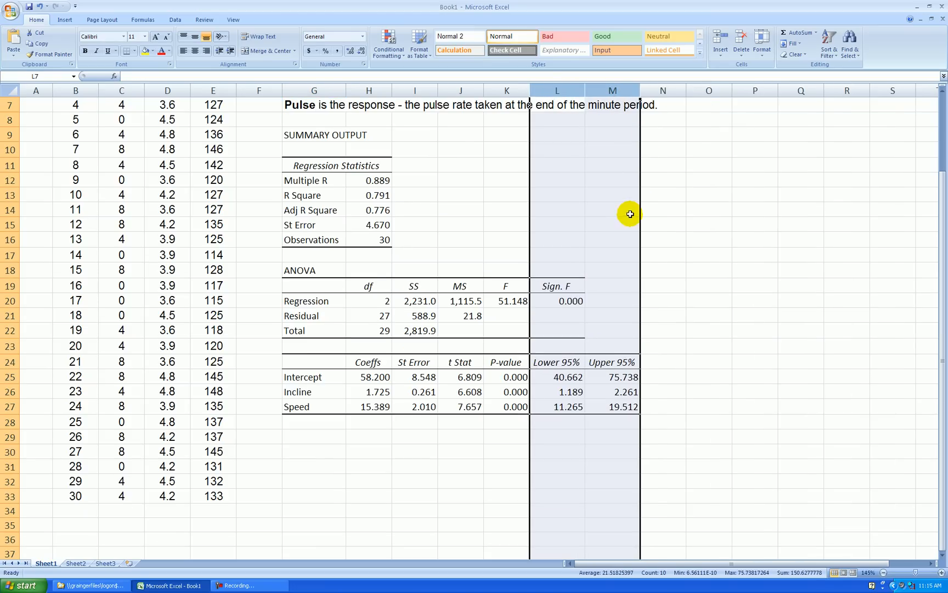
{"action": "left_click", "coordinate": [313, 346]}
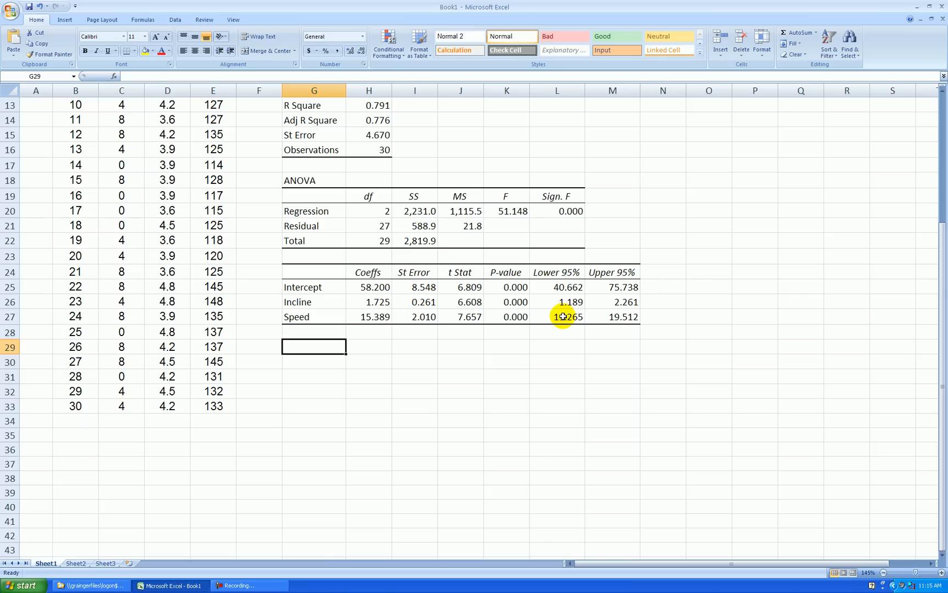
Step: Enter Pulse-hat = 58.200 + 1.725*Incline + 15.389*Speed in G29 and bold it
{"action": "type", "text": "Pulse-"}
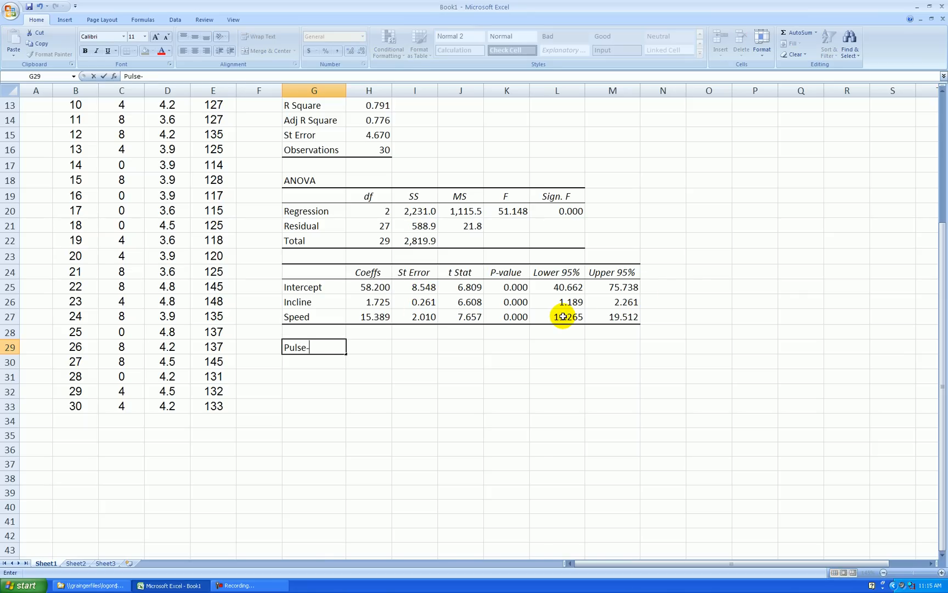
{"action": "type", "text": "hat ="}
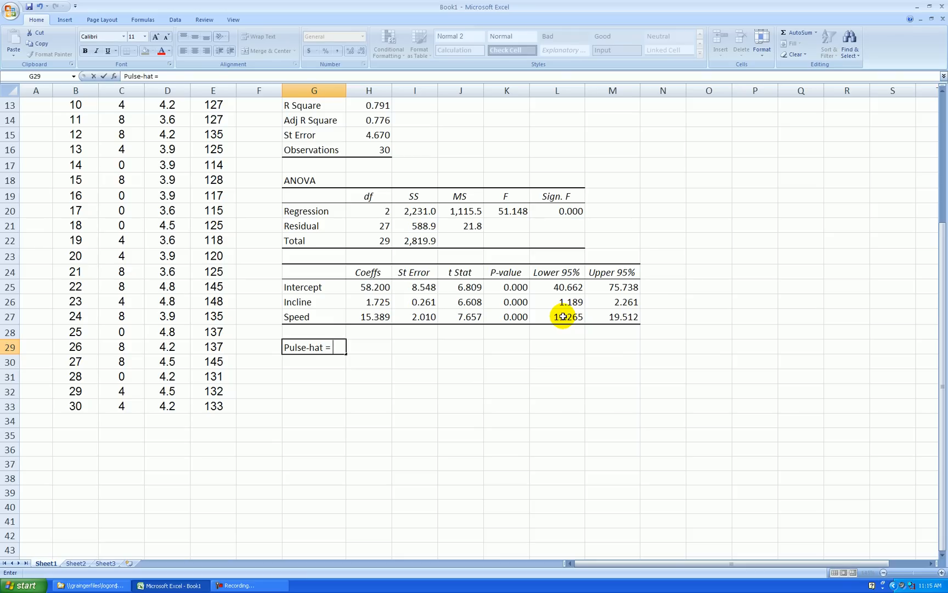
{"action": "type", "text": "58."}
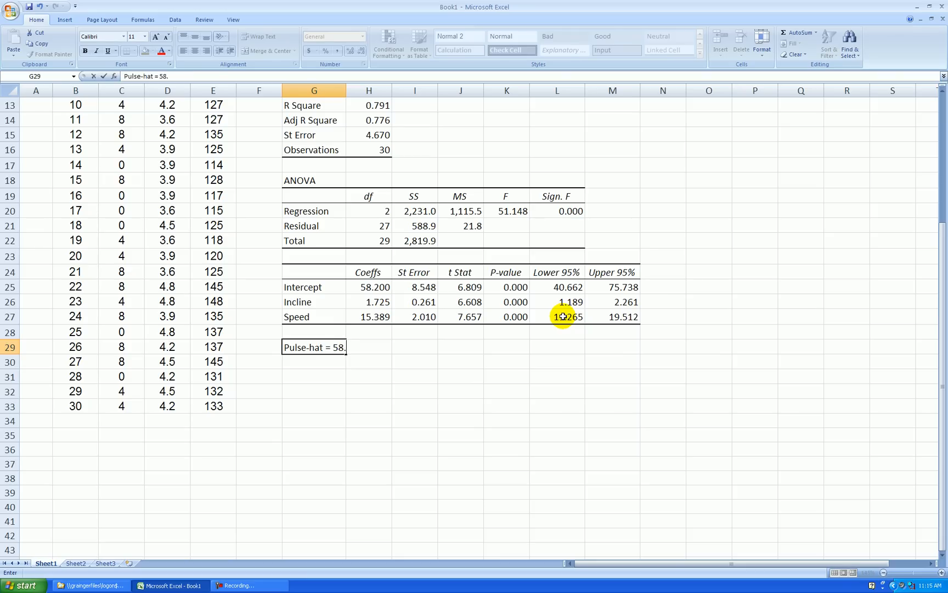
{"action": "type", "text": "200 + 1"}
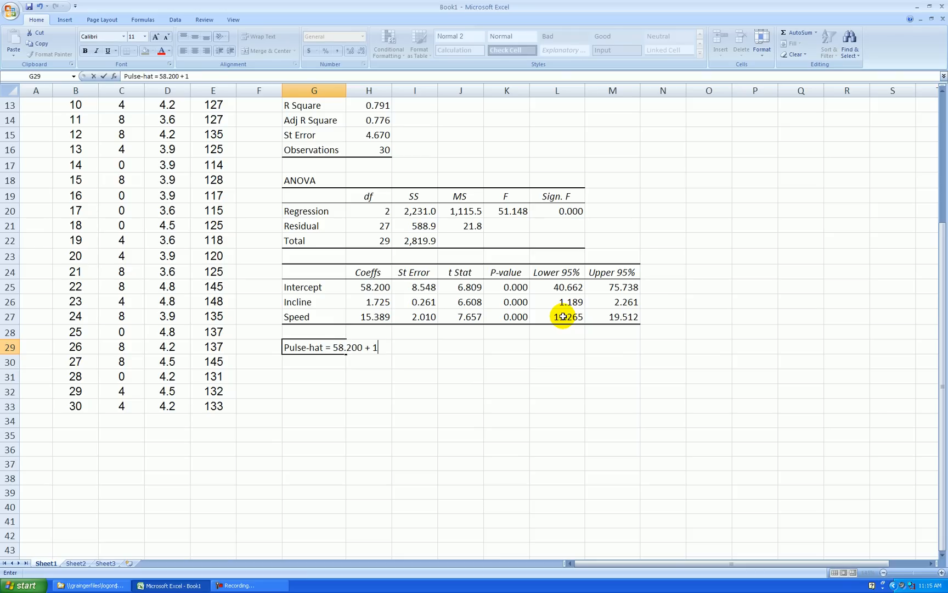
{"action": "type", "text": "725*"}
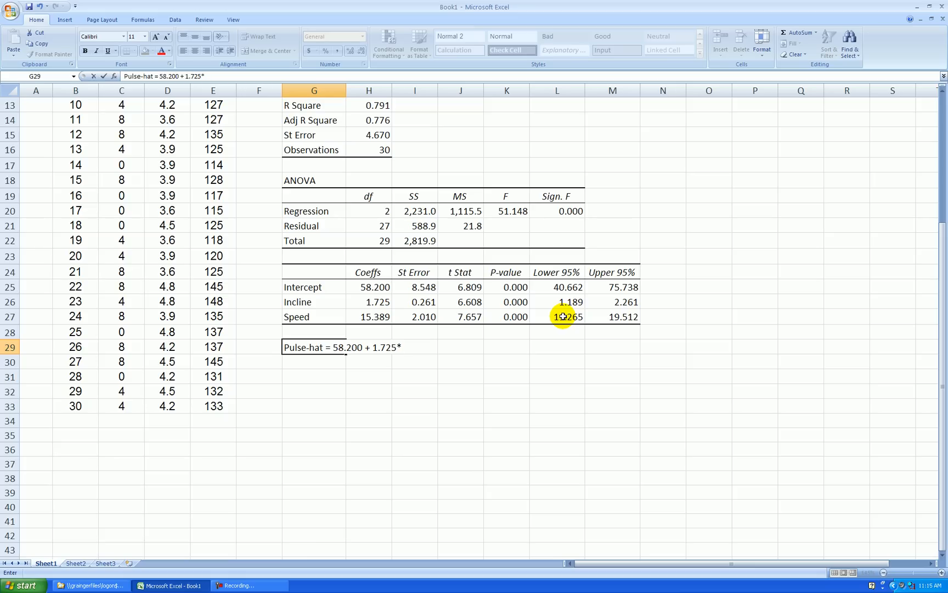
{"action": "type", "text": "Incline +"}
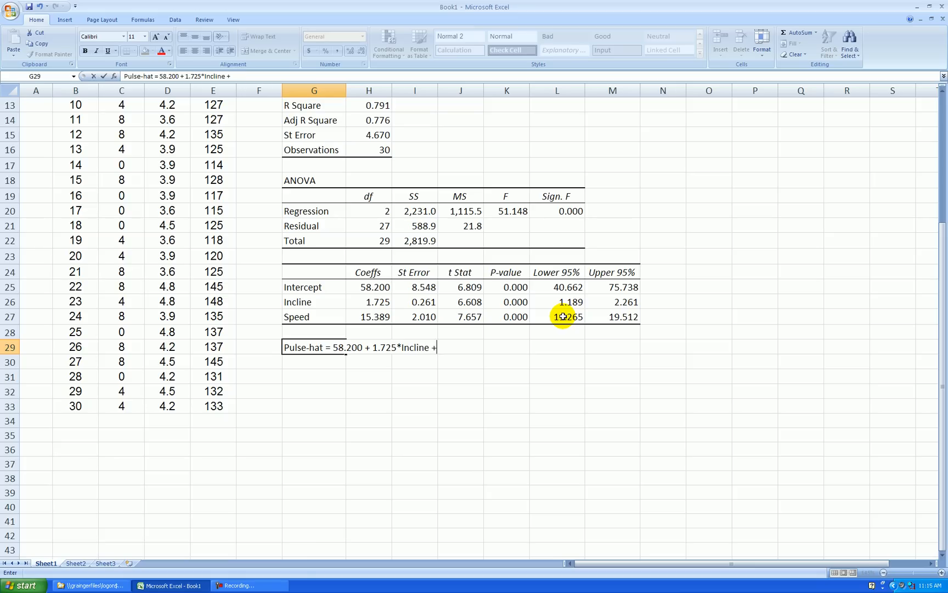
{"action": "type", "text": "15.389"}
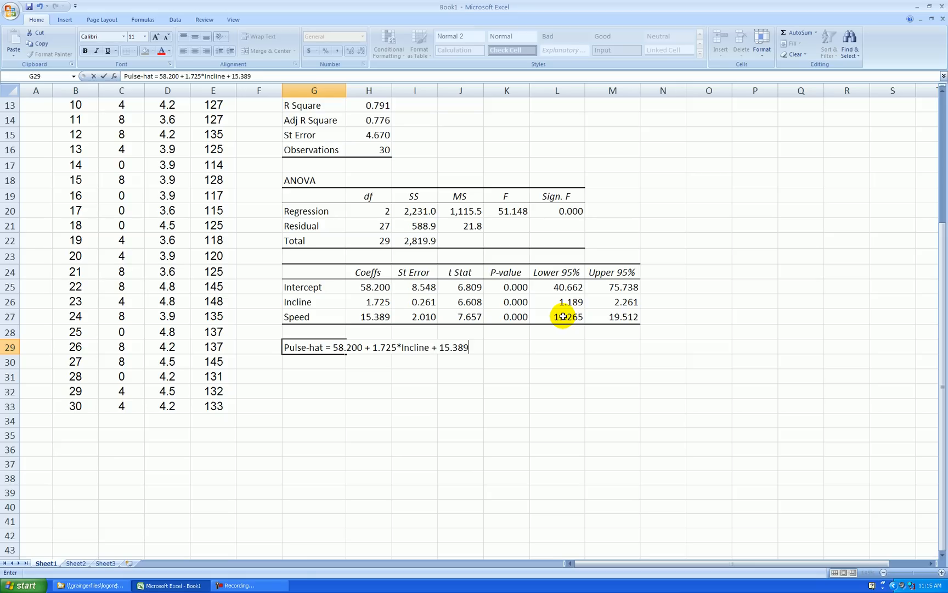
{"action": "type", "text": "*Speed"}
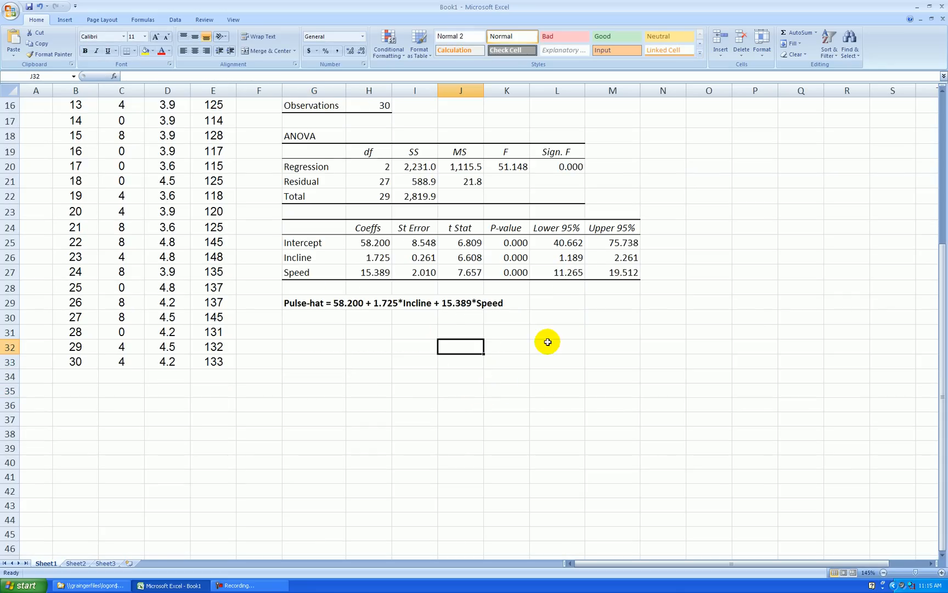
{"action": "mouse_move", "coordinate": [297, 305]}
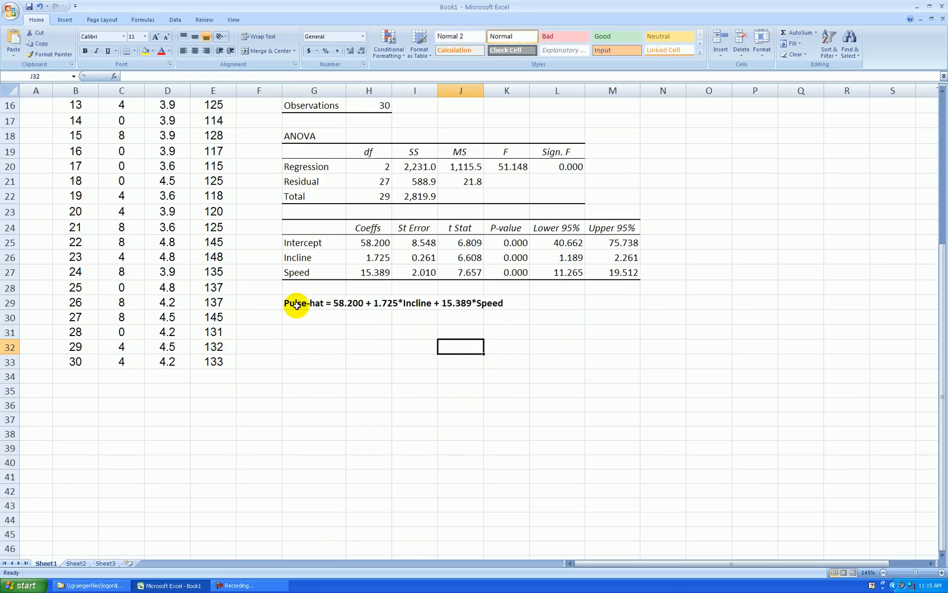
{"action": "left_click", "coordinate": [313, 317]}
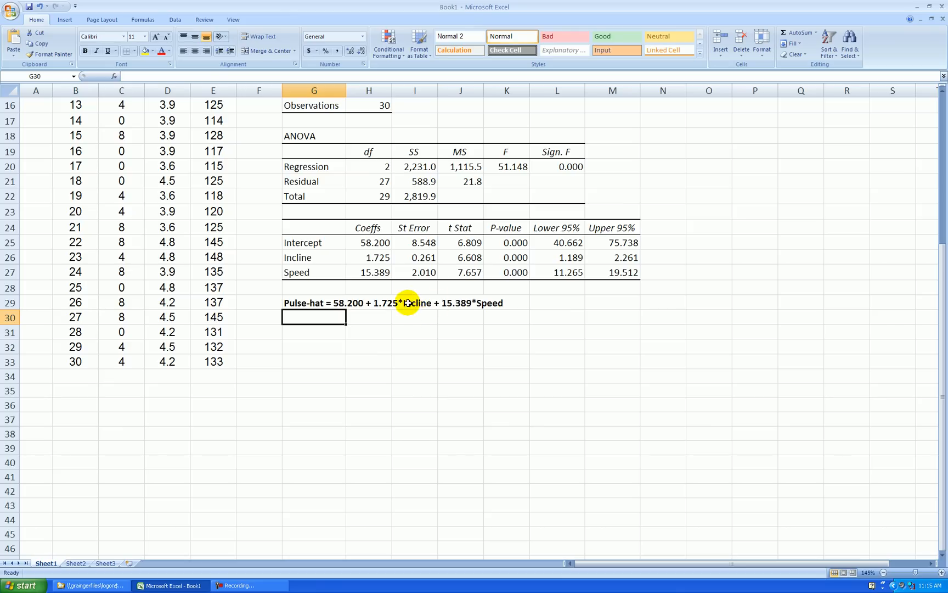
{"action": "mouse_move", "coordinate": [499, 342]}
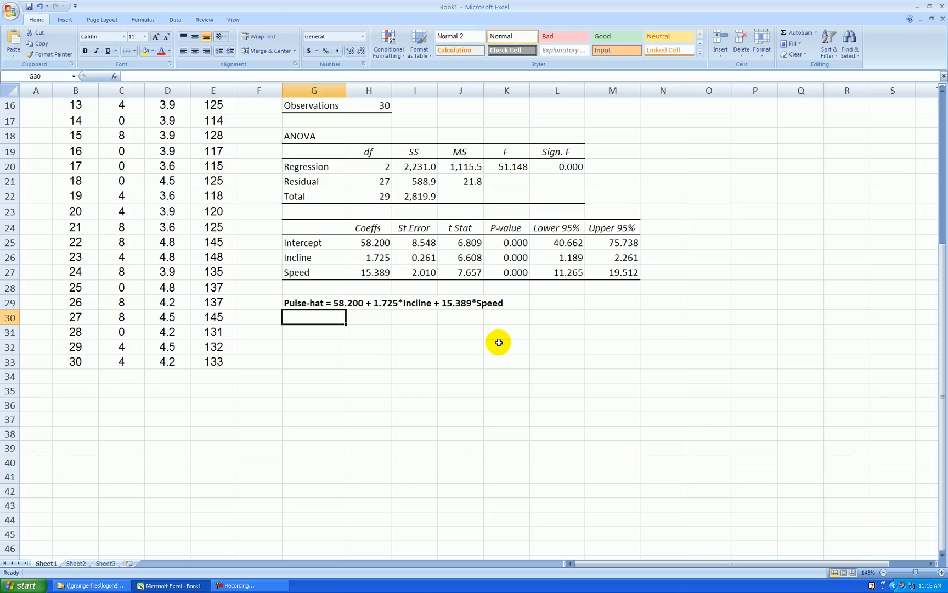
{"action": "left_click", "coordinate": [314, 331]}
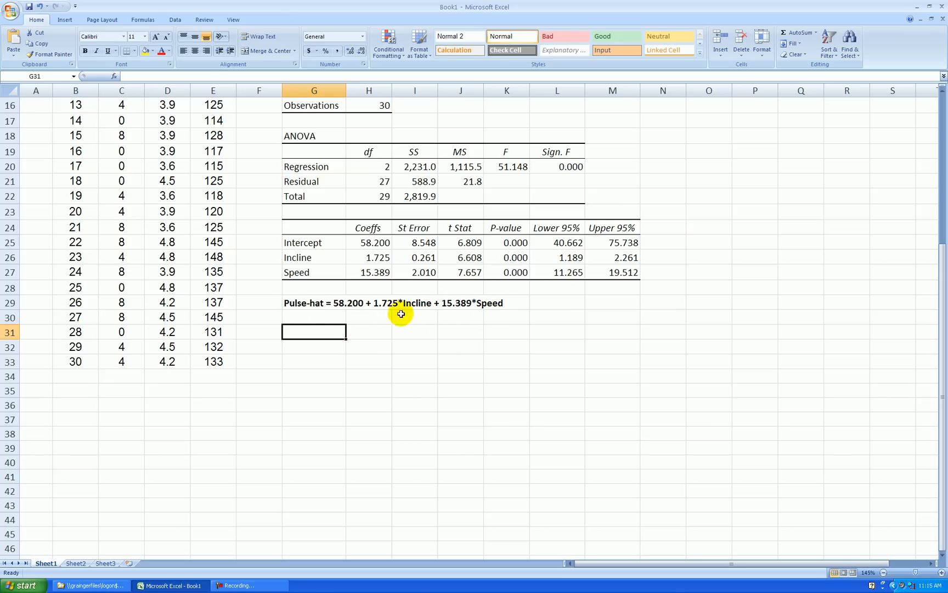
{"action": "mouse_move", "coordinate": [483, 355]}
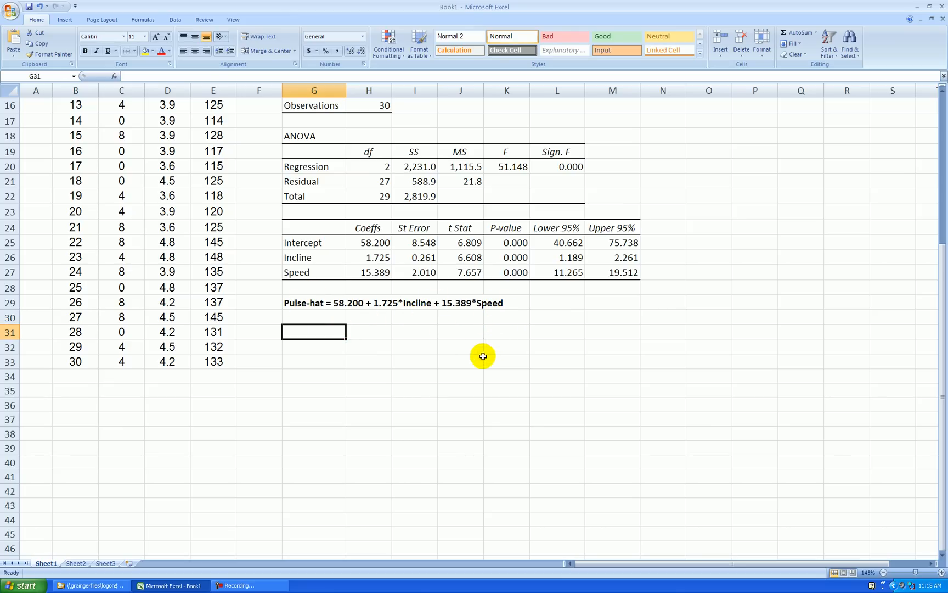
{"action": "mouse_move", "coordinate": [520, 341]}
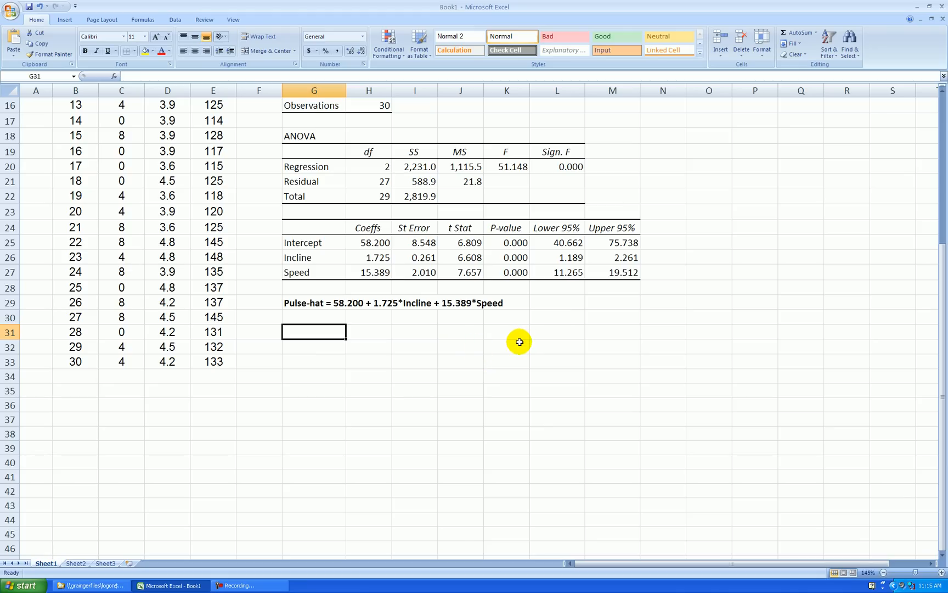
{"action": "mouse_move", "coordinate": [482, 357]}
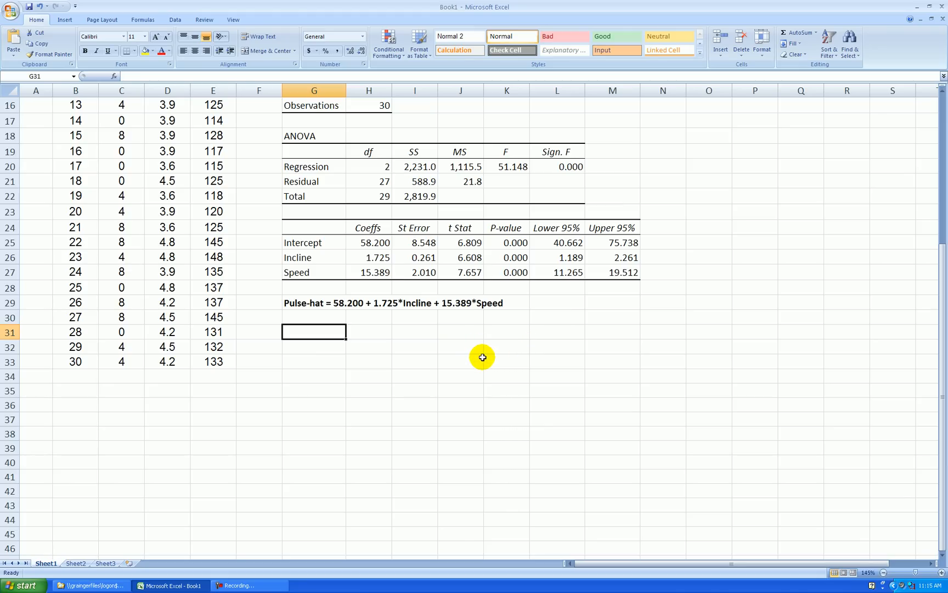
{"action": "mouse_move", "coordinate": [396, 331]}
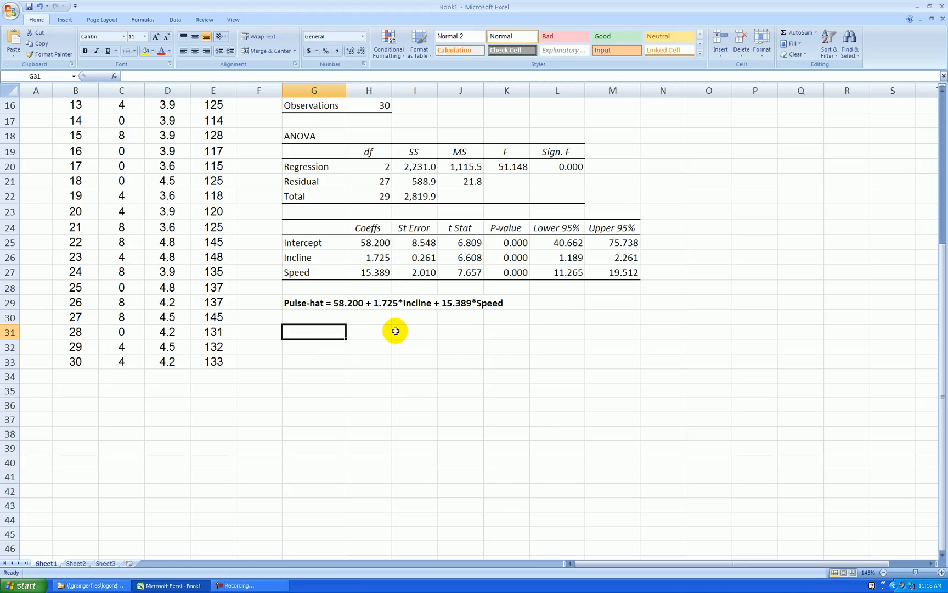
{"action": "mouse_move", "coordinate": [554, 337]}
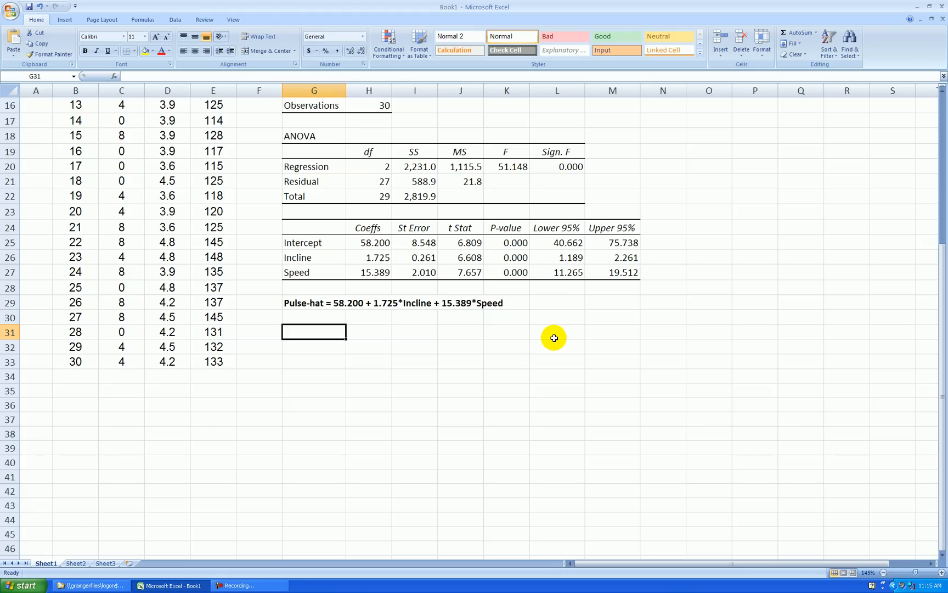
{"action": "mouse_move", "coordinate": [551, 337]}
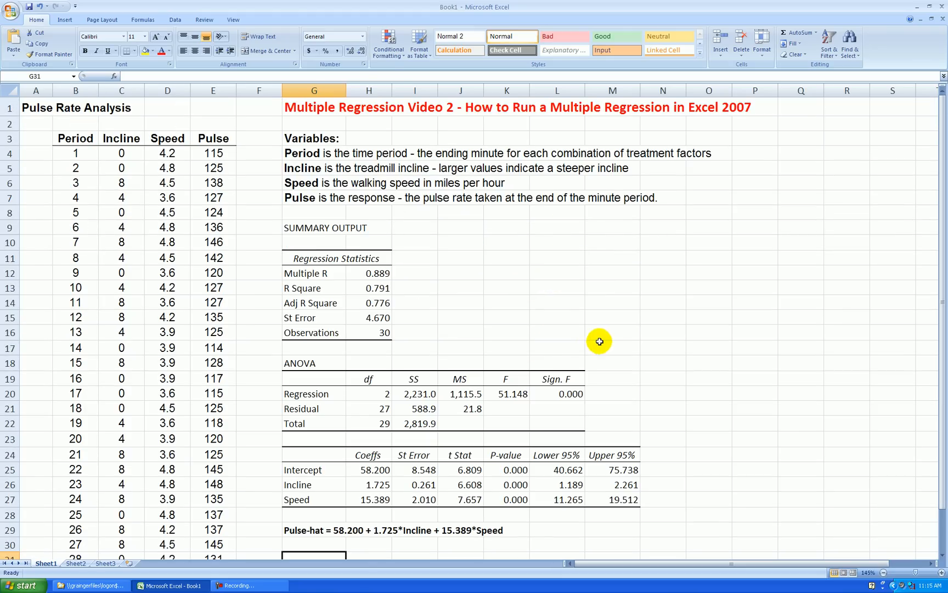
{"action": "left_click", "coordinate": [369, 287]}
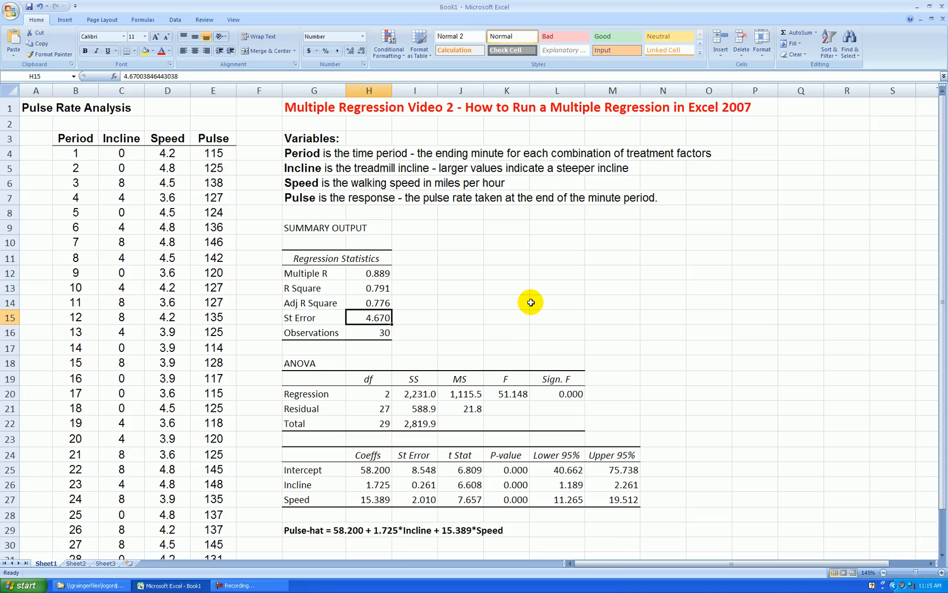
{"action": "left_click", "coordinate": [368, 288]}
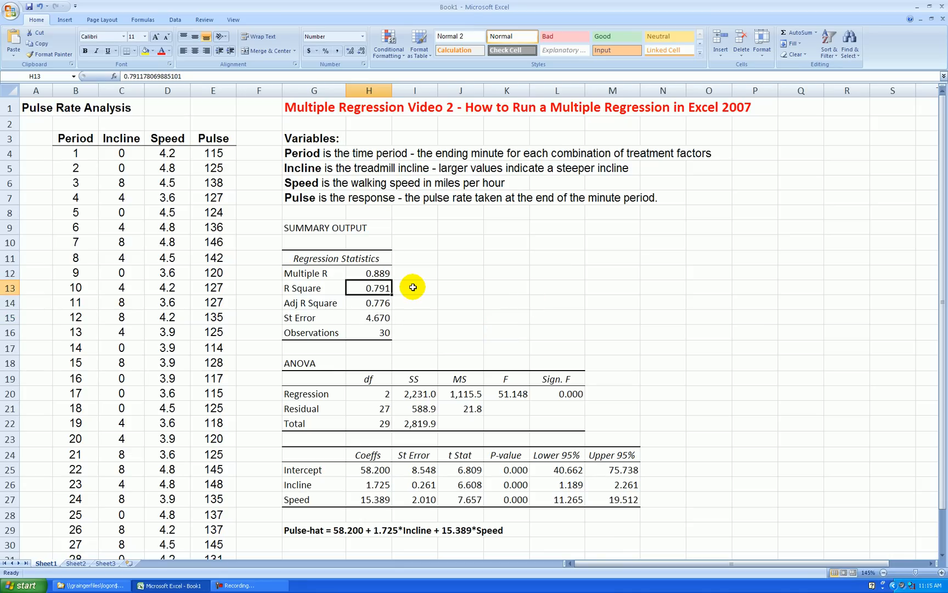
{"action": "scroll", "scroll_direction": "down", "scroll_amount": 3}
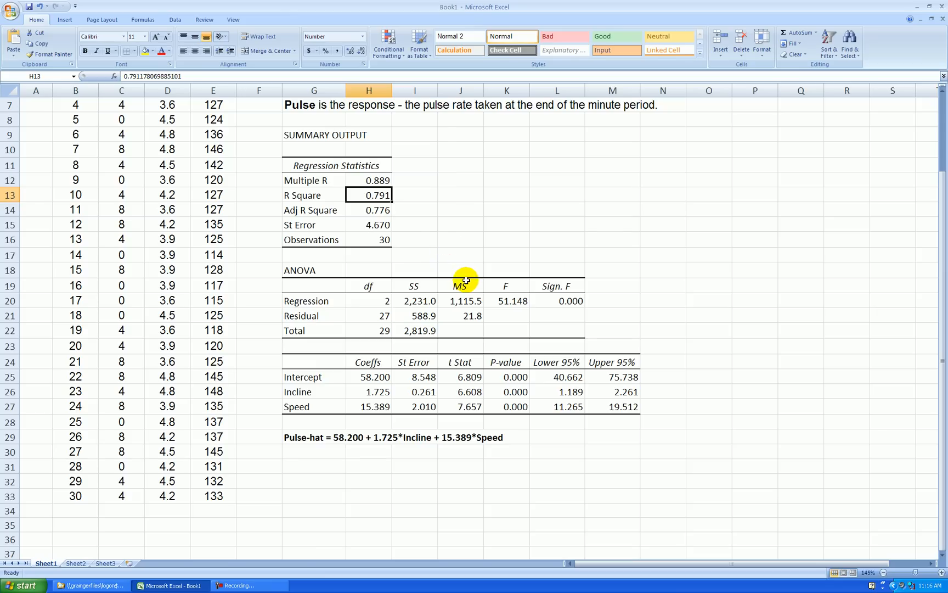
{"action": "mouse_move", "coordinate": [408, 164]}
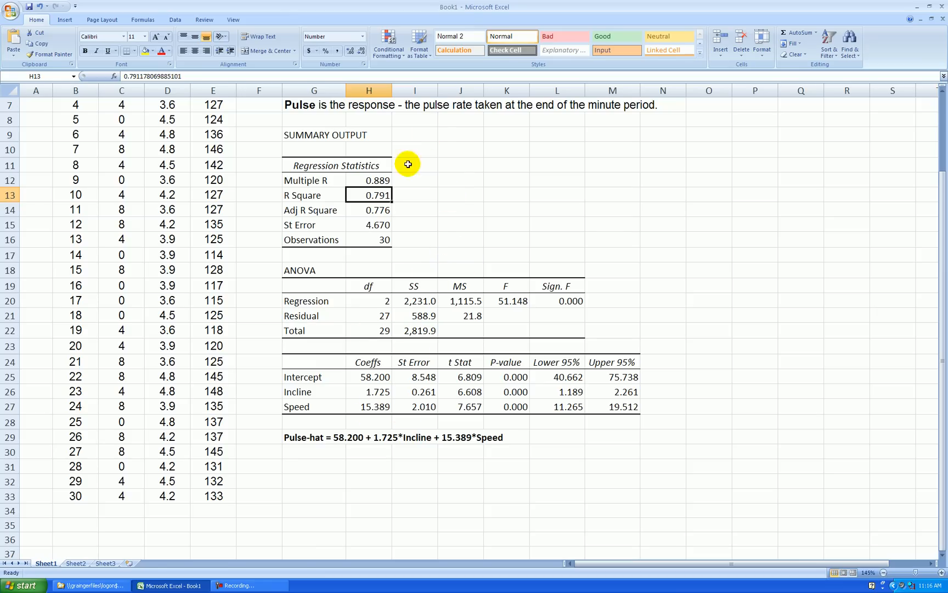
{"action": "mouse_move", "coordinate": [541, 190]}
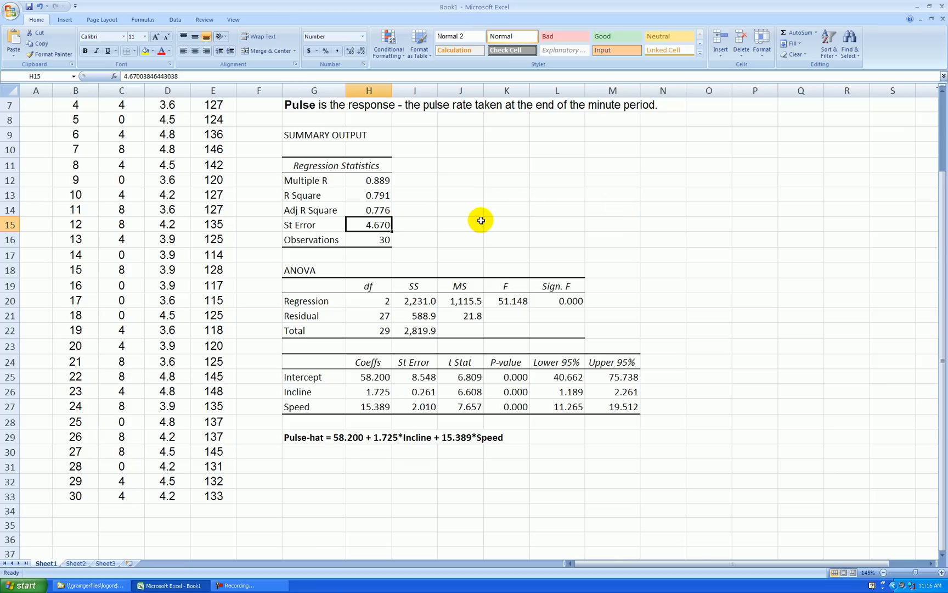
{"action": "mouse_move", "coordinate": [494, 228]}
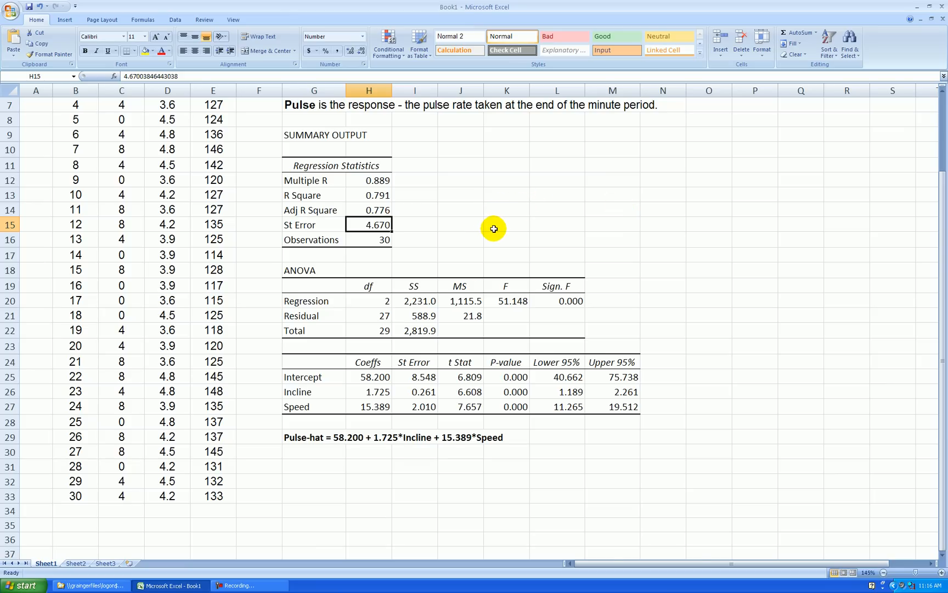
{"action": "mouse_move", "coordinate": [466, 226]}
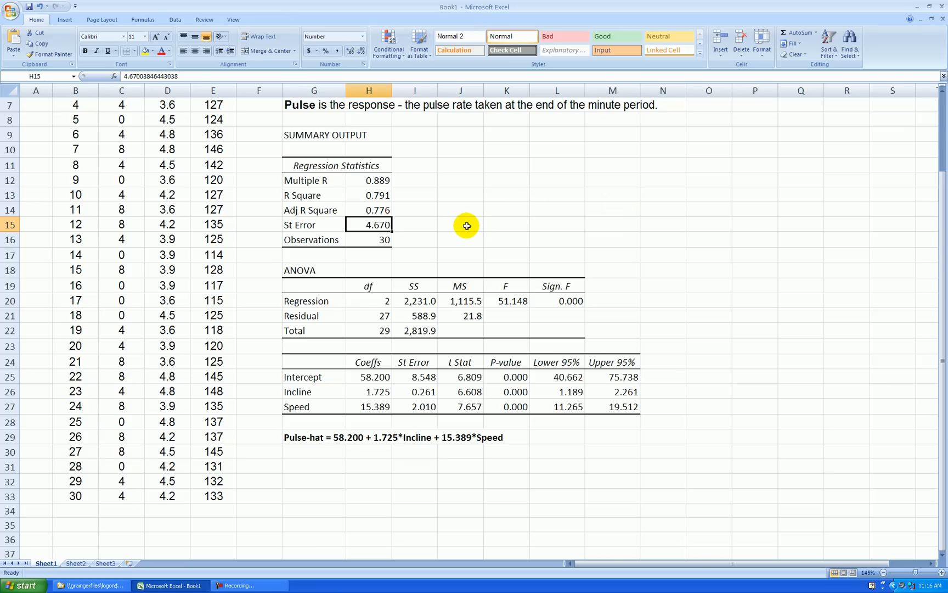
{"action": "mouse_move", "coordinate": [295, 447]}
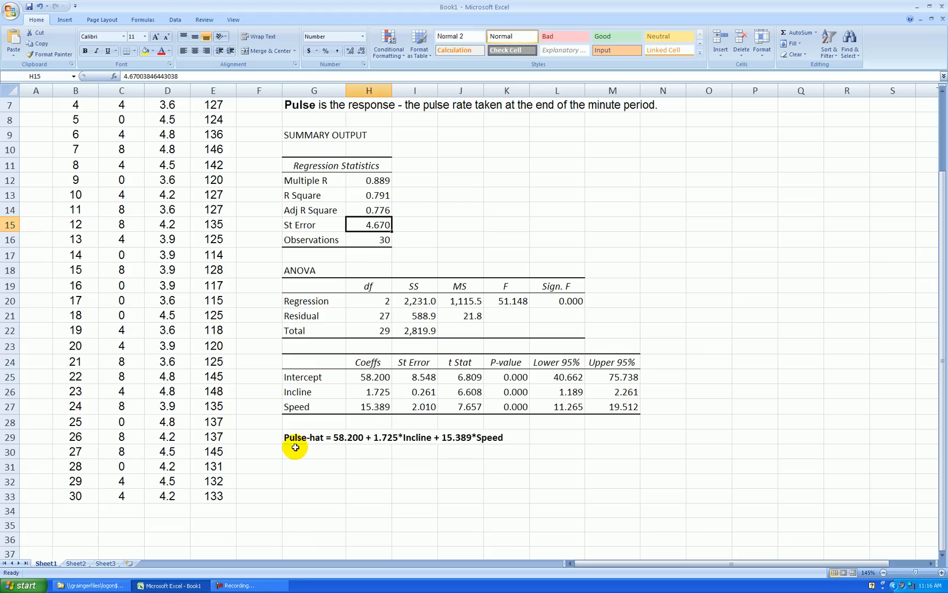
{"action": "mouse_move", "coordinate": [392, 221]}
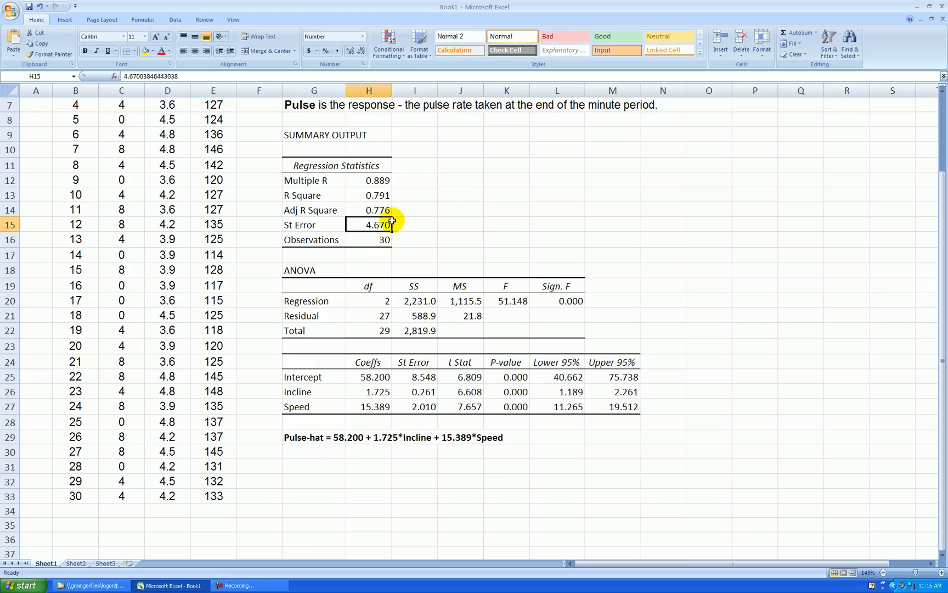
{"action": "mouse_move", "coordinate": [473, 253]}
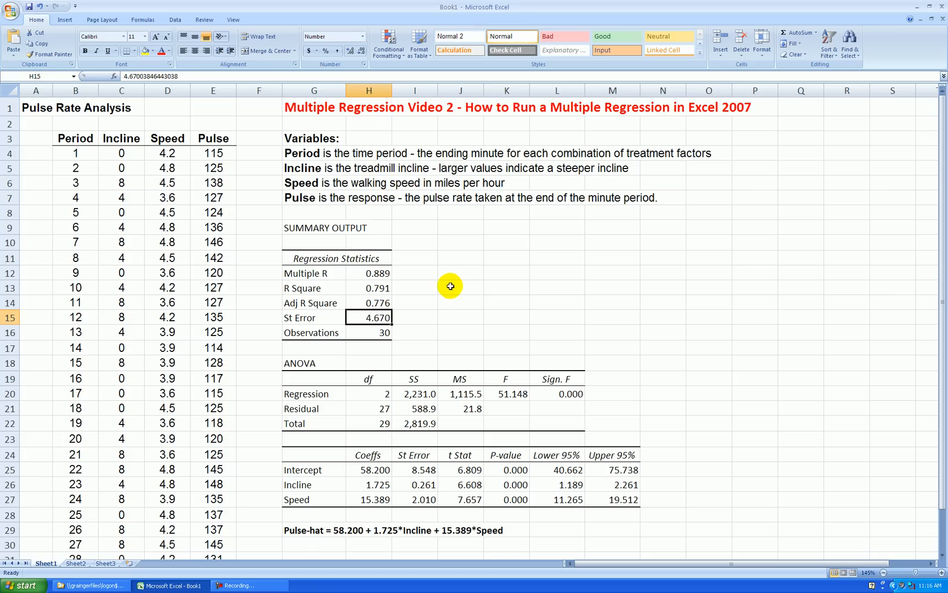
{"action": "mouse_move", "coordinate": [477, 315]}
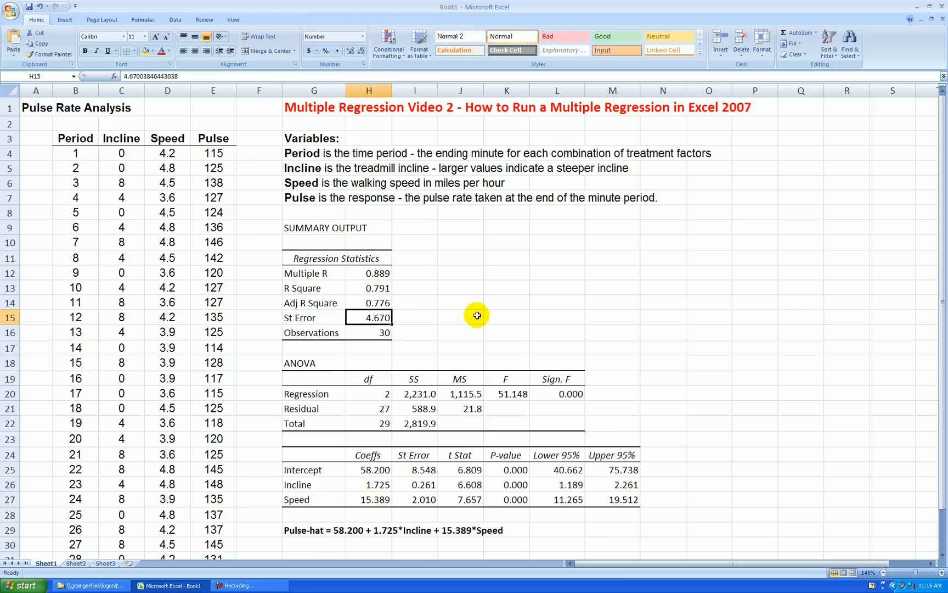
{"action": "scroll", "scroll_direction": "down", "scroll_amount": 3}
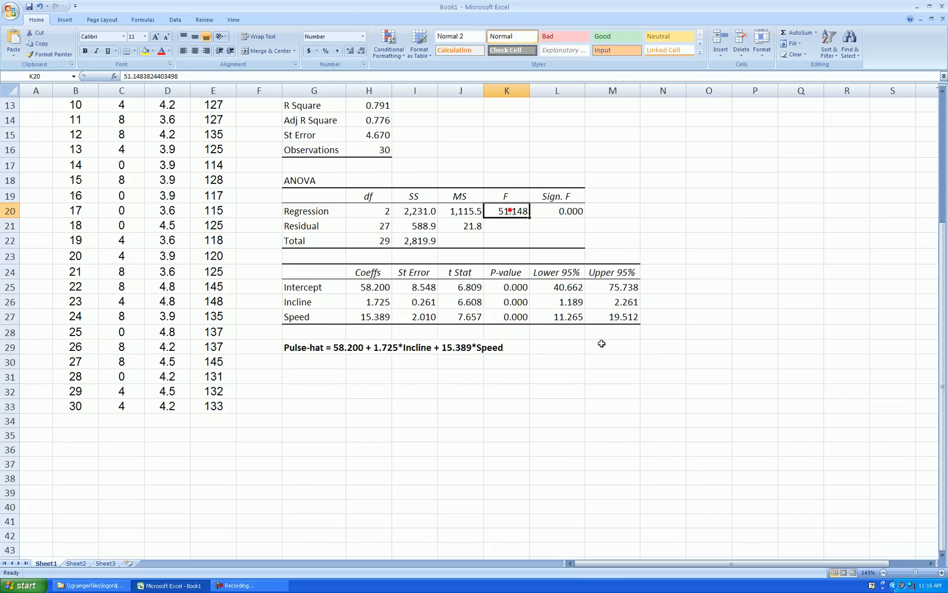
{"action": "mouse_move", "coordinate": [551, 346]}
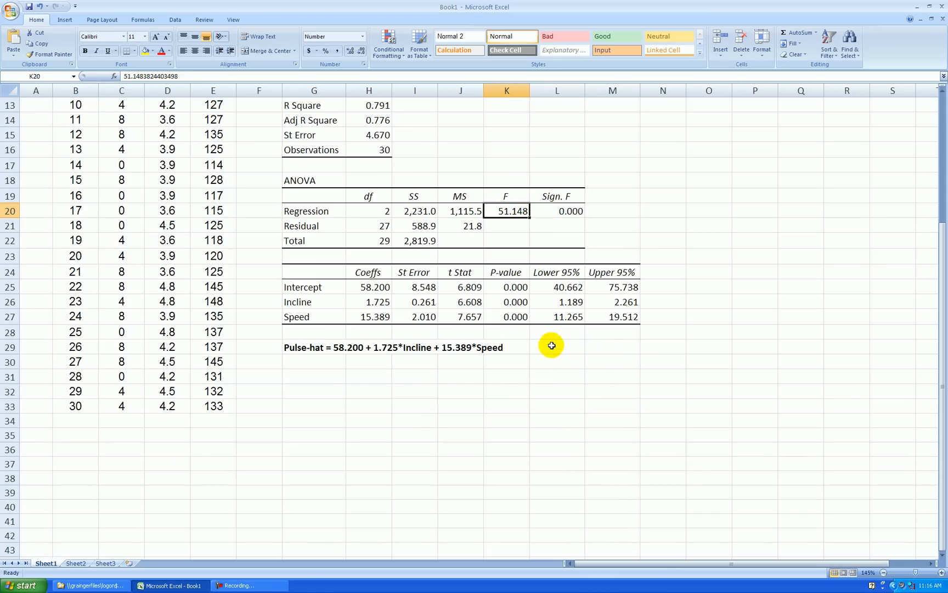
{"action": "mouse_move", "coordinate": [388, 307]}
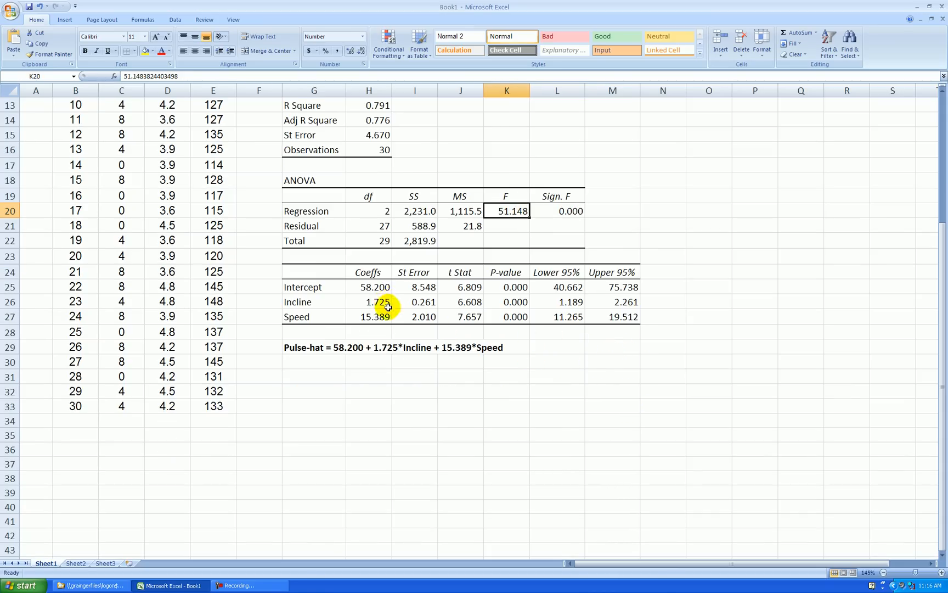
{"action": "left_click", "coordinate": [371, 286]}
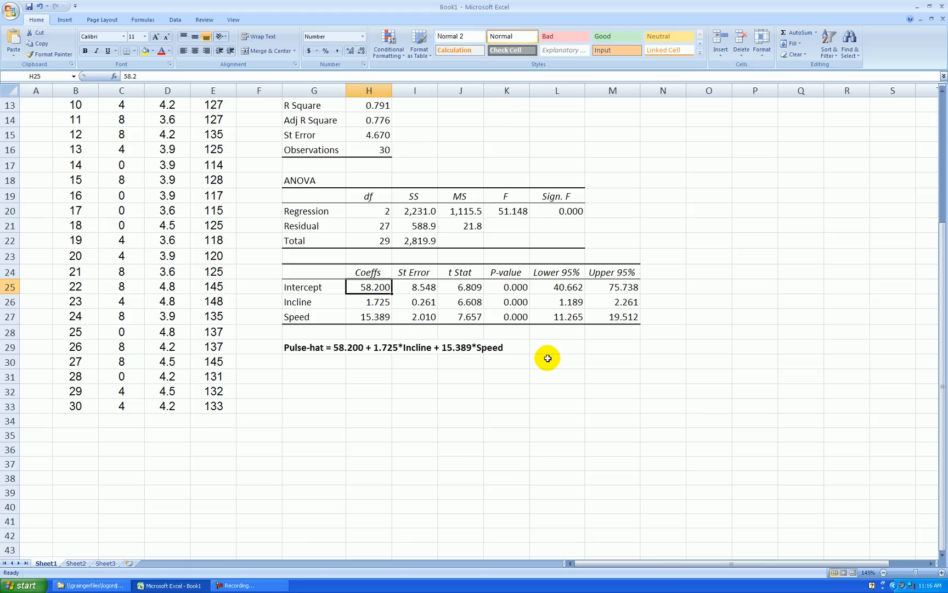
{"action": "mouse_move", "coordinate": [538, 347]}
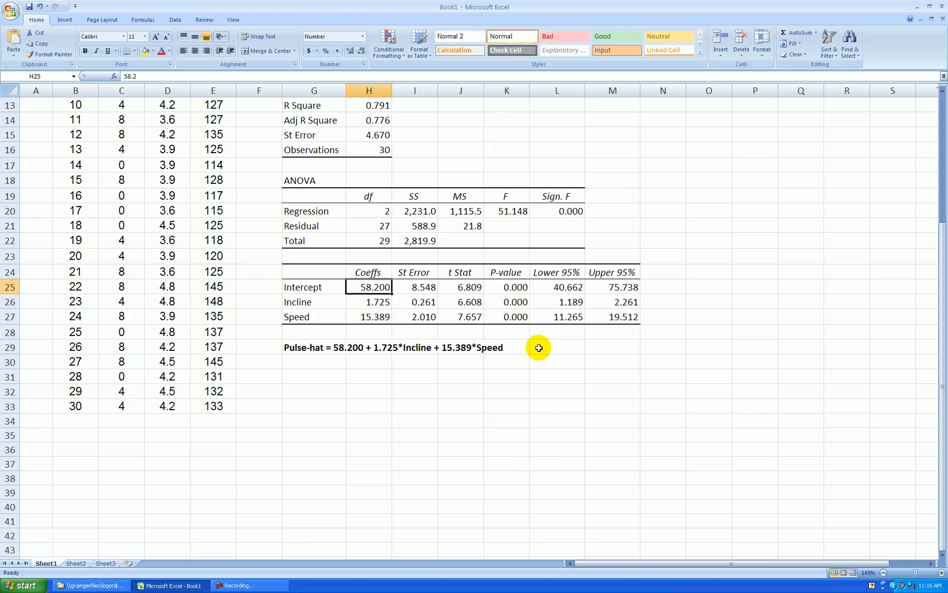
{"action": "mouse_move", "coordinate": [407, 335]}
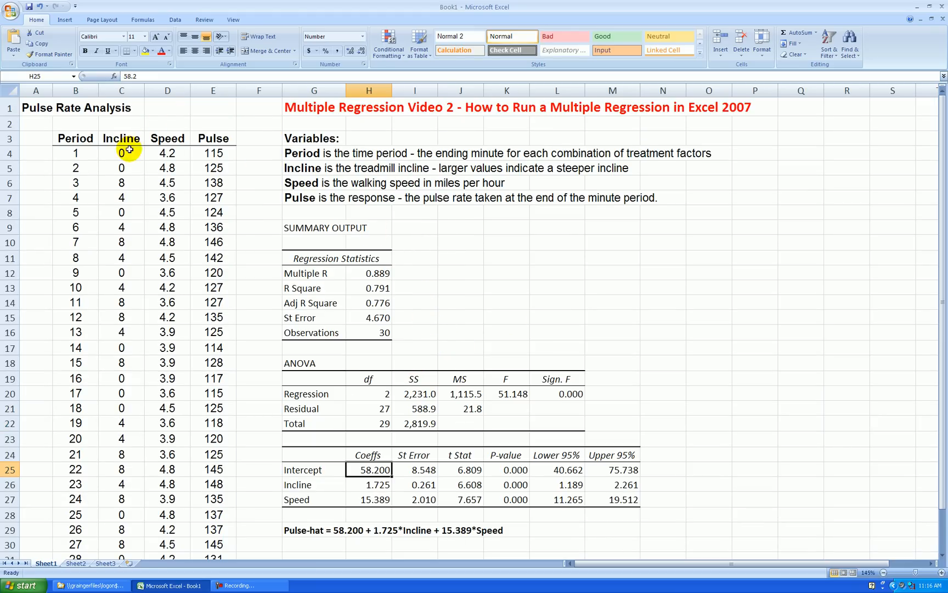
{"action": "scroll", "scroll_direction": "down", "scroll_amount": 3}
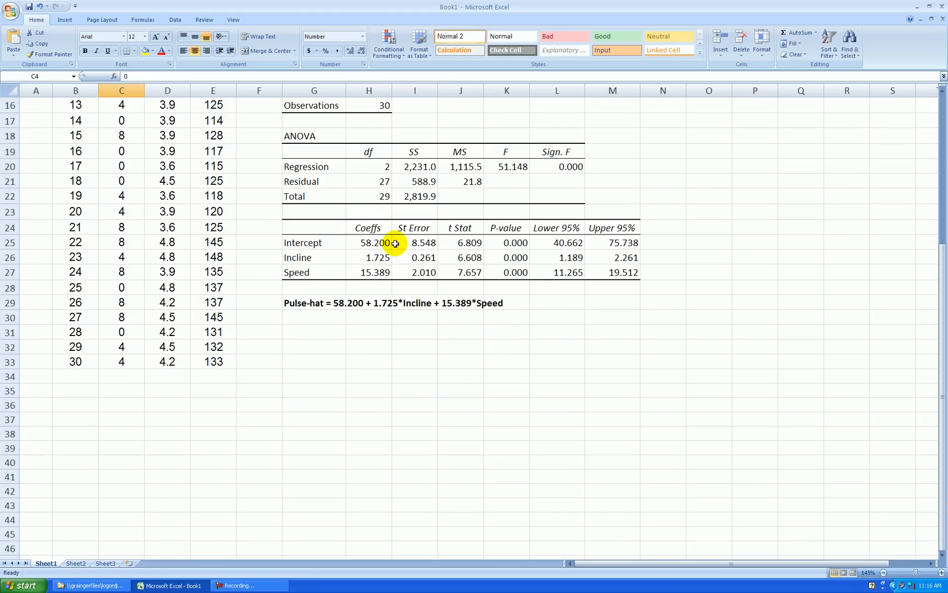
{"action": "left_click", "coordinate": [369, 243]}
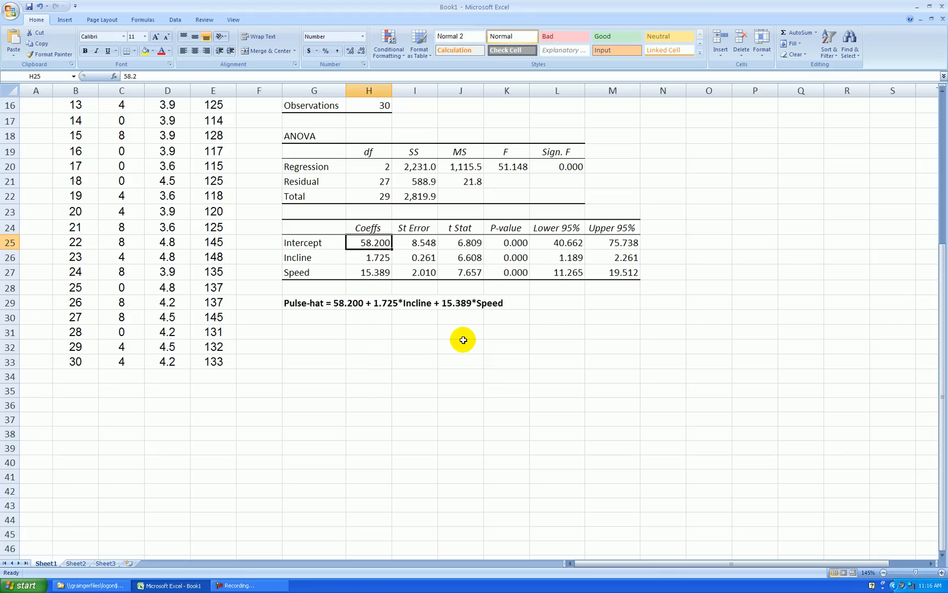
{"action": "mouse_move", "coordinate": [325, 257]}
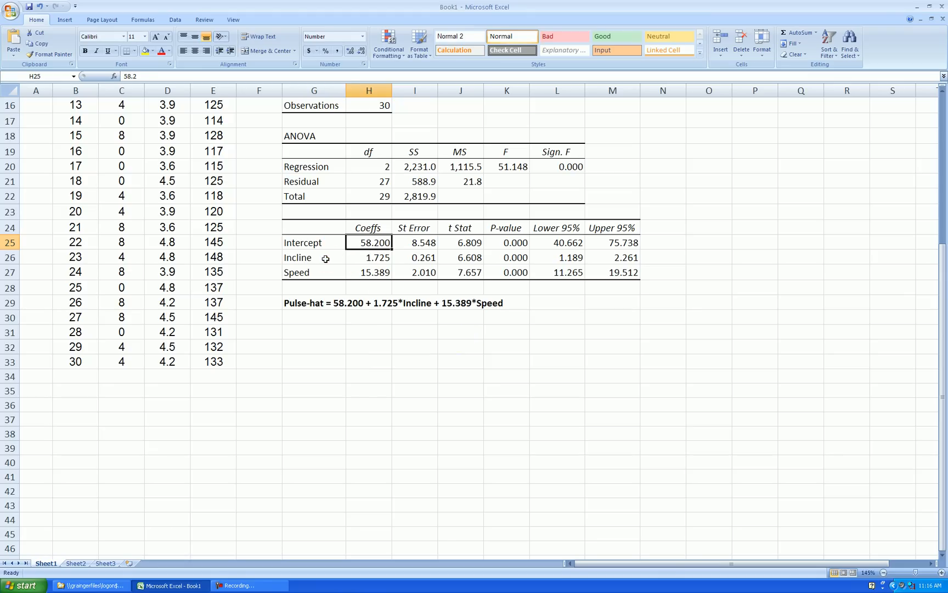
{"action": "left_click", "coordinate": [313, 272]}
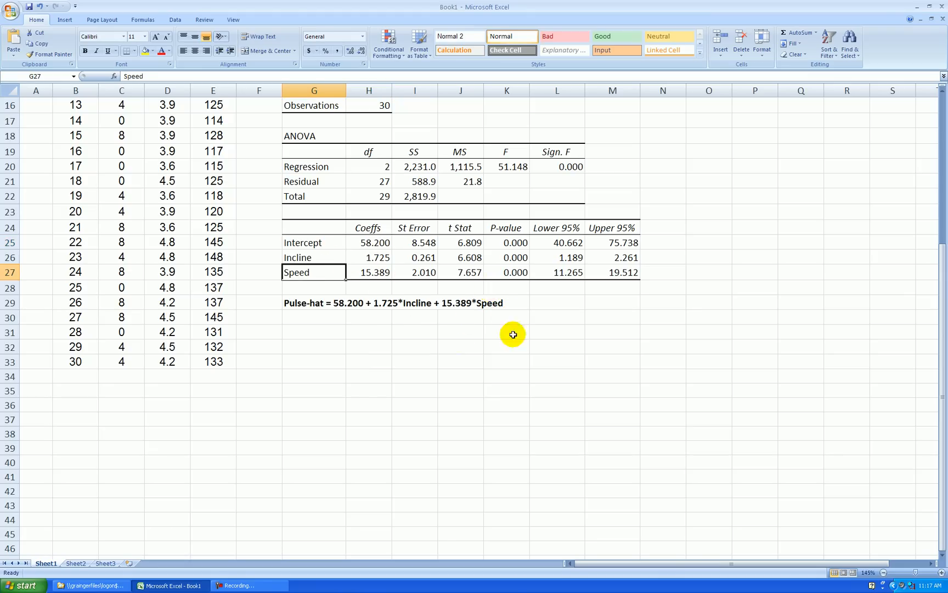
{"action": "mouse_move", "coordinate": [371, 294]}
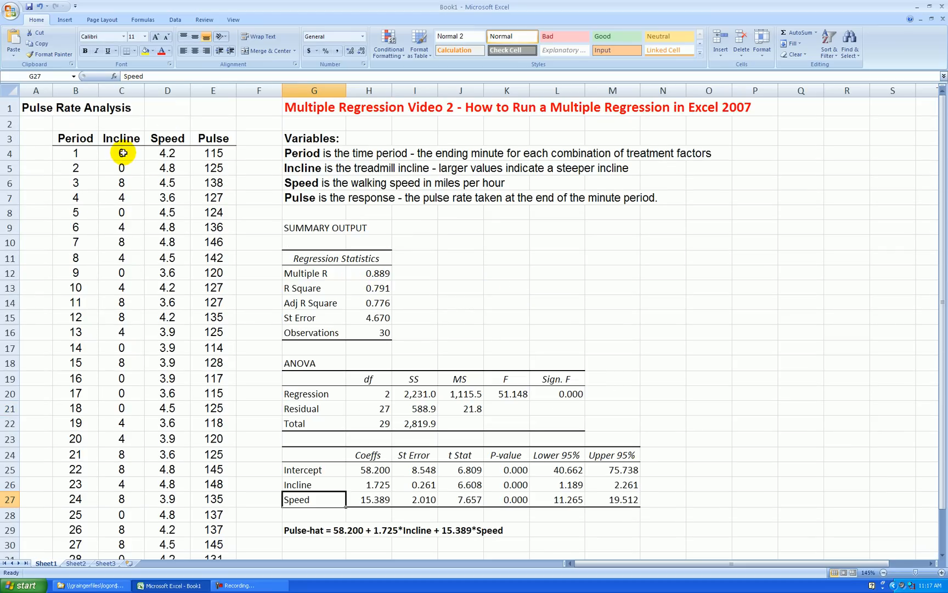
{"action": "mouse_move", "coordinate": [202, 338]}
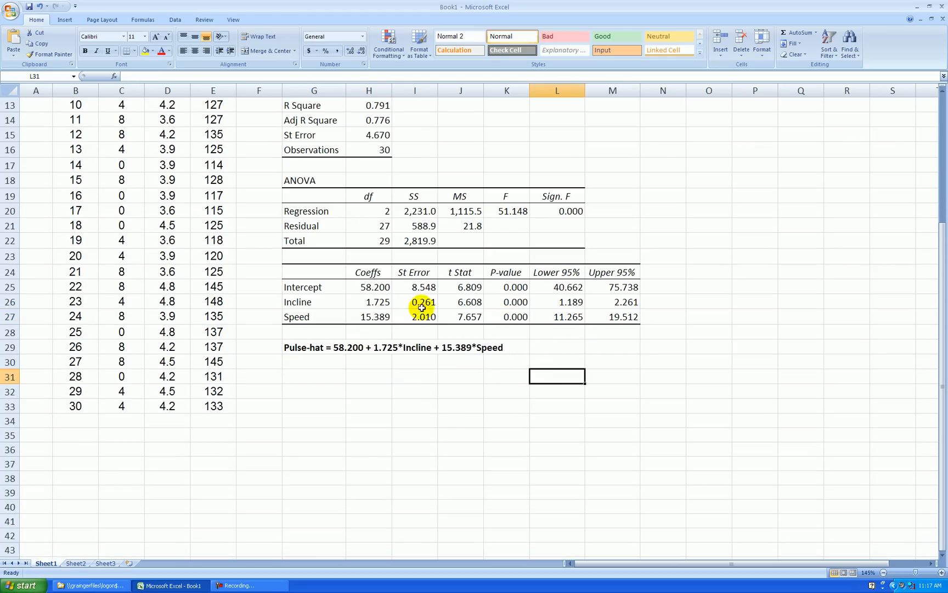
{"action": "left_click", "coordinate": [507, 301]}
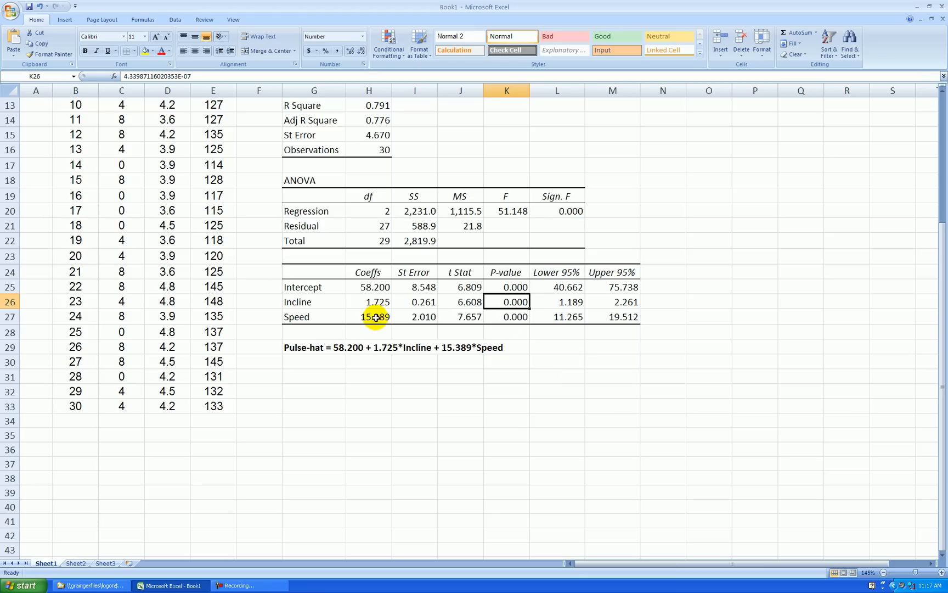
{"action": "left_click", "coordinate": [369, 301]}
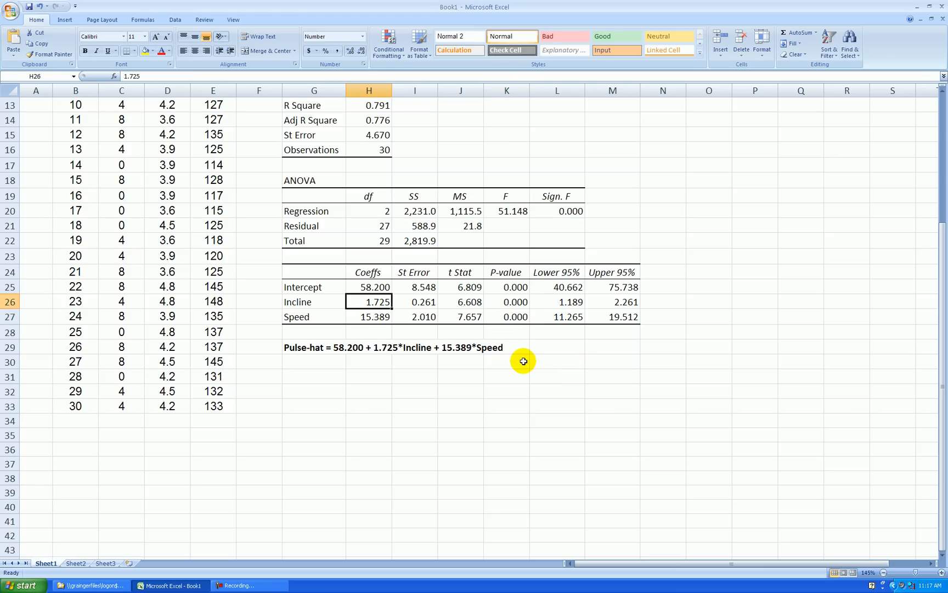
{"action": "mouse_move", "coordinate": [545, 382]}
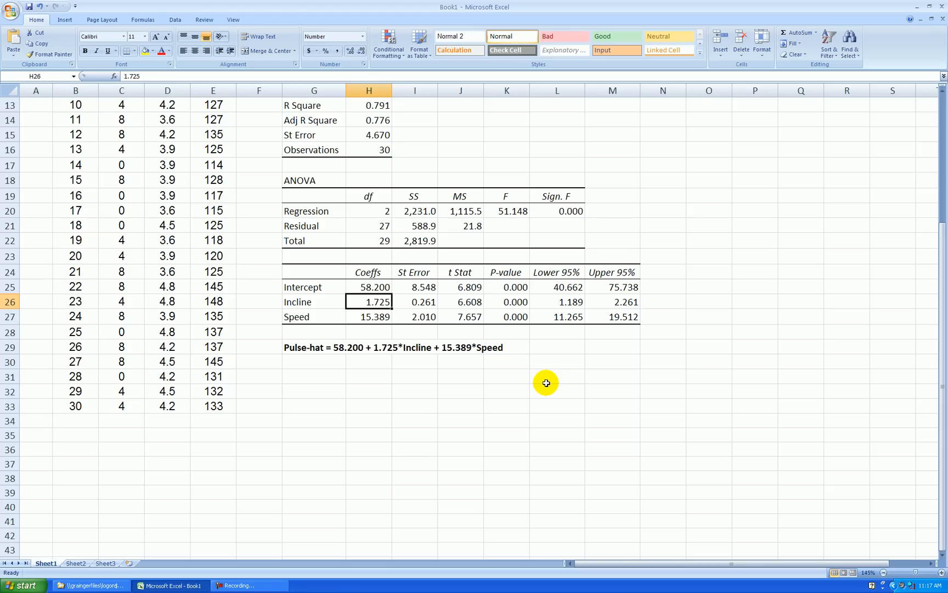
{"action": "mouse_move", "coordinate": [538, 375]}
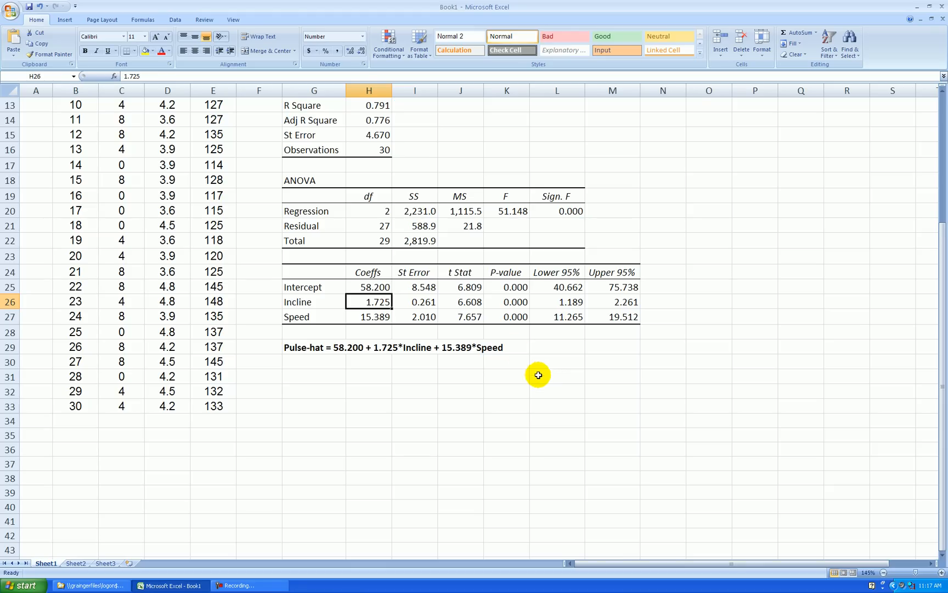
{"action": "left_click", "coordinate": [369, 316]}
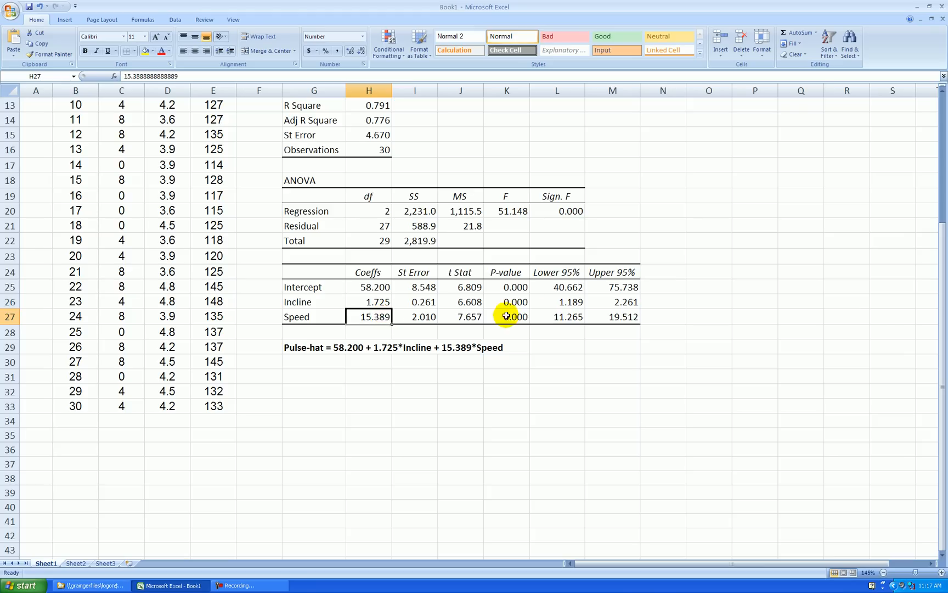
{"action": "left_click_drag", "start_coordinate": [556, 302], "coordinate": [613, 302]}
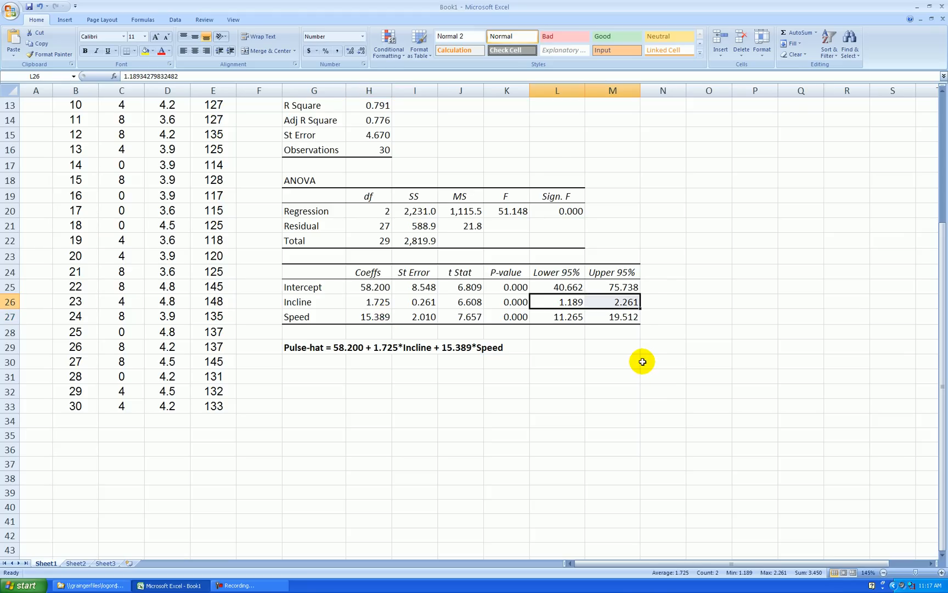
{"action": "scroll", "scroll_direction": "down", "scroll_amount": 3}
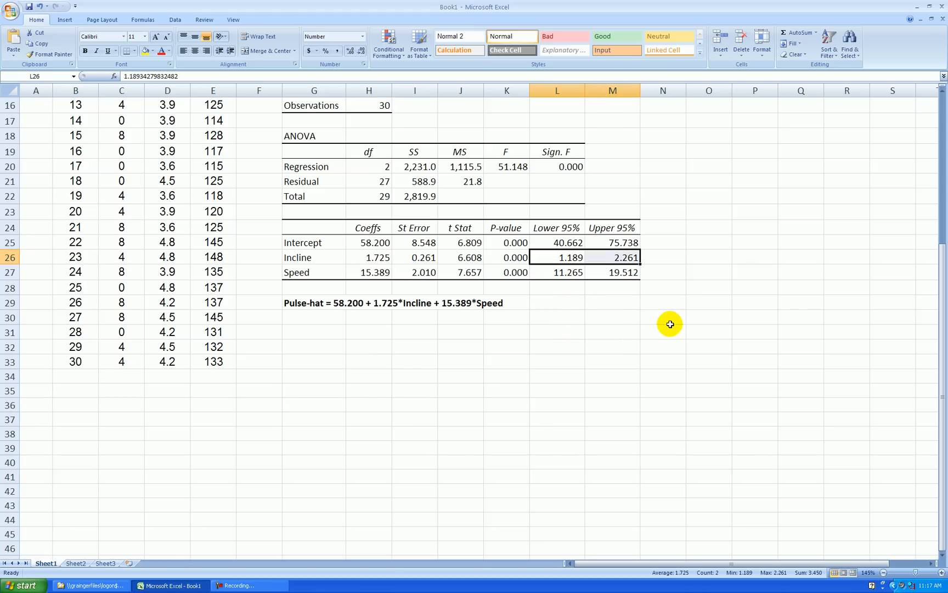
{"action": "mouse_move", "coordinate": [582, 316]}
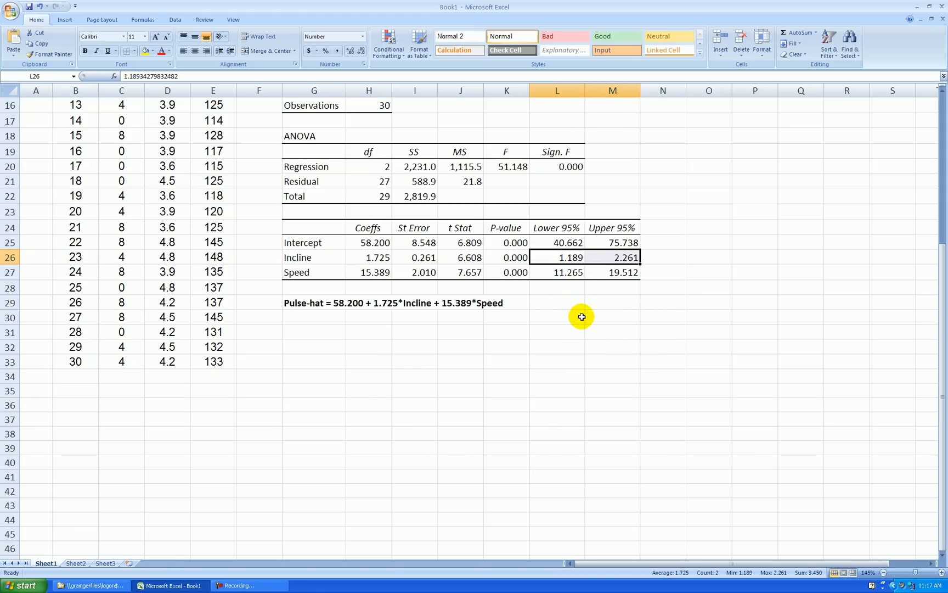
{"action": "mouse_move", "coordinate": [573, 310]}
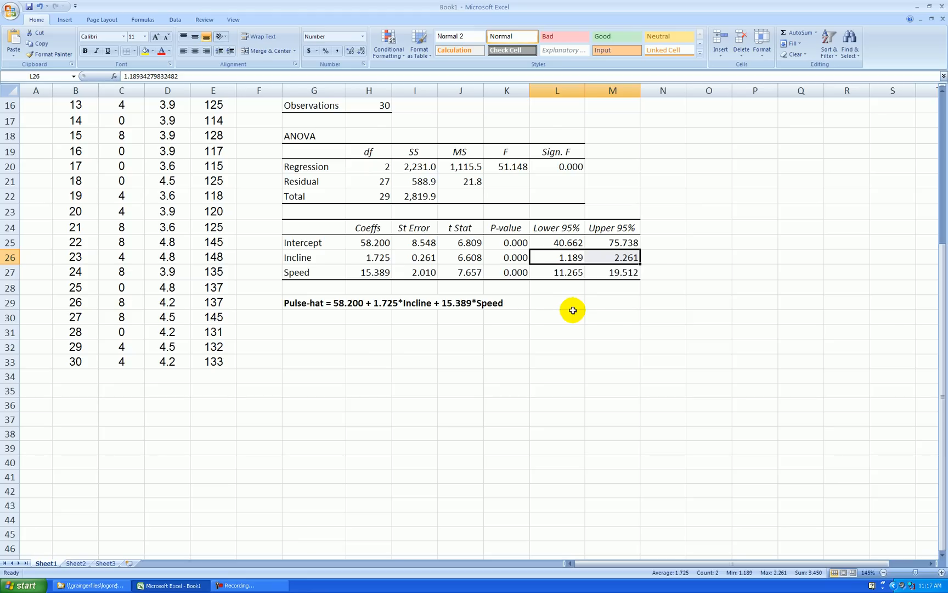
{"action": "mouse_move", "coordinate": [634, 272]}
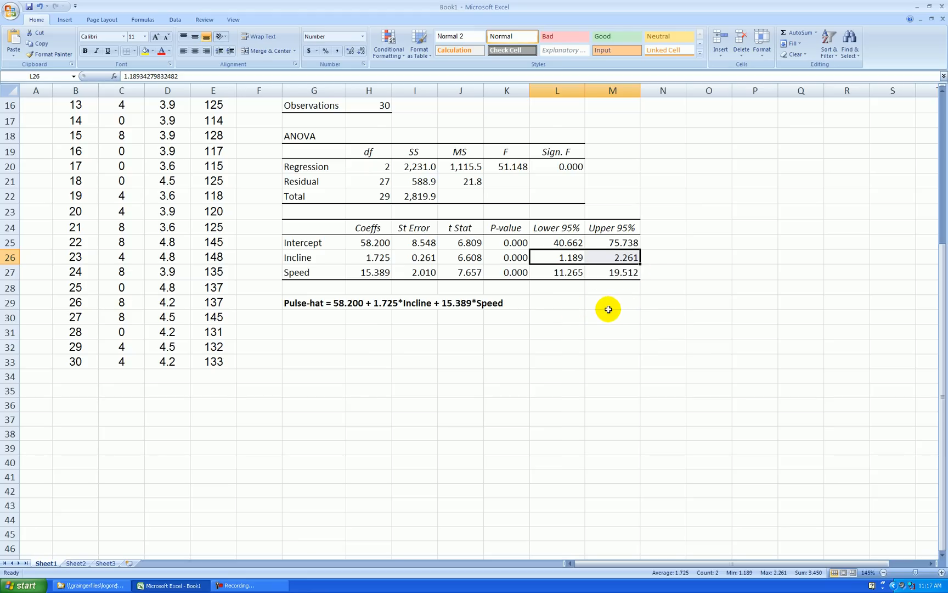
{"action": "mouse_move", "coordinate": [574, 270]}
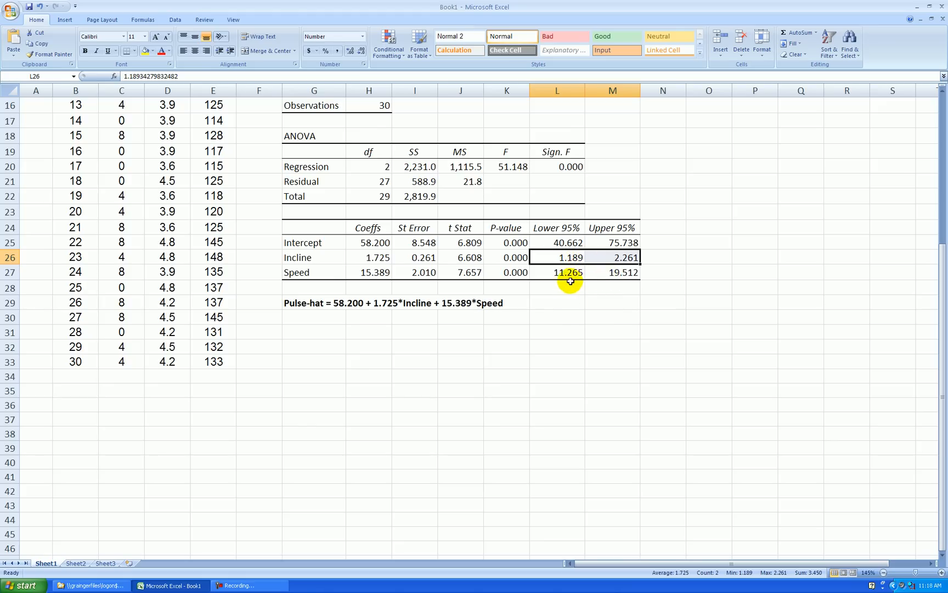
{"action": "mouse_move", "coordinate": [562, 299]}
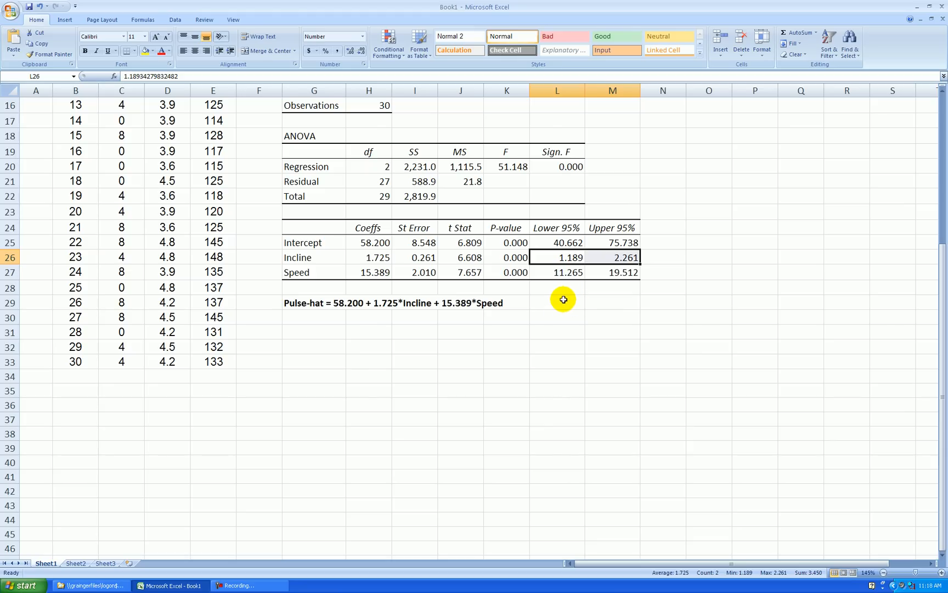
{"action": "mouse_move", "coordinate": [574, 281]}
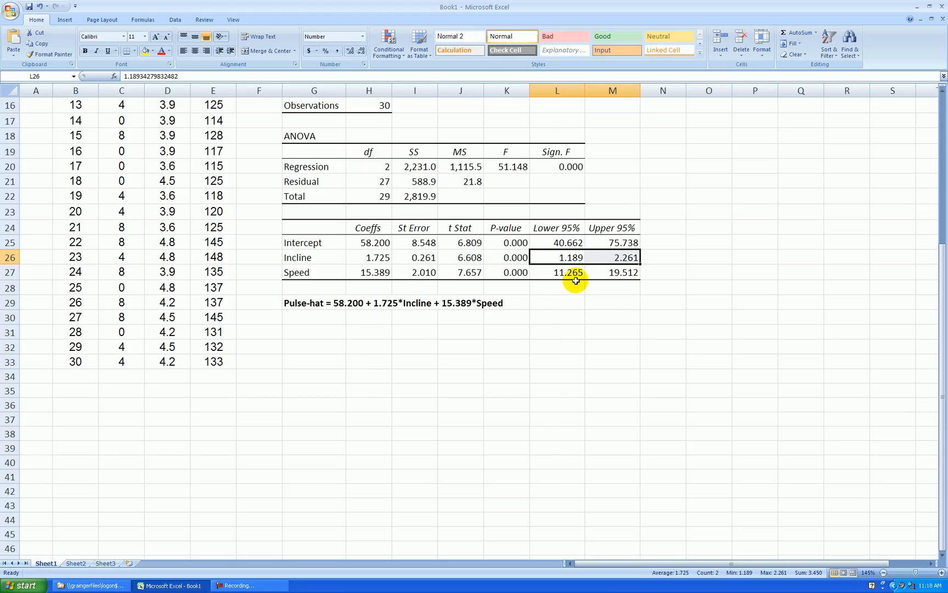
{"action": "mouse_move", "coordinate": [567, 315]}
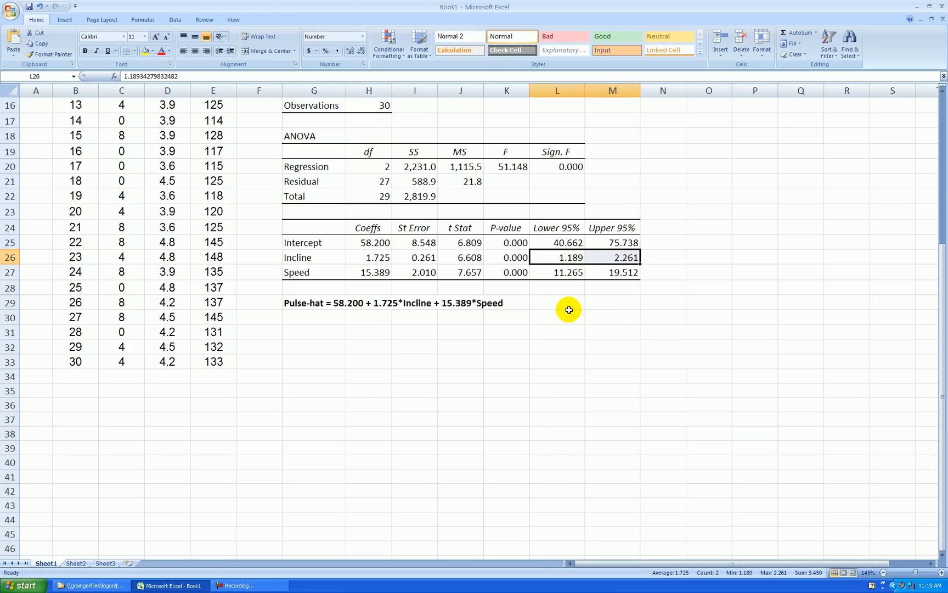
{"action": "mouse_move", "coordinate": [544, 310]}
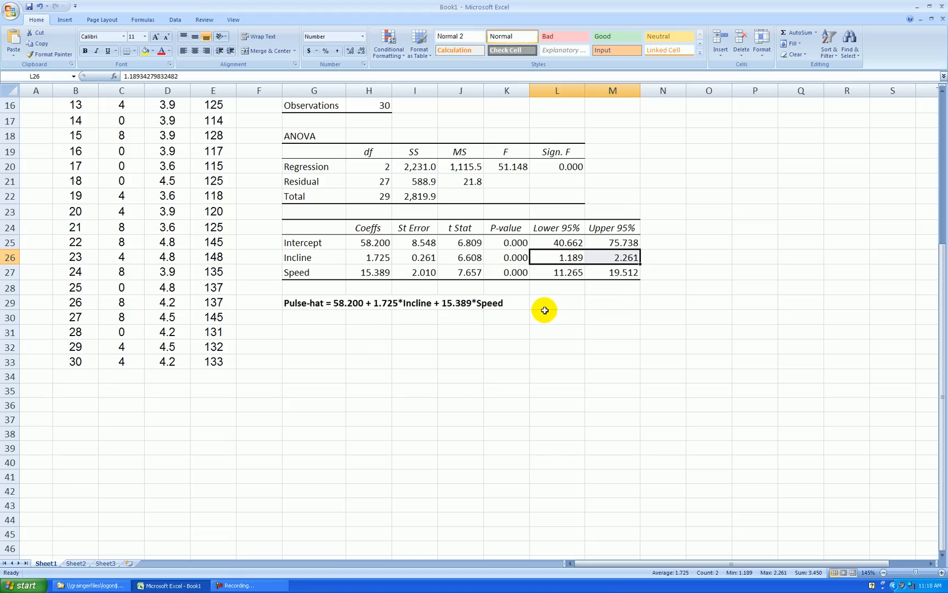
{"action": "left_click", "coordinate": [368, 272]}
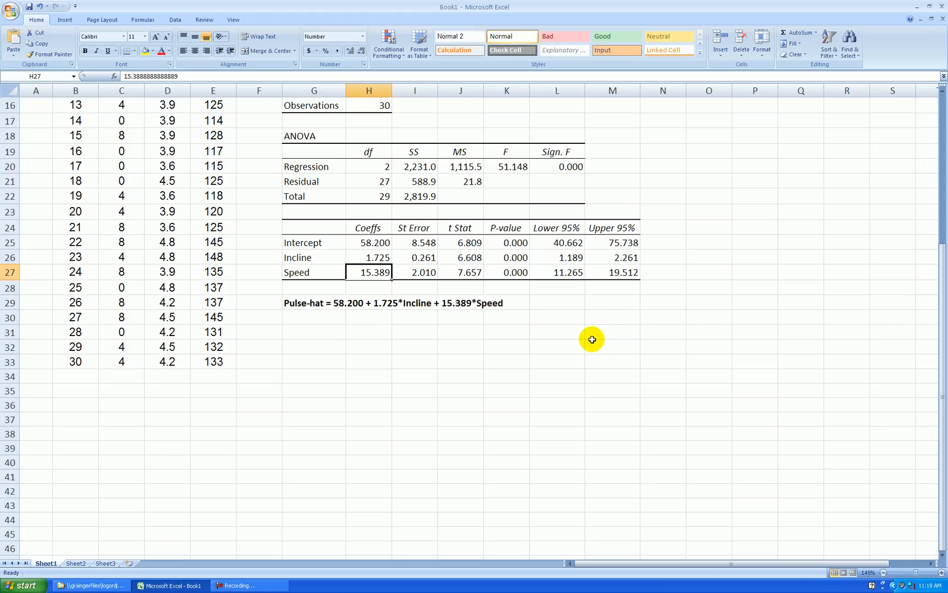
{"action": "mouse_move", "coordinate": [504, 317]}
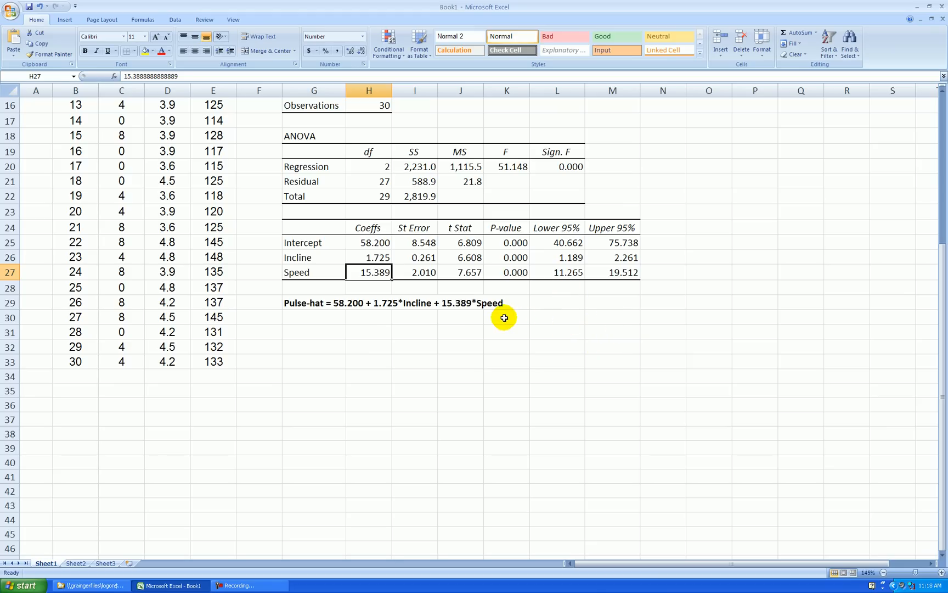
{"action": "mouse_move", "coordinate": [508, 315]}
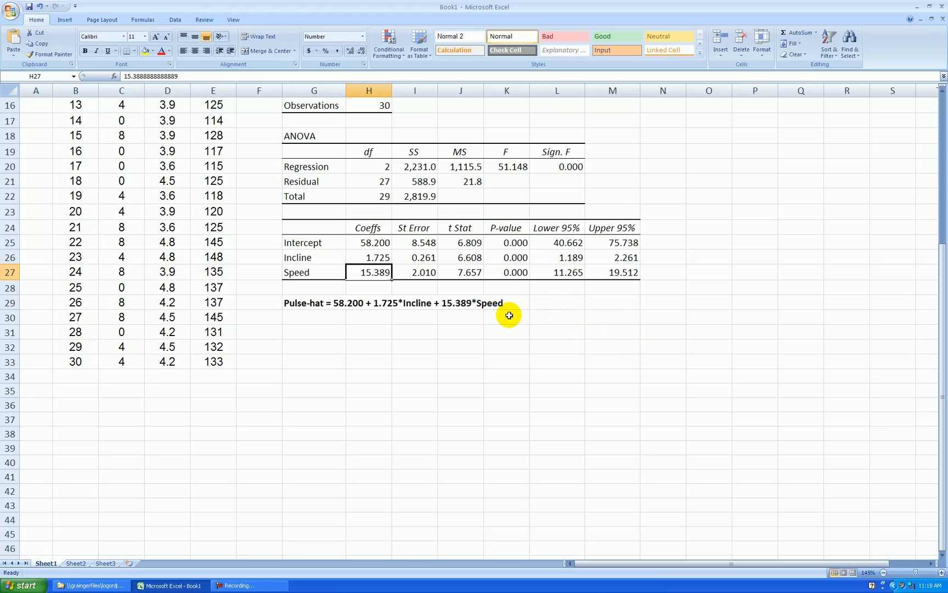
{"action": "mouse_move", "coordinate": [520, 313]}
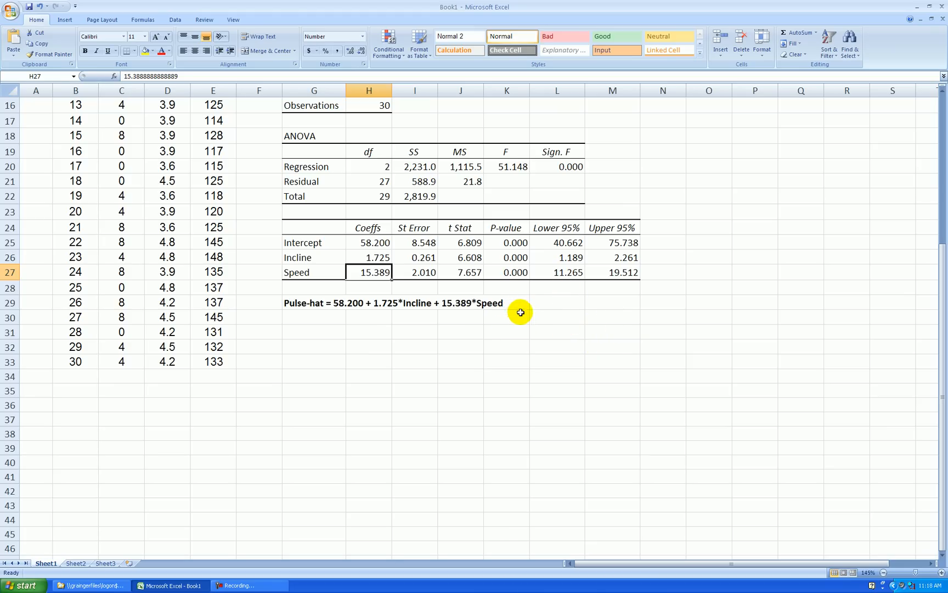
{"action": "mouse_move", "coordinate": [529, 319]}
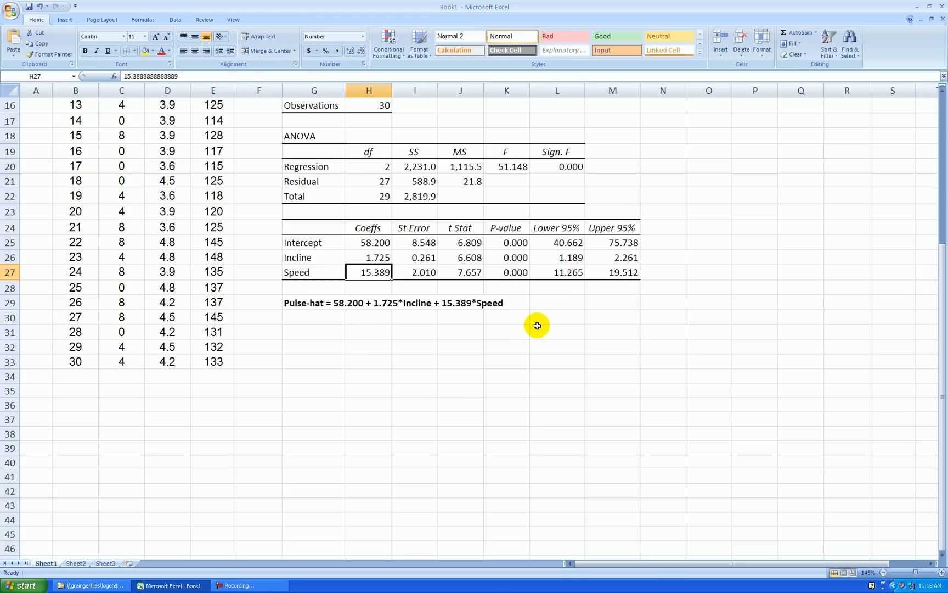
{"action": "left_click", "coordinate": [506, 271]}
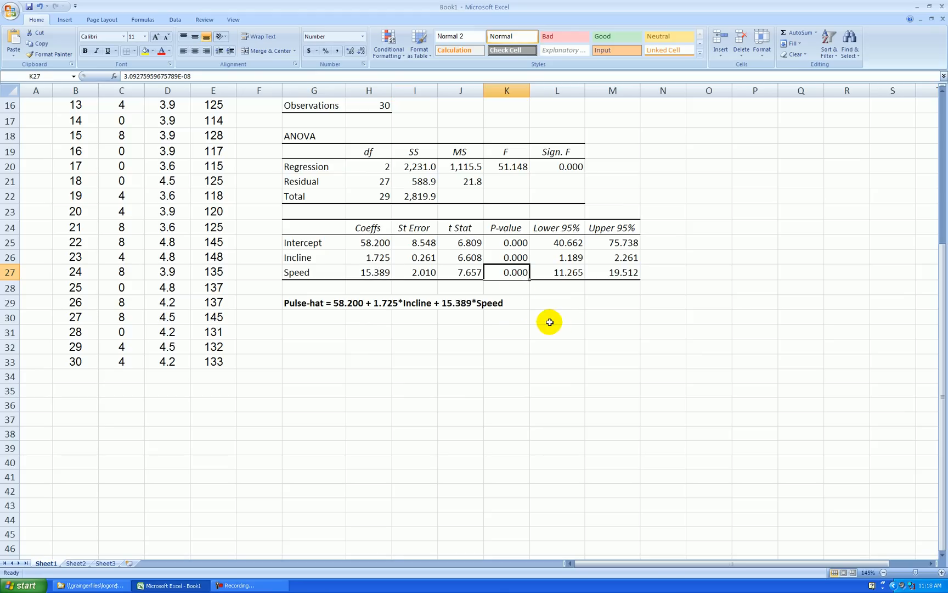
{"action": "left_click", "coordinate": [461, 273]}
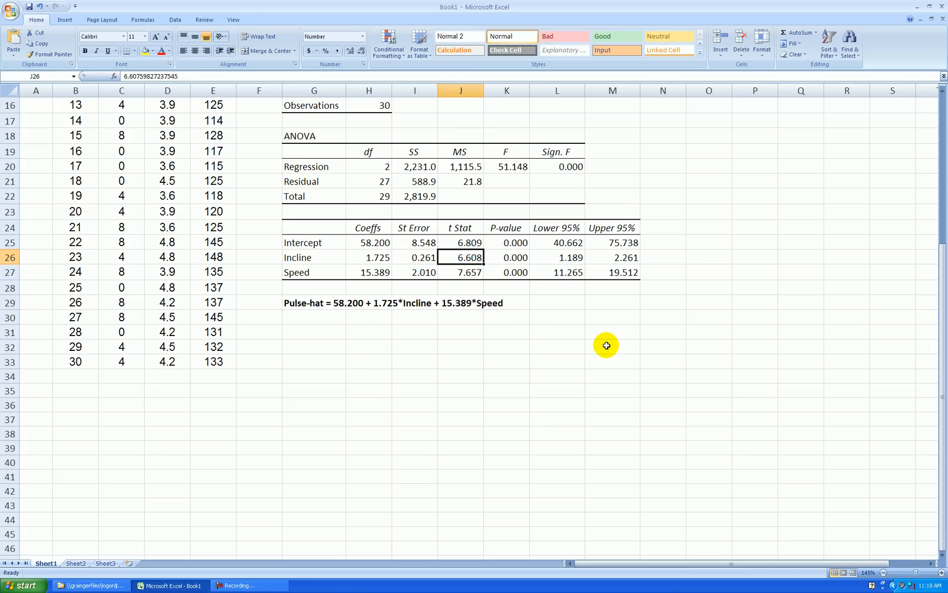
{"action": "mouse_move", "coordinate": [431, 273]}
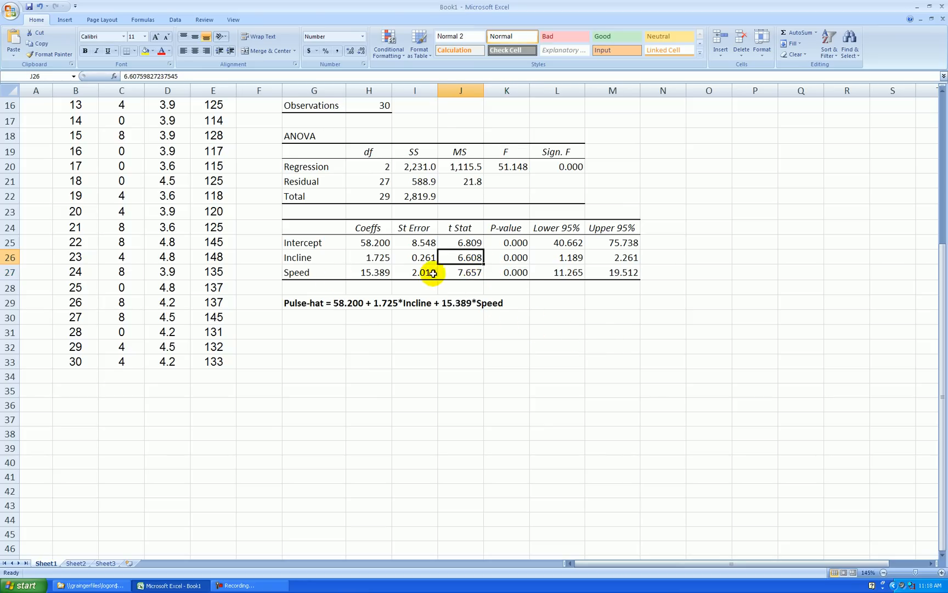
{"action": "mouse_move", "coordinate": [534, 364]}
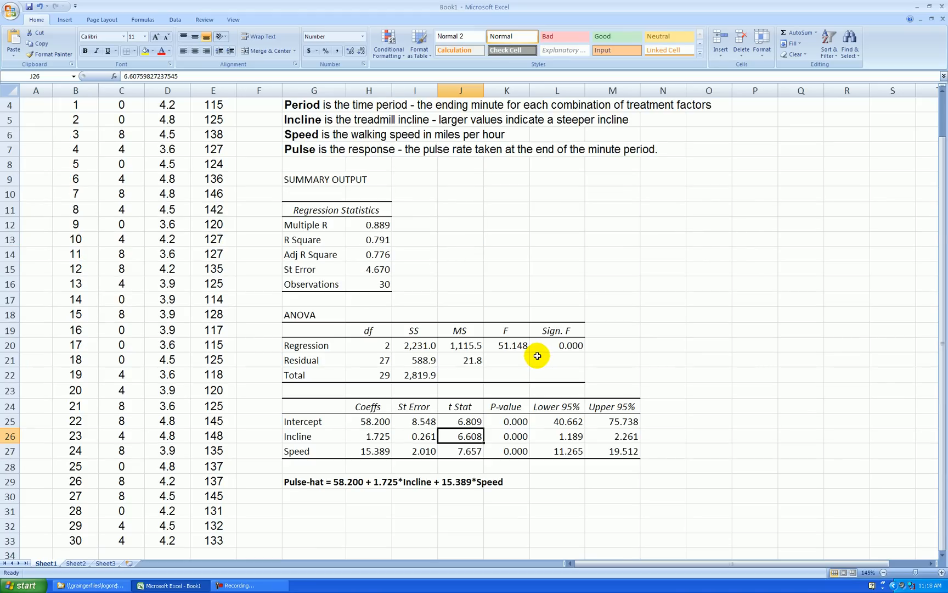
{"action": "mouse_move", "coordinate": [639, 332]}
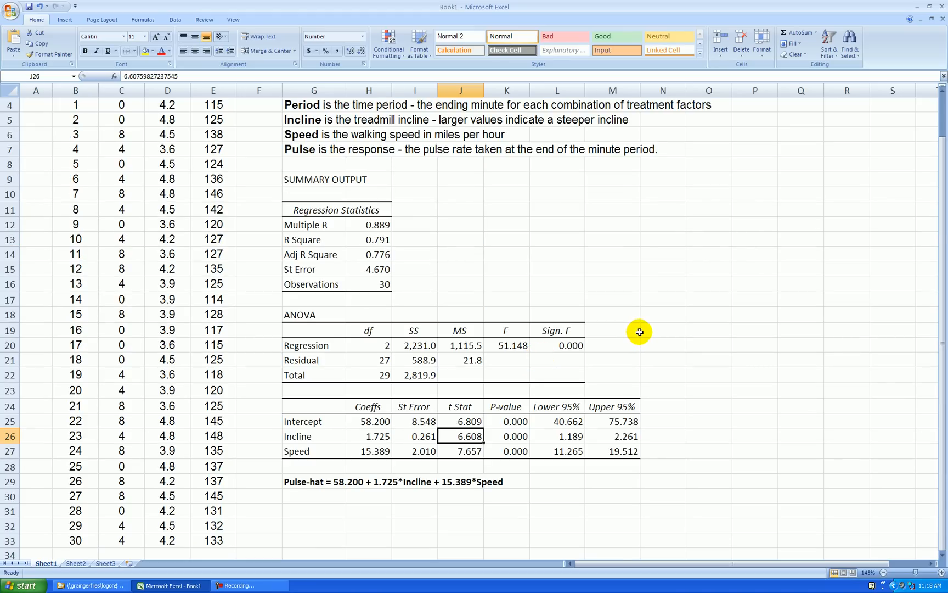